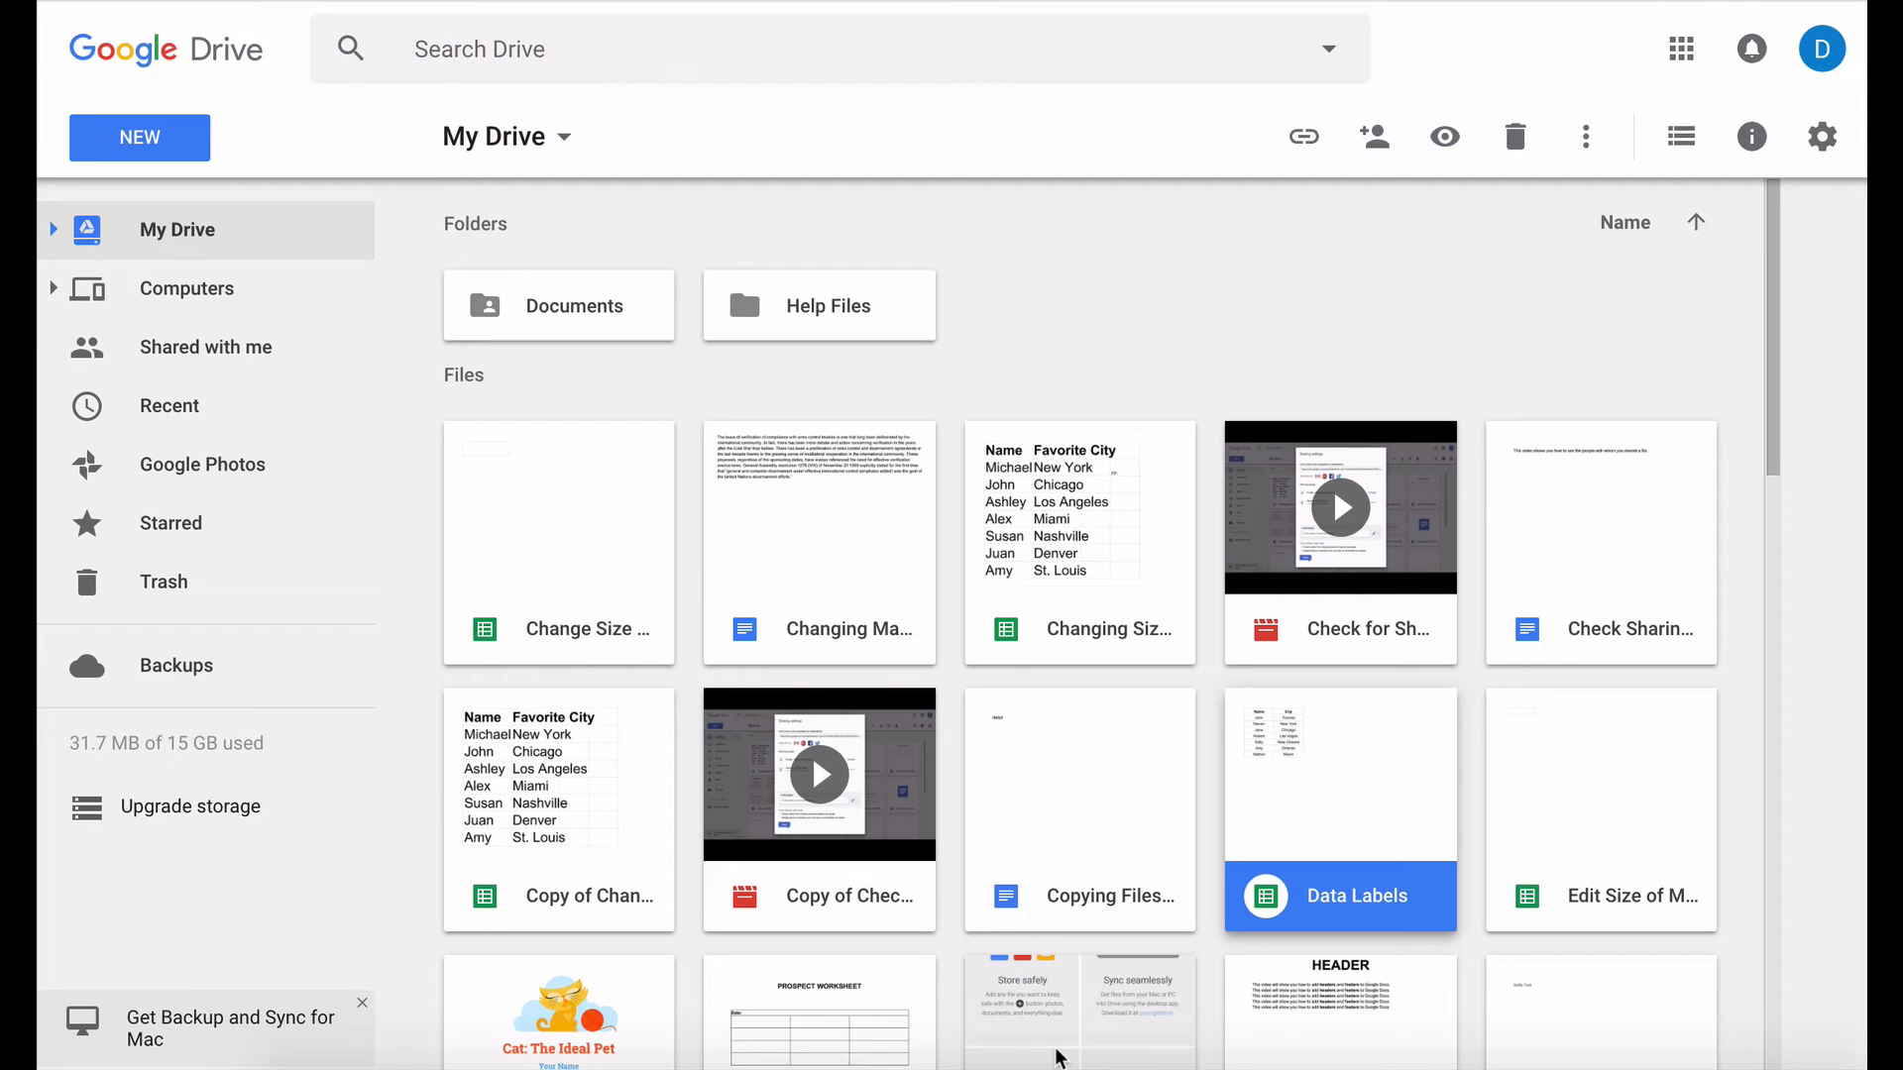
mouse_move(261, 820)
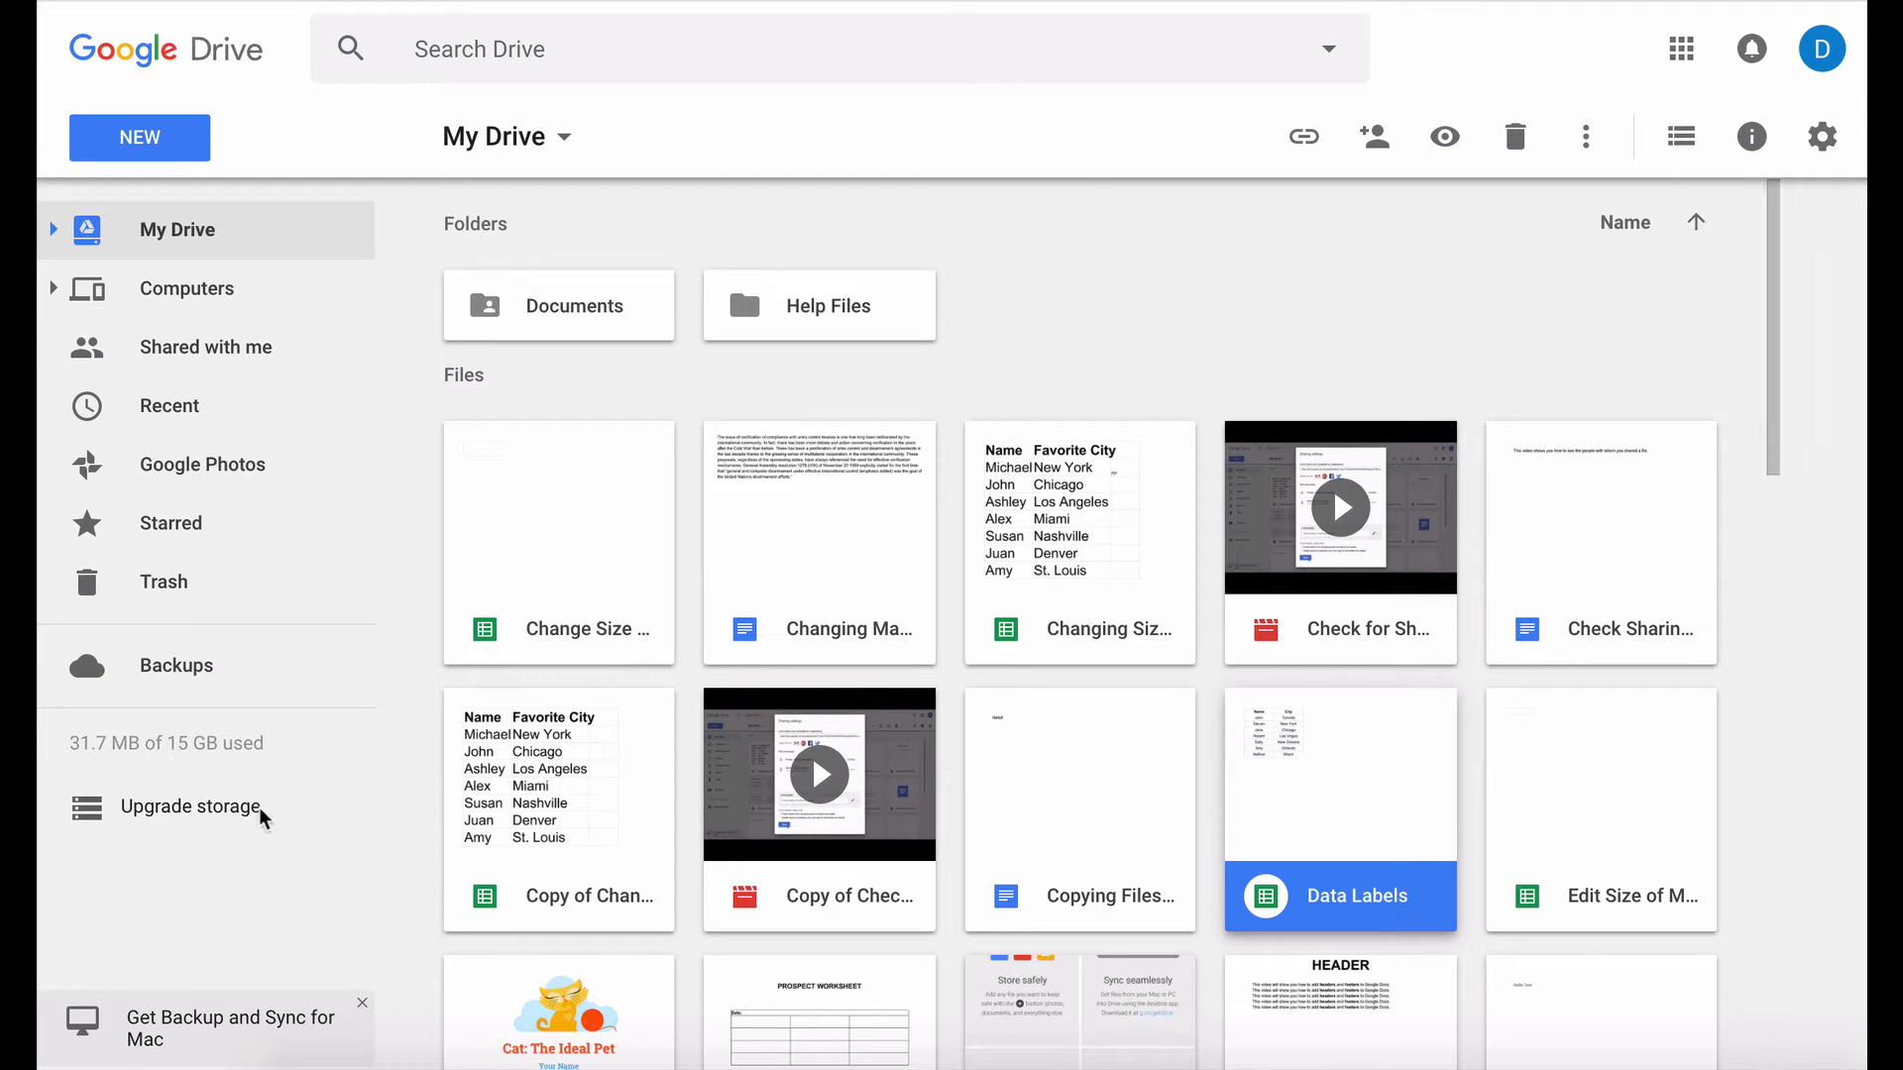
Step: Create a blank Untitled Google Doc from Drive and show its Add-ons options
click(139, 136)
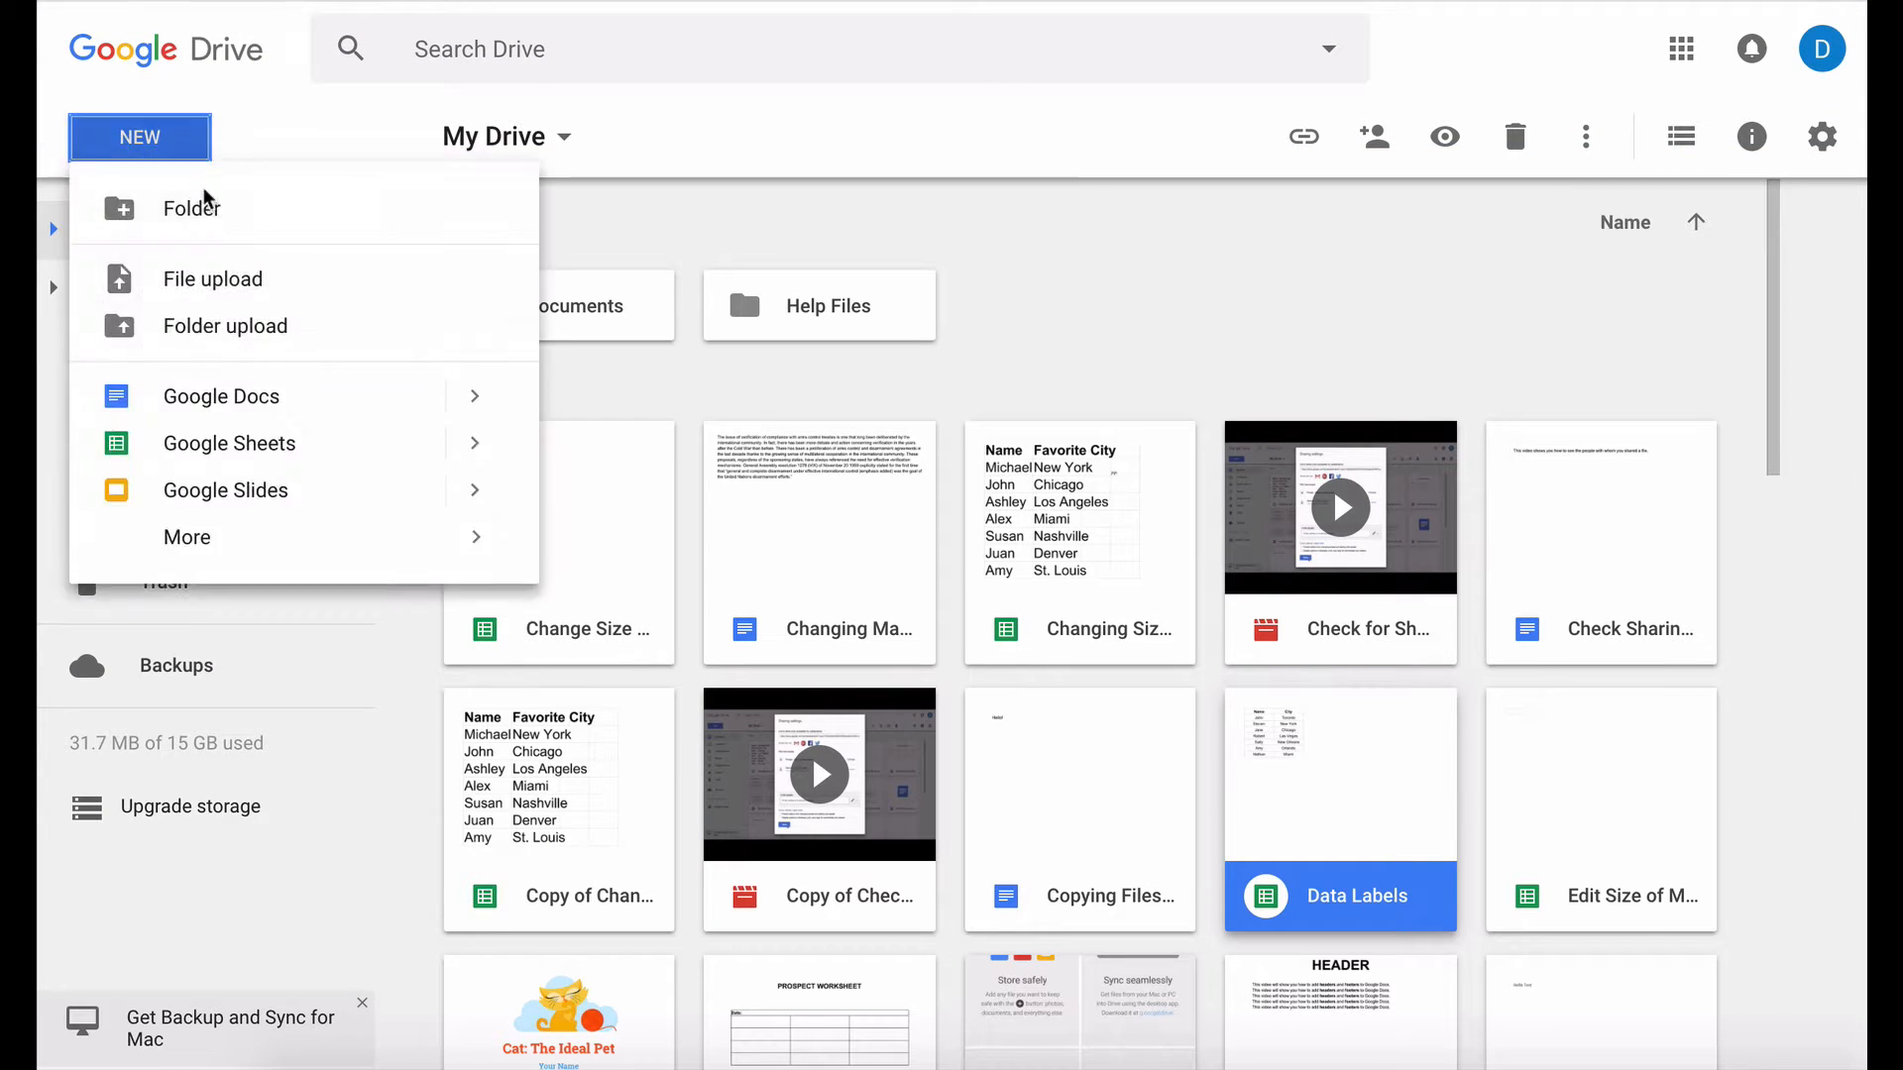
click(221, 395)
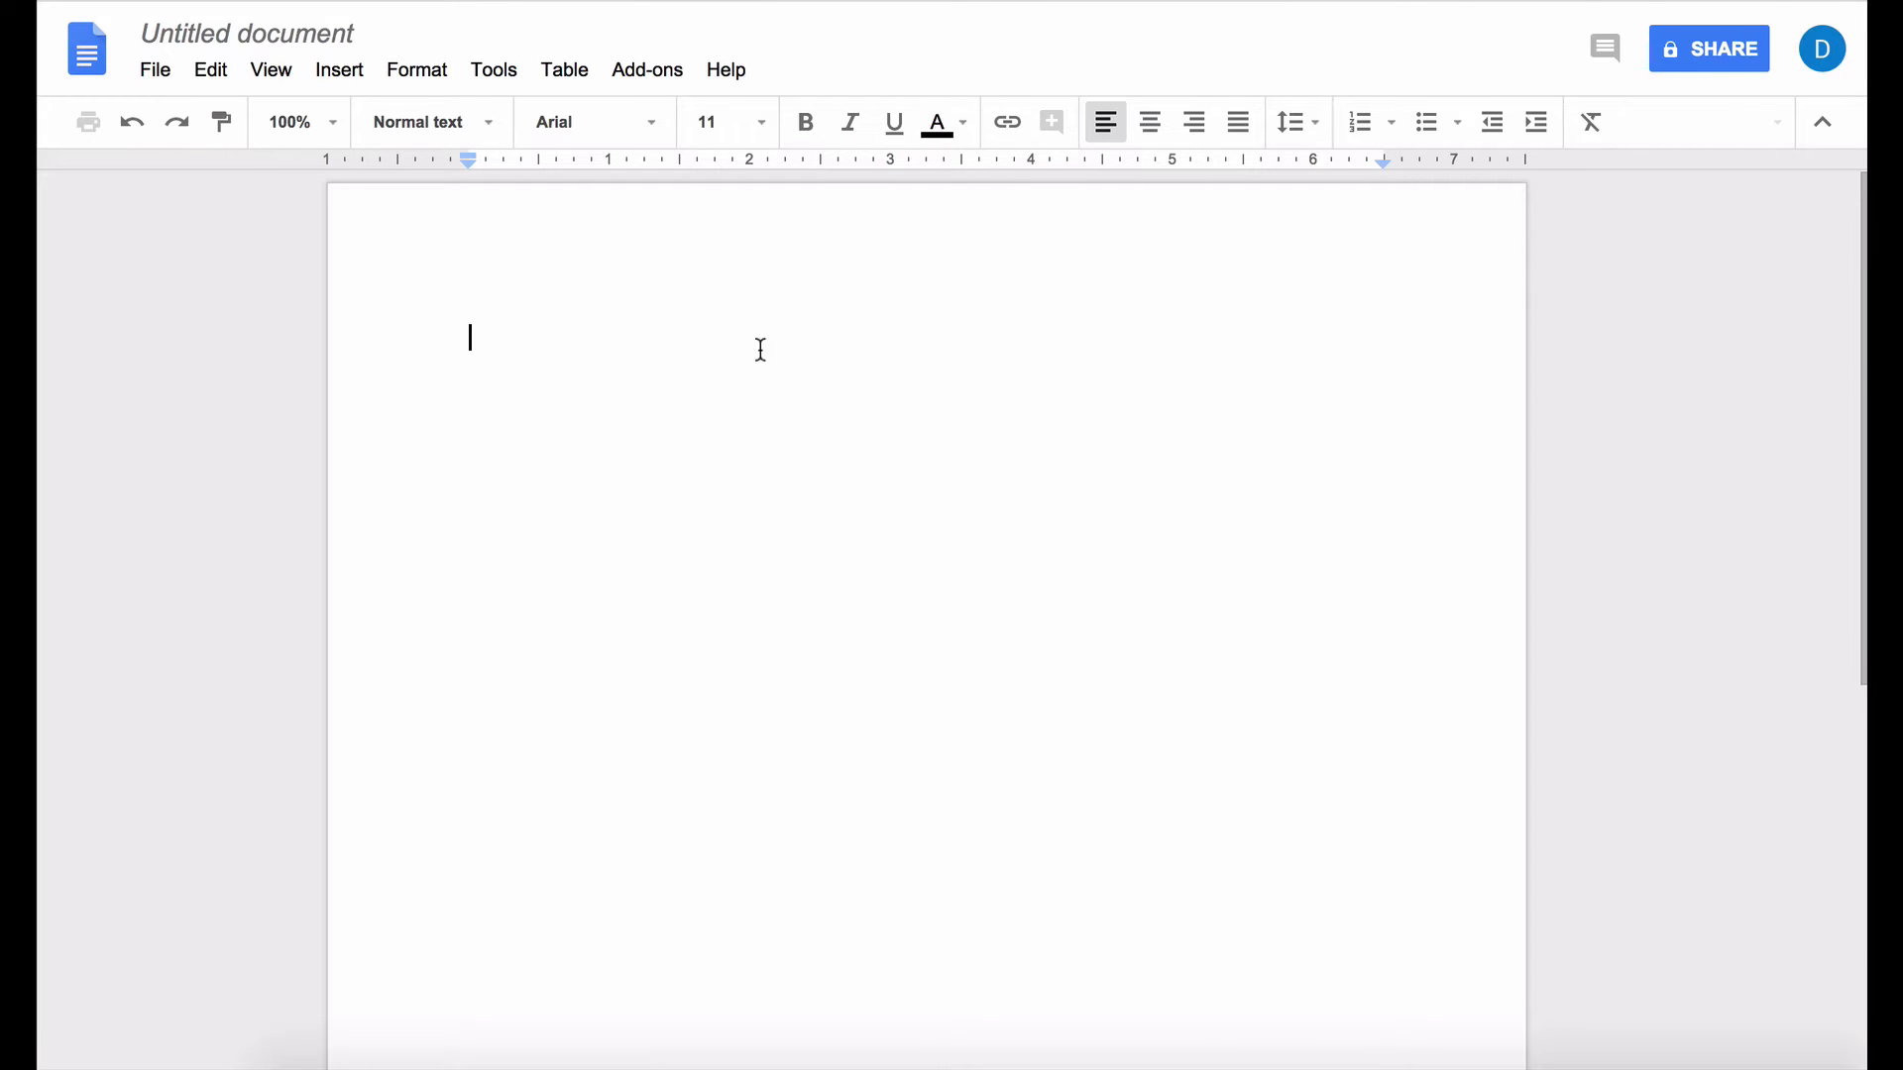
mouse_move(647, 69)
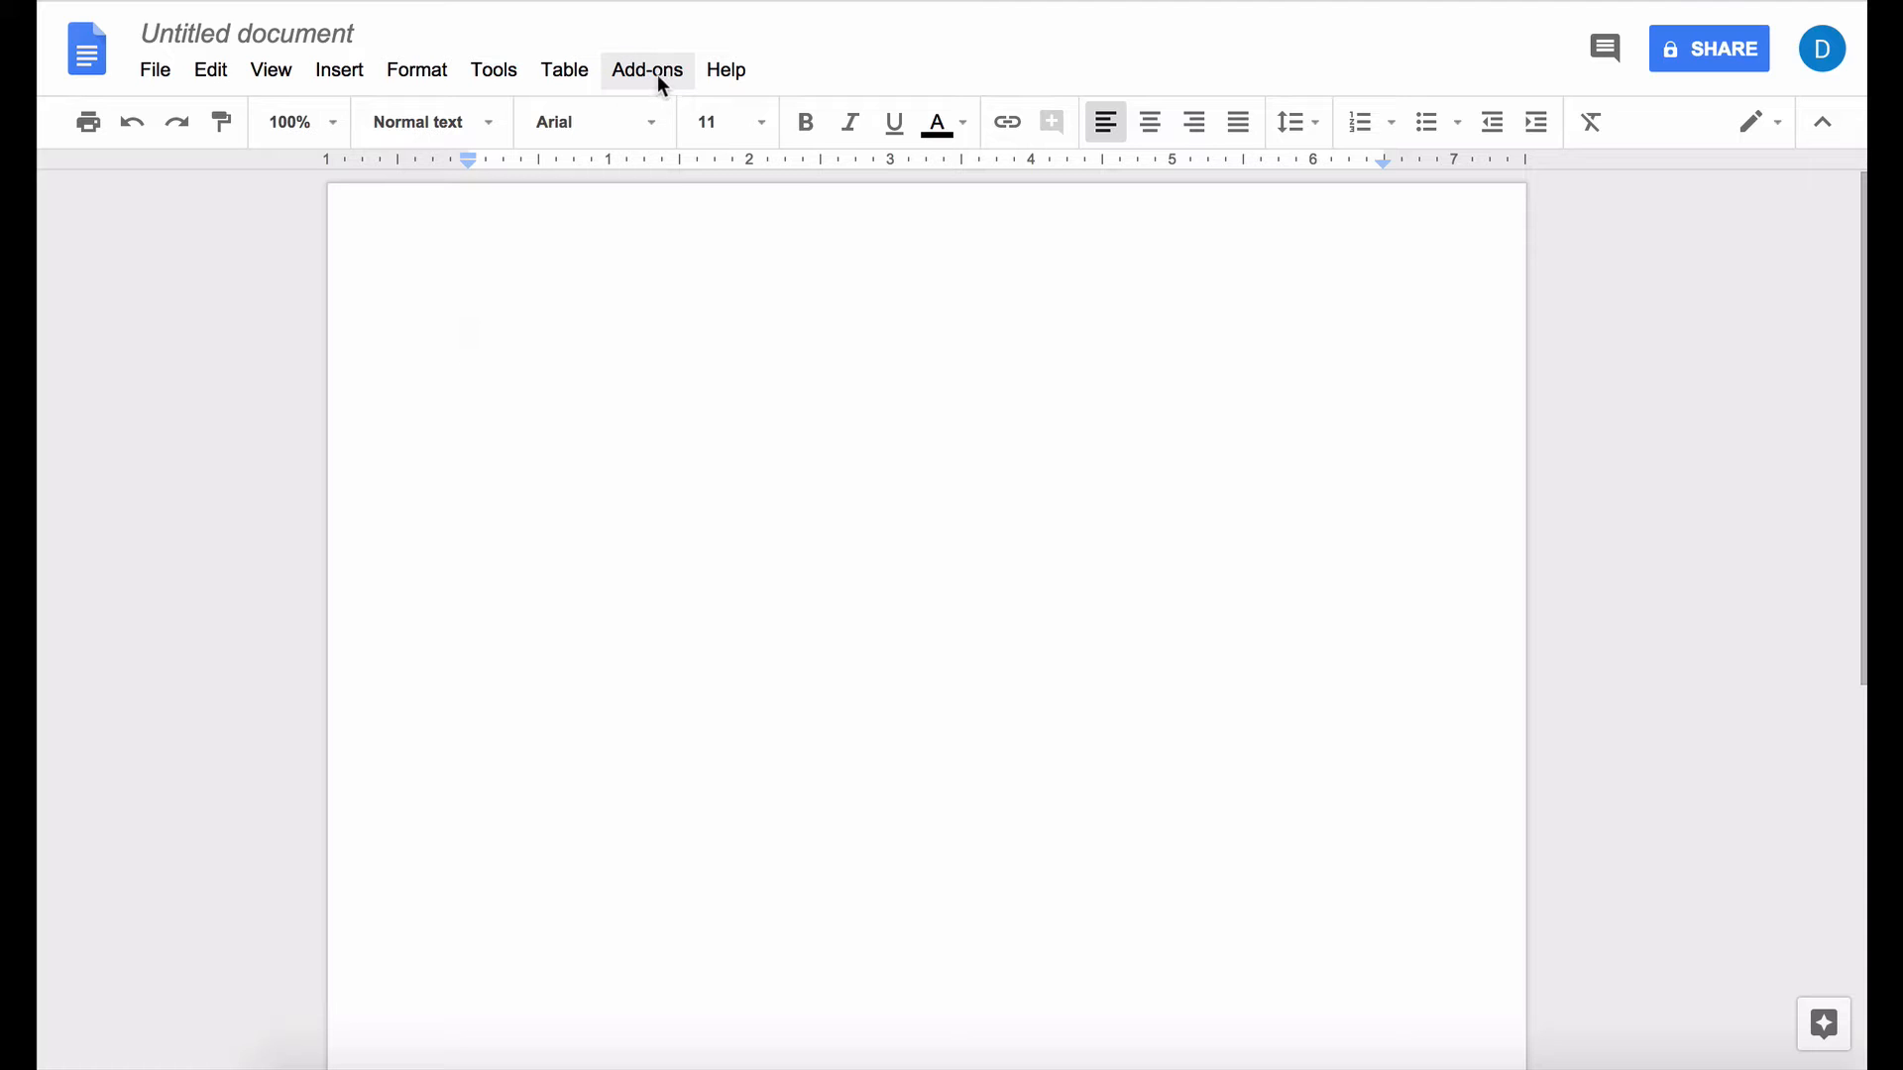
click(647, 69)
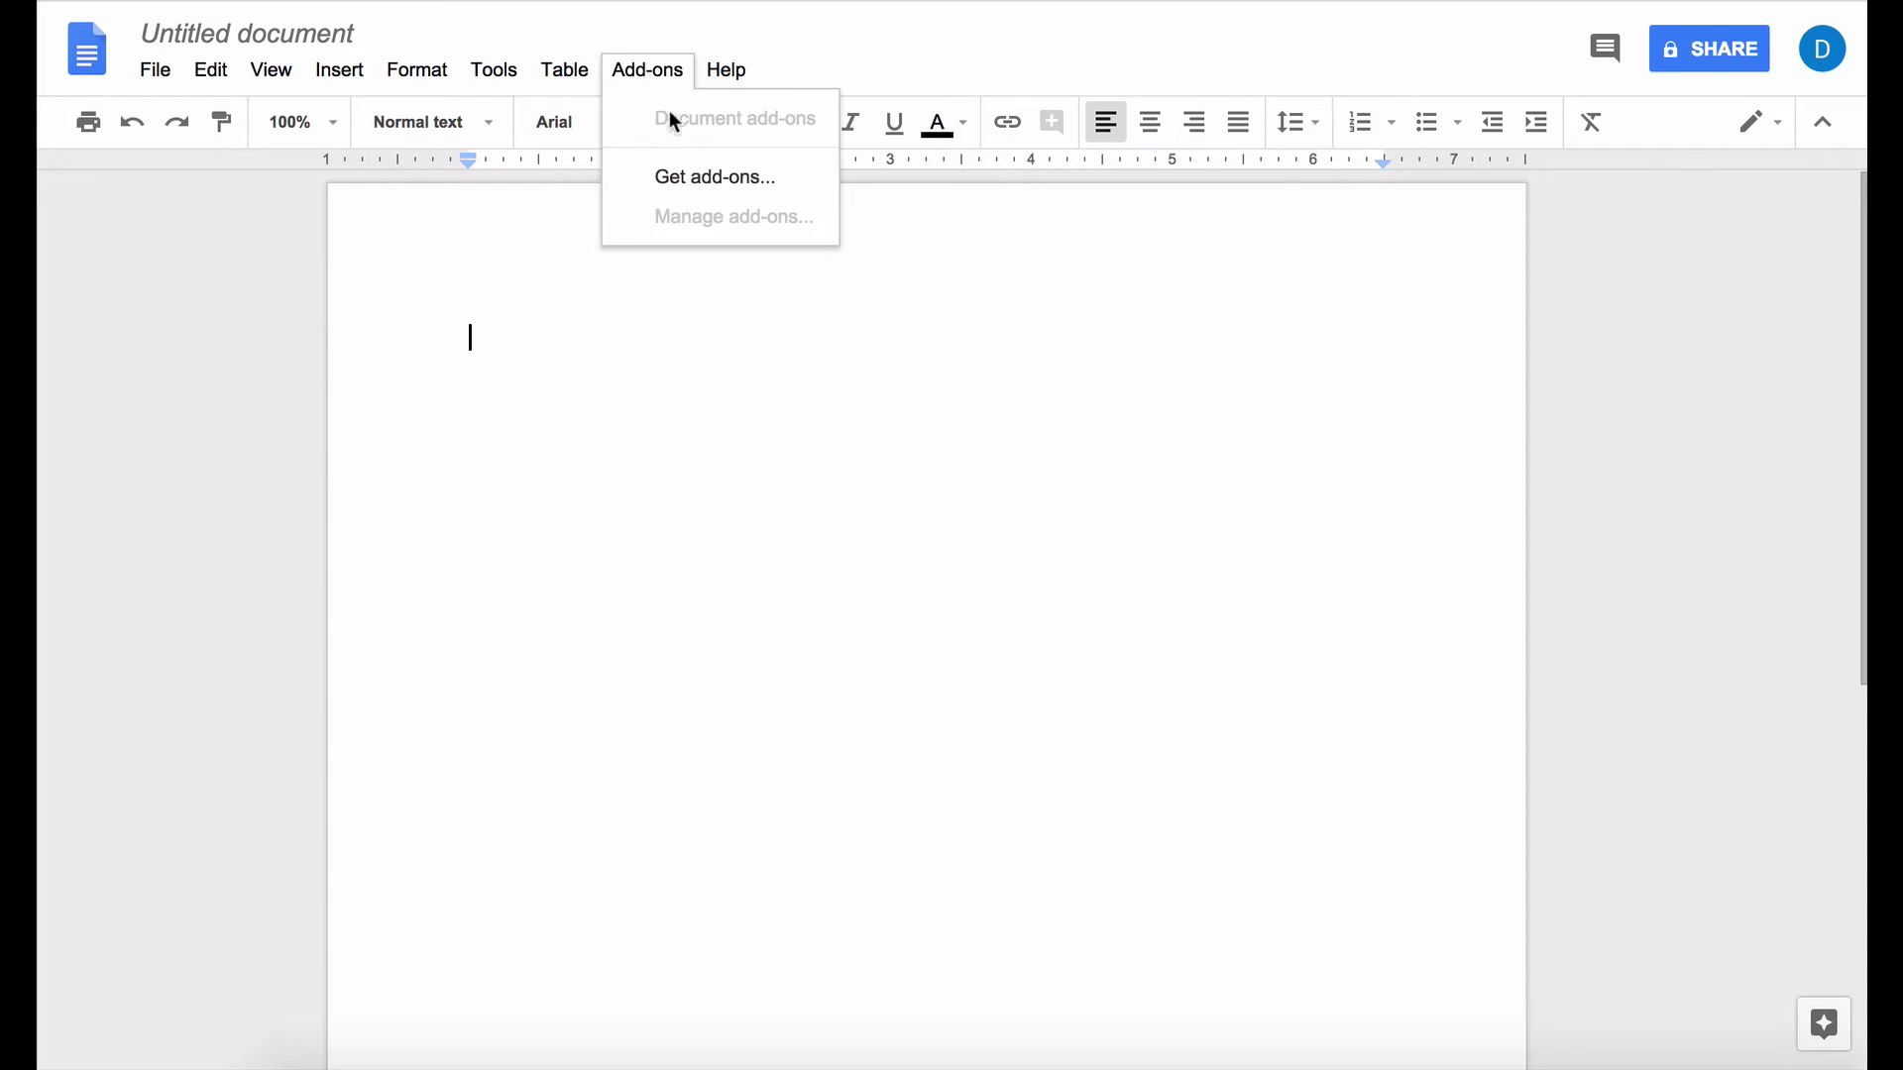
Step: Search the add-ons store for 'avery' and start installing the free Avery Label Merge
click(713, 176)
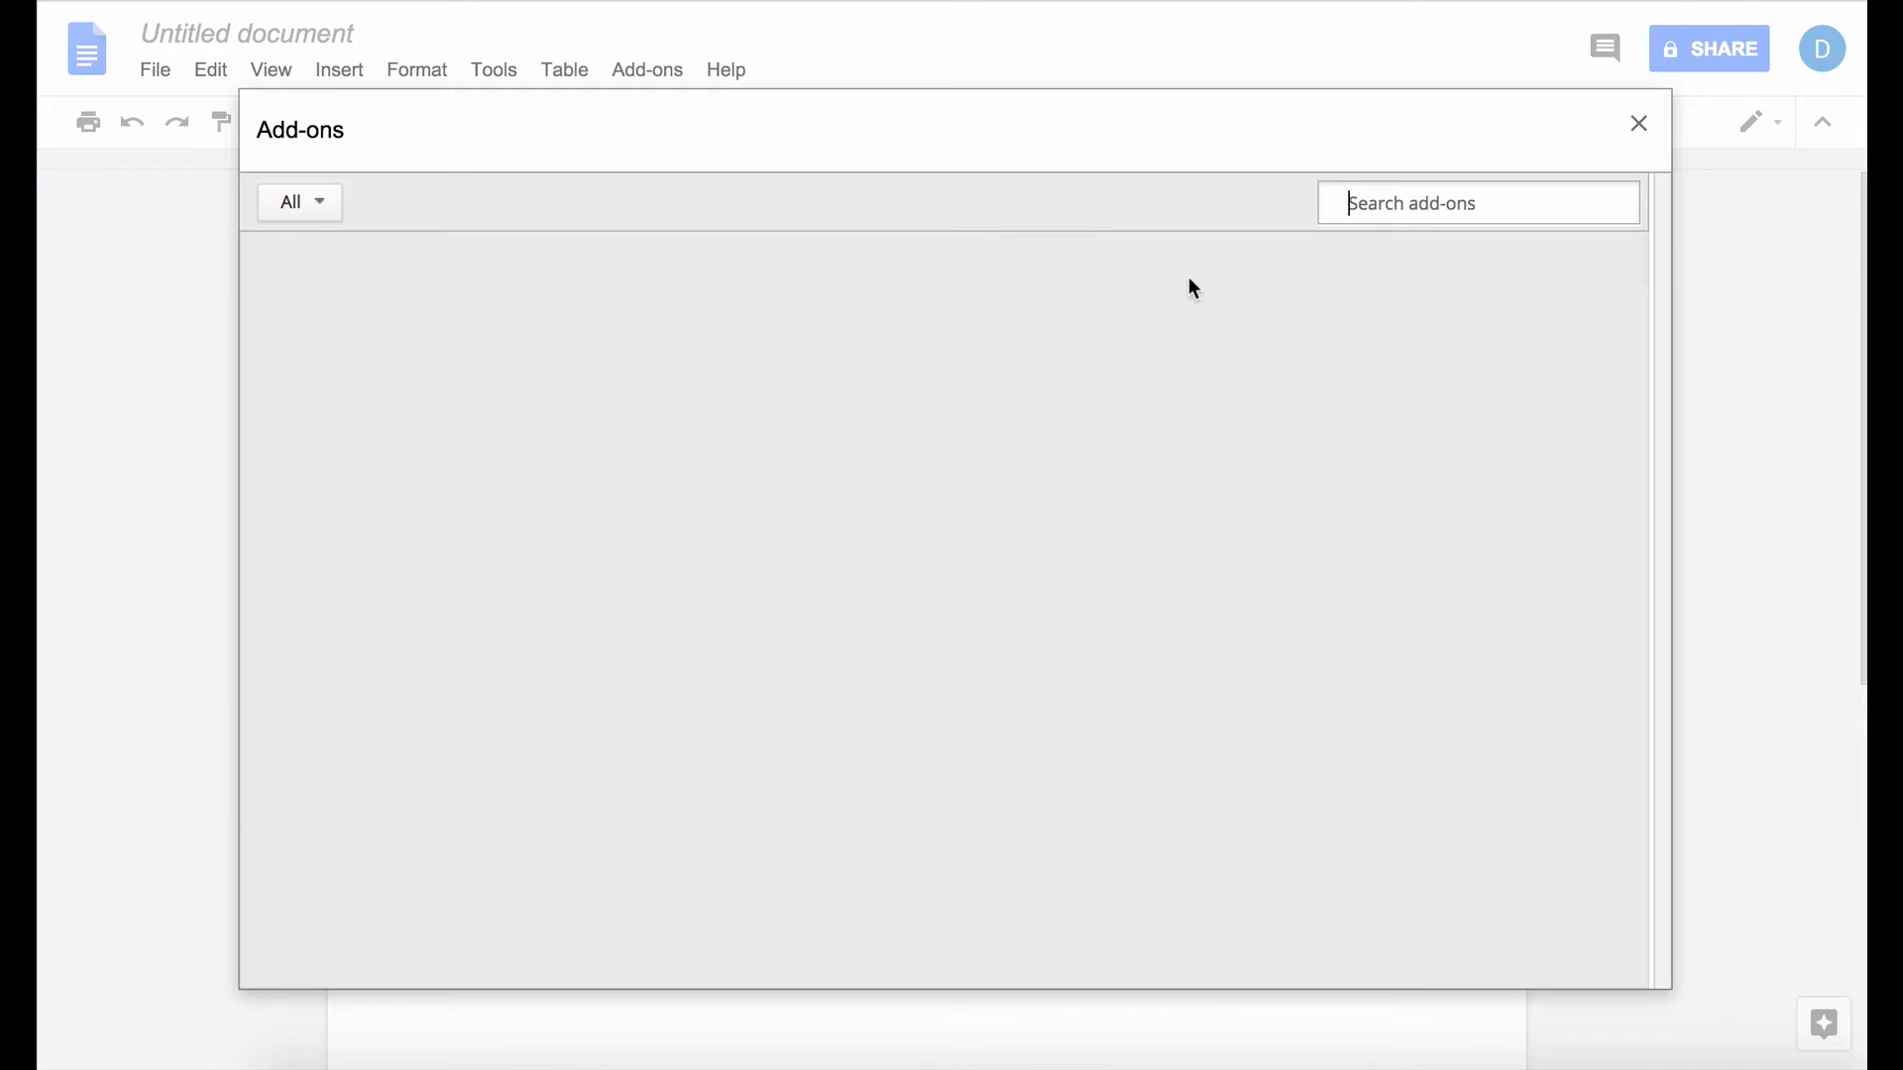
text(avery)
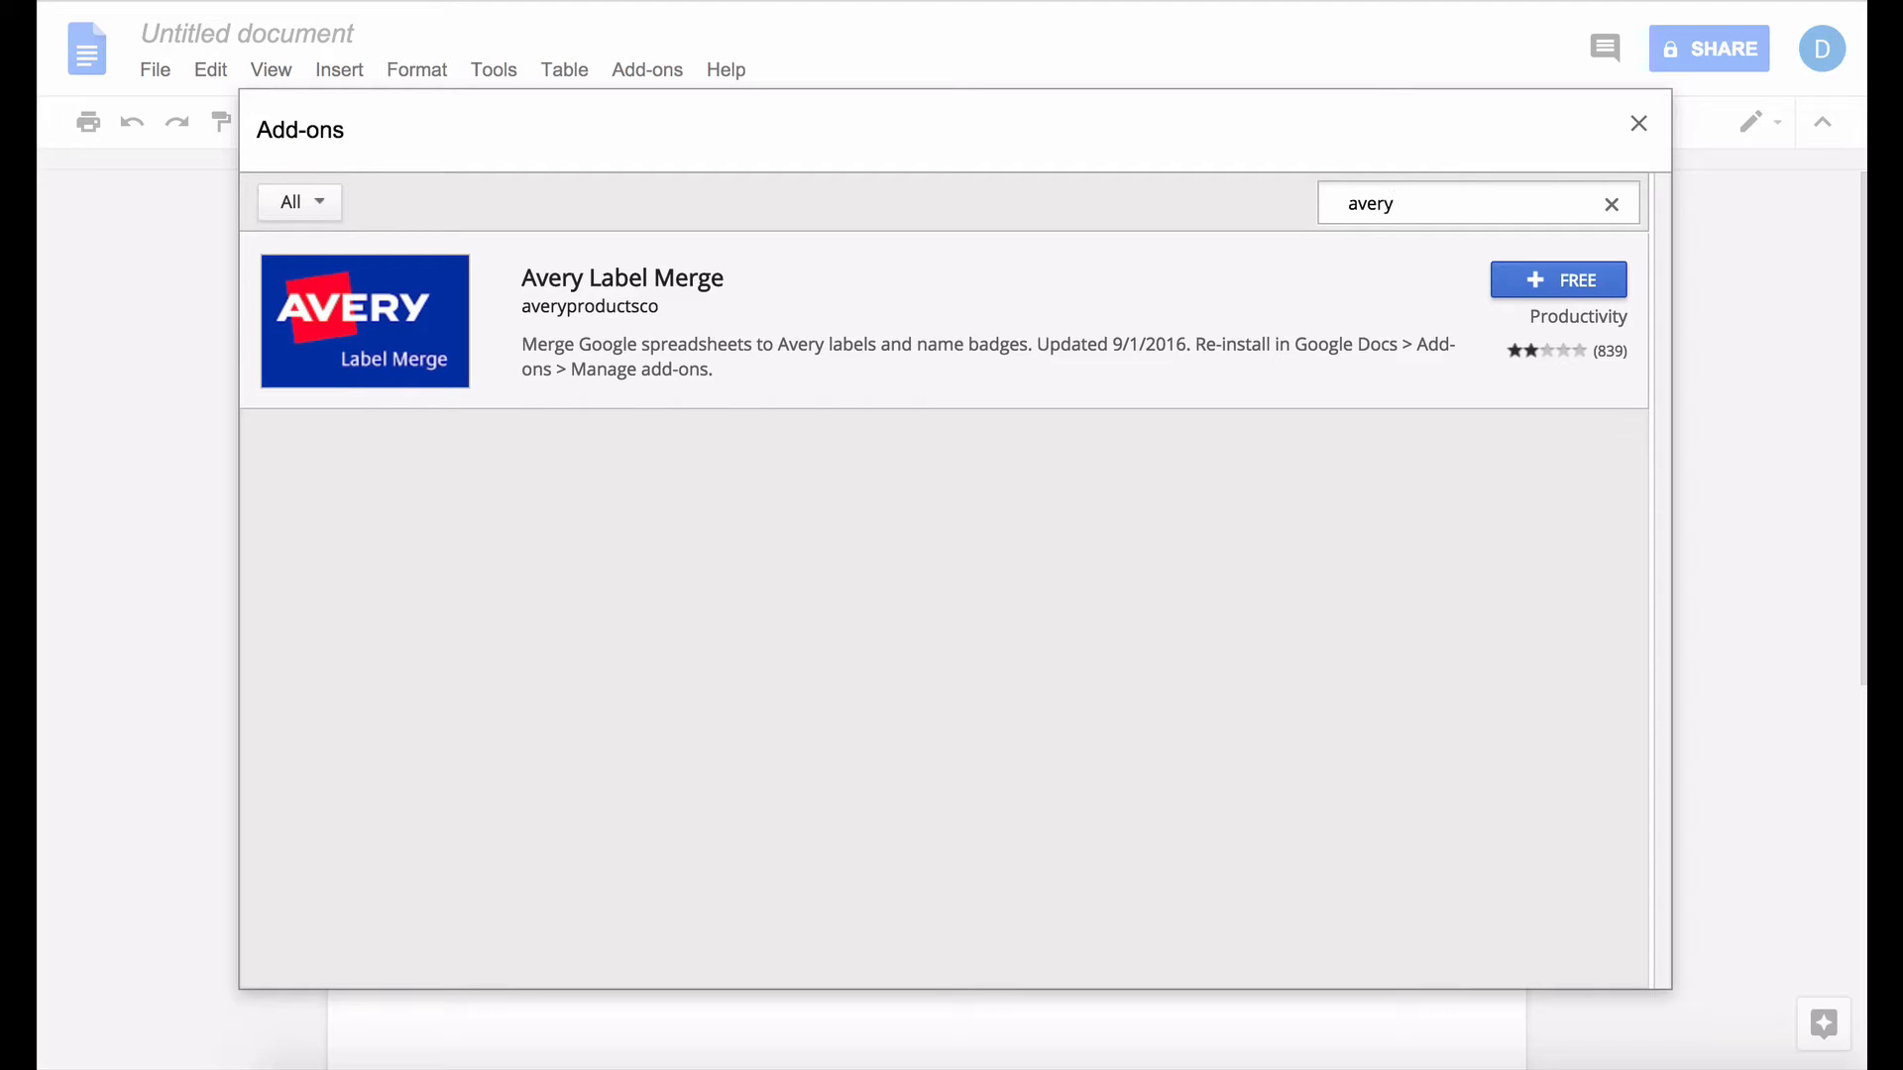
mouse_move(1558, 280)
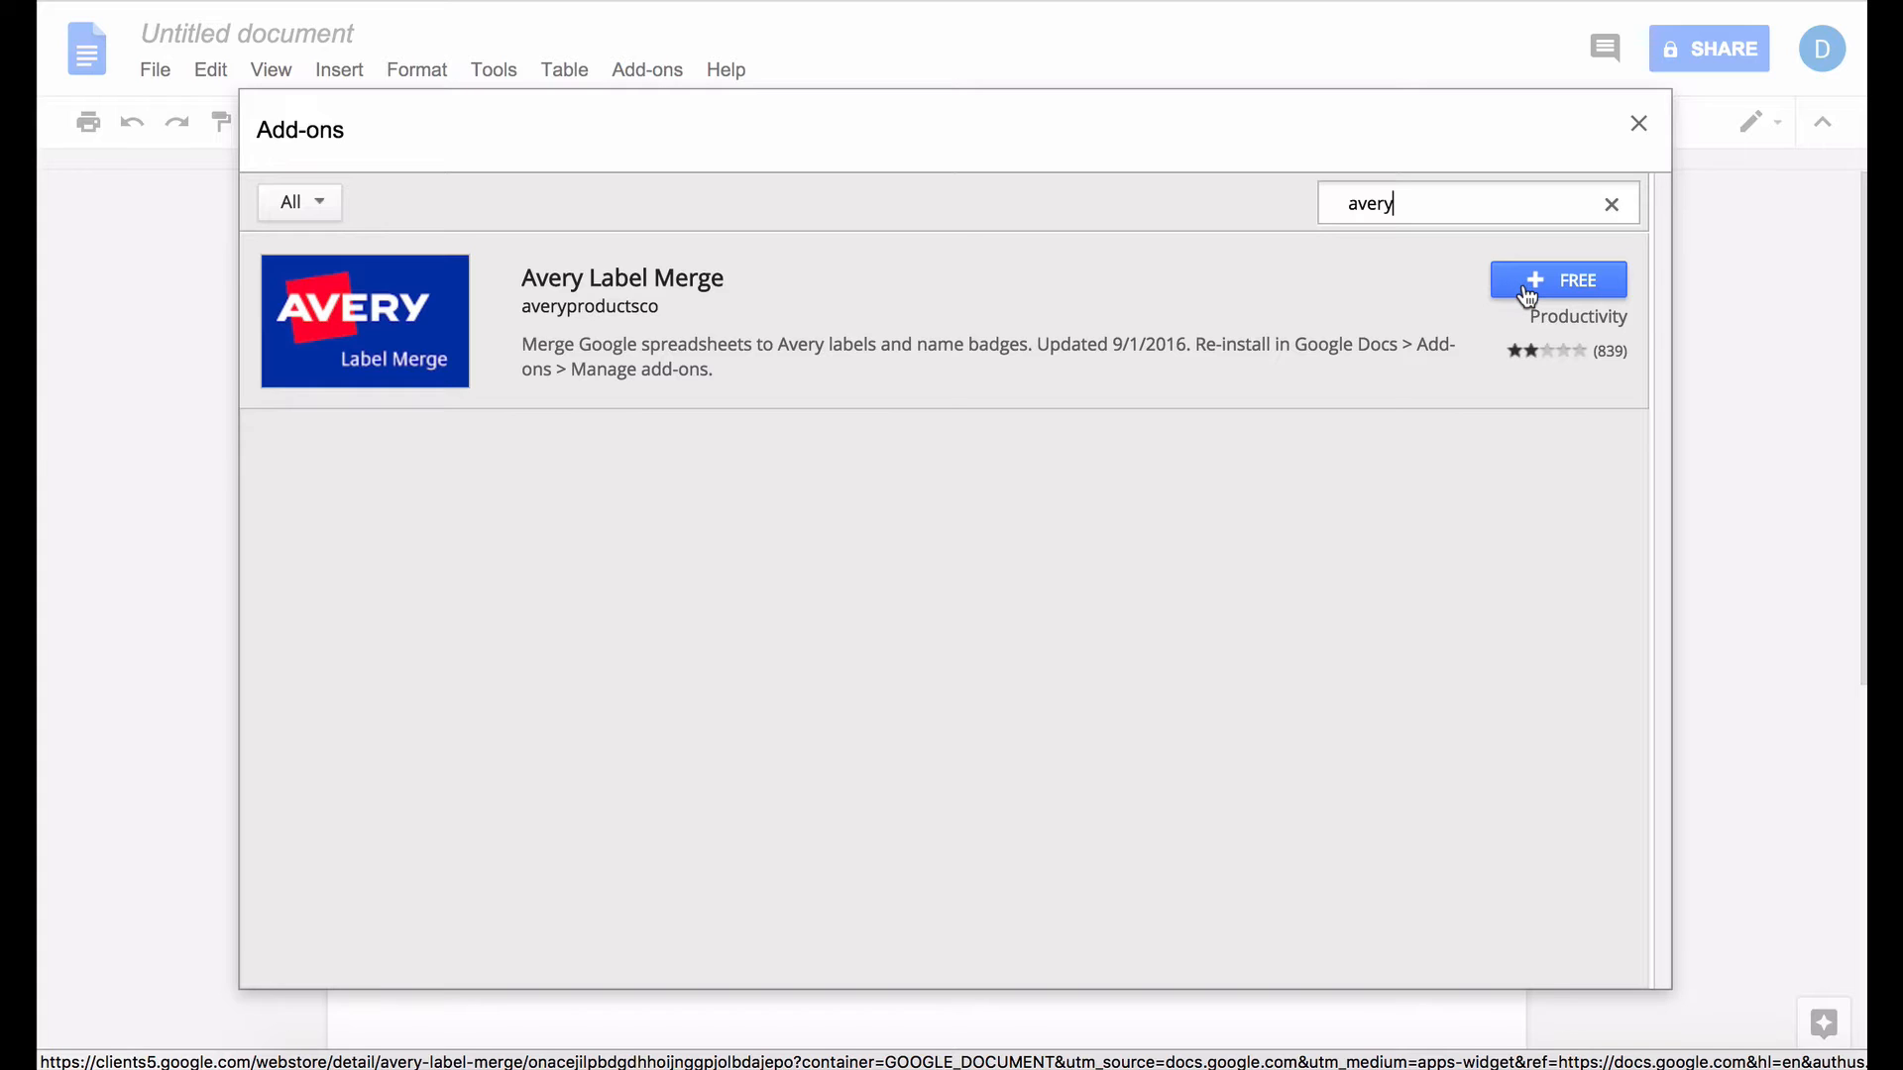
click(1556, 281)
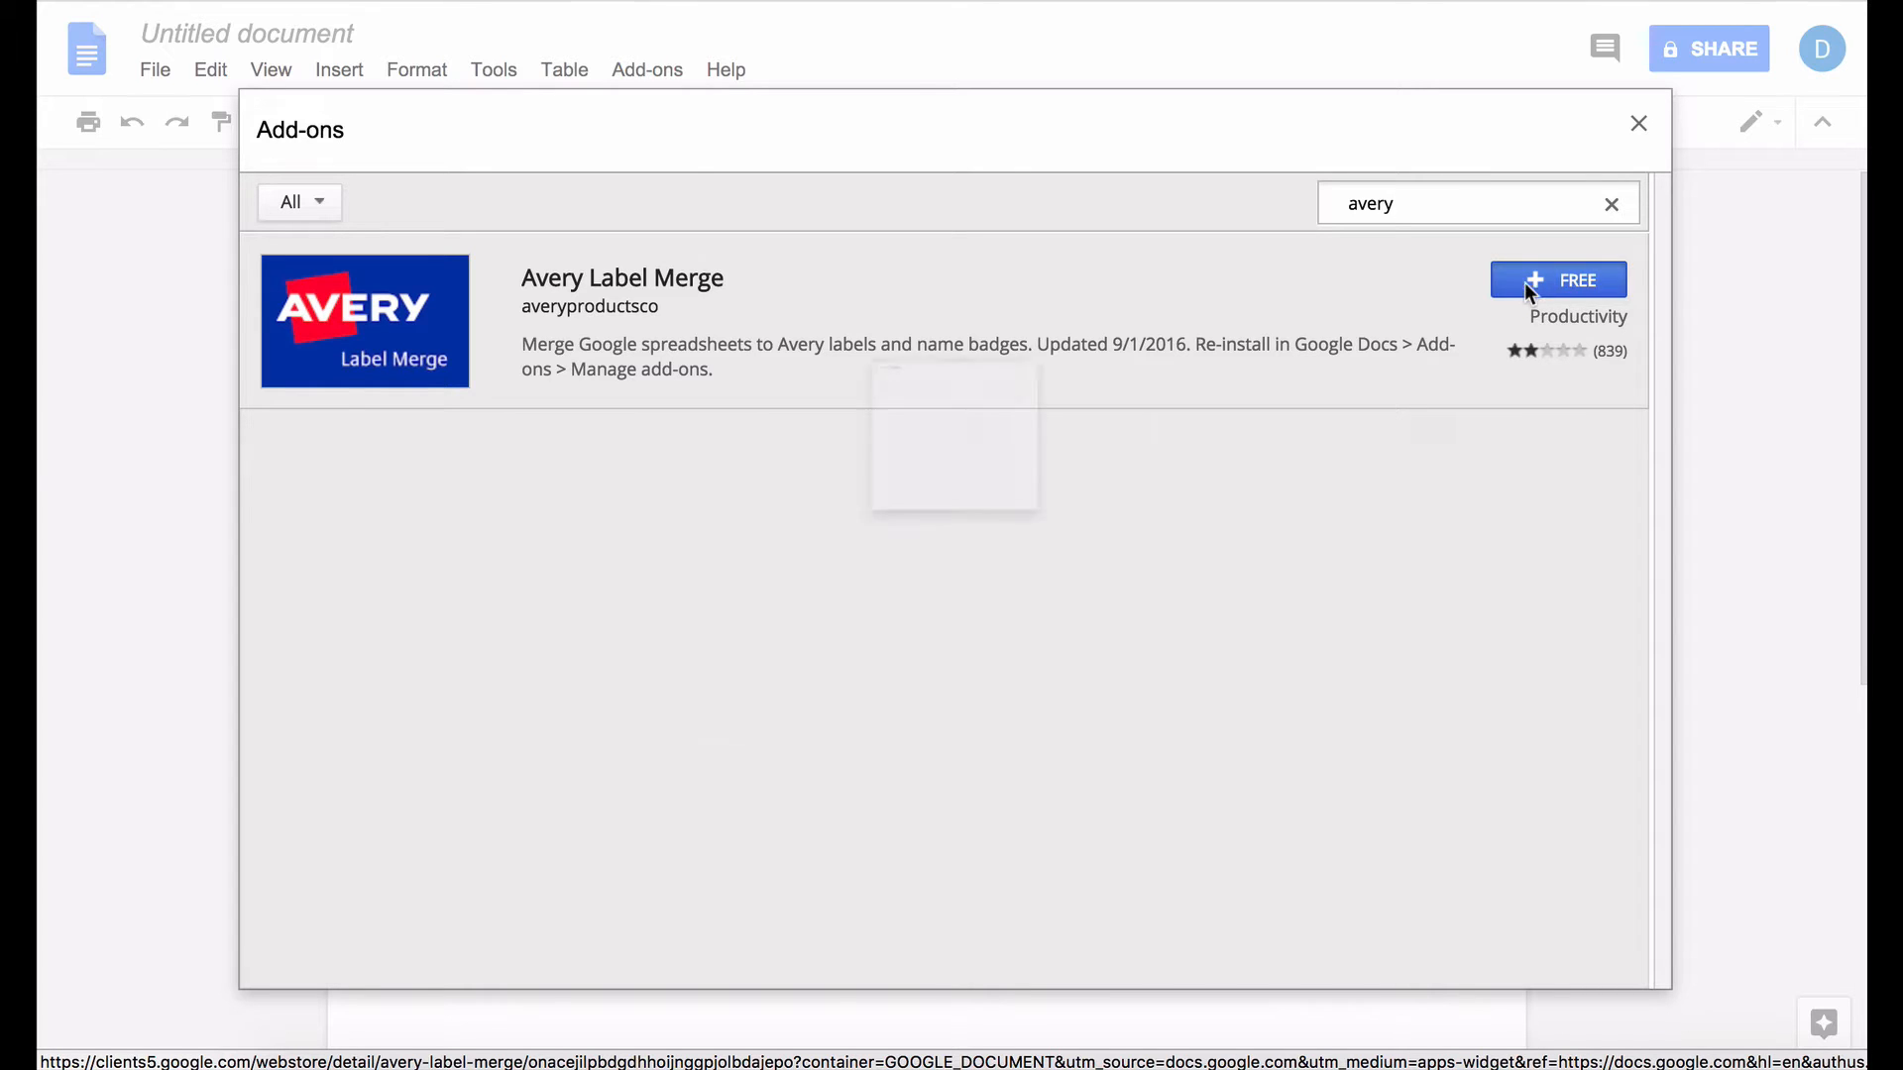
Step: Confirm the install, sign in with the existing account, and allow Avery Label Merge's permissions
click(1557, 281)
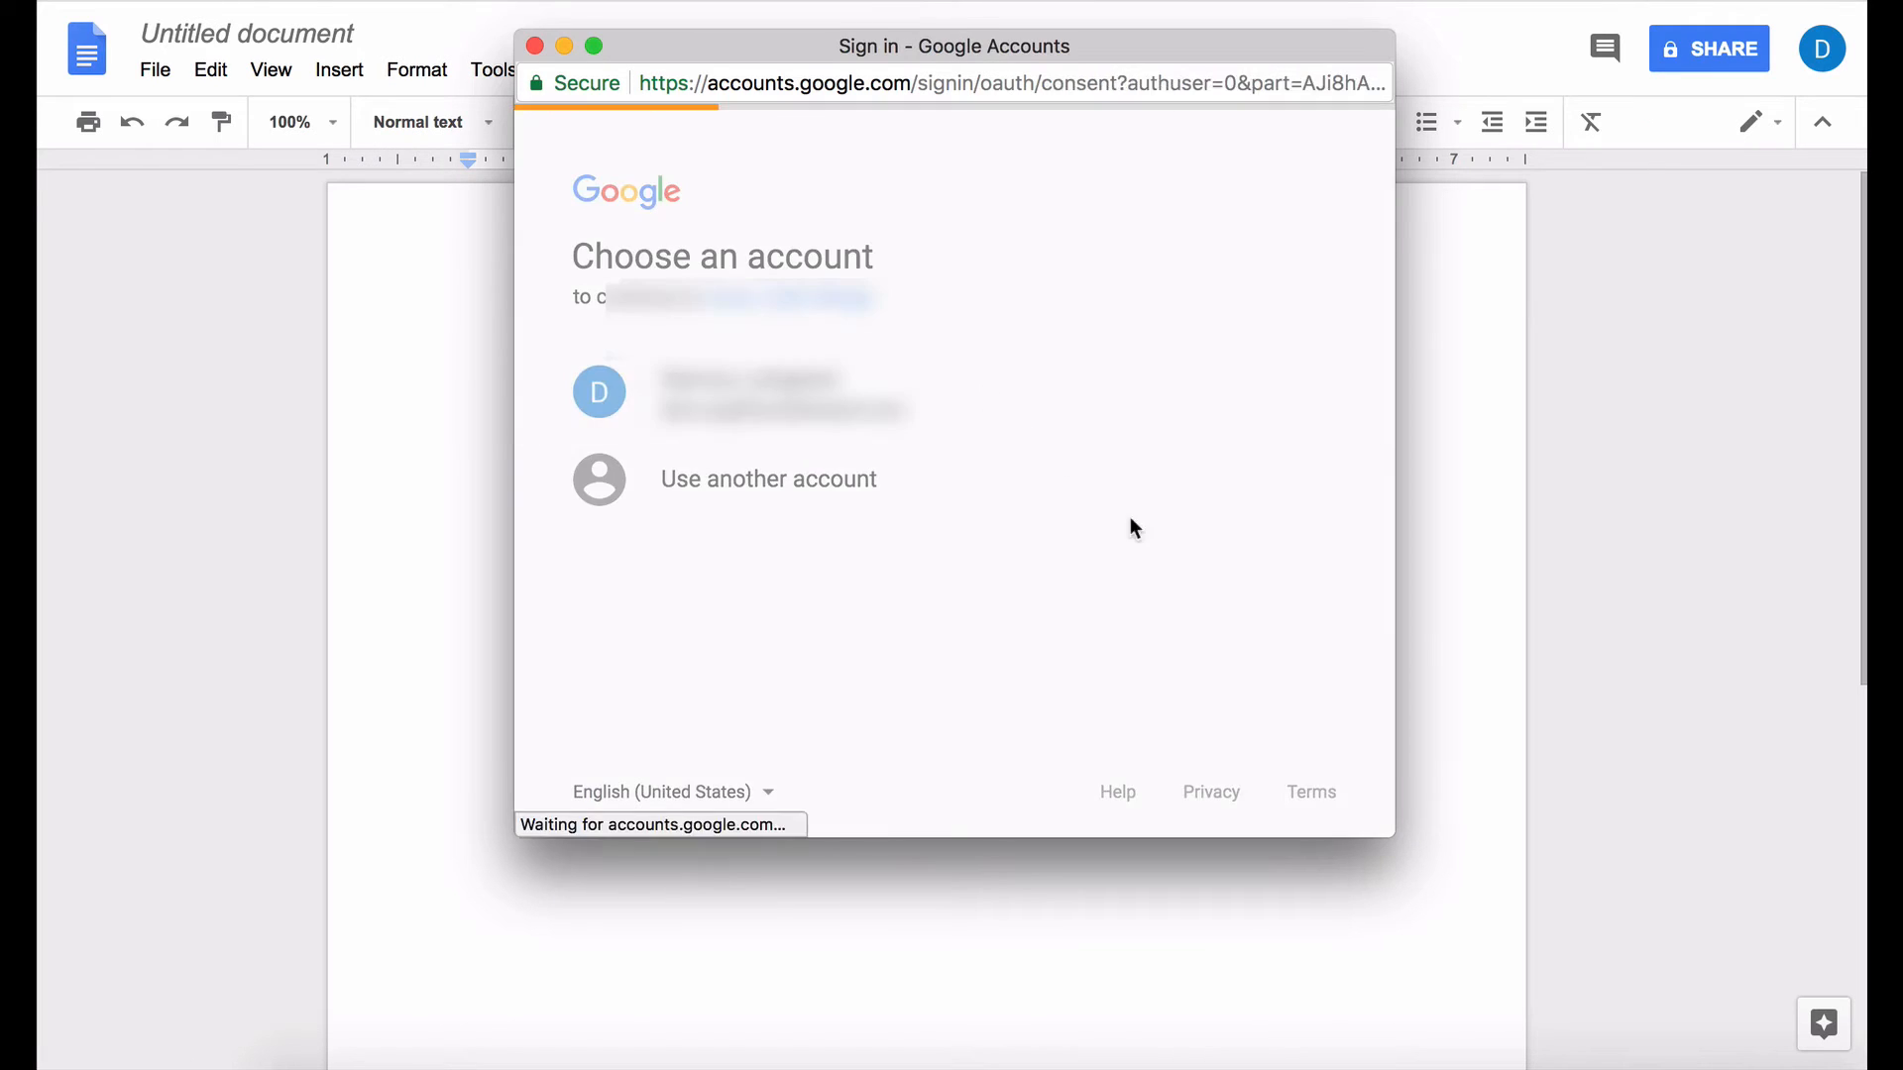
click(740, 390)
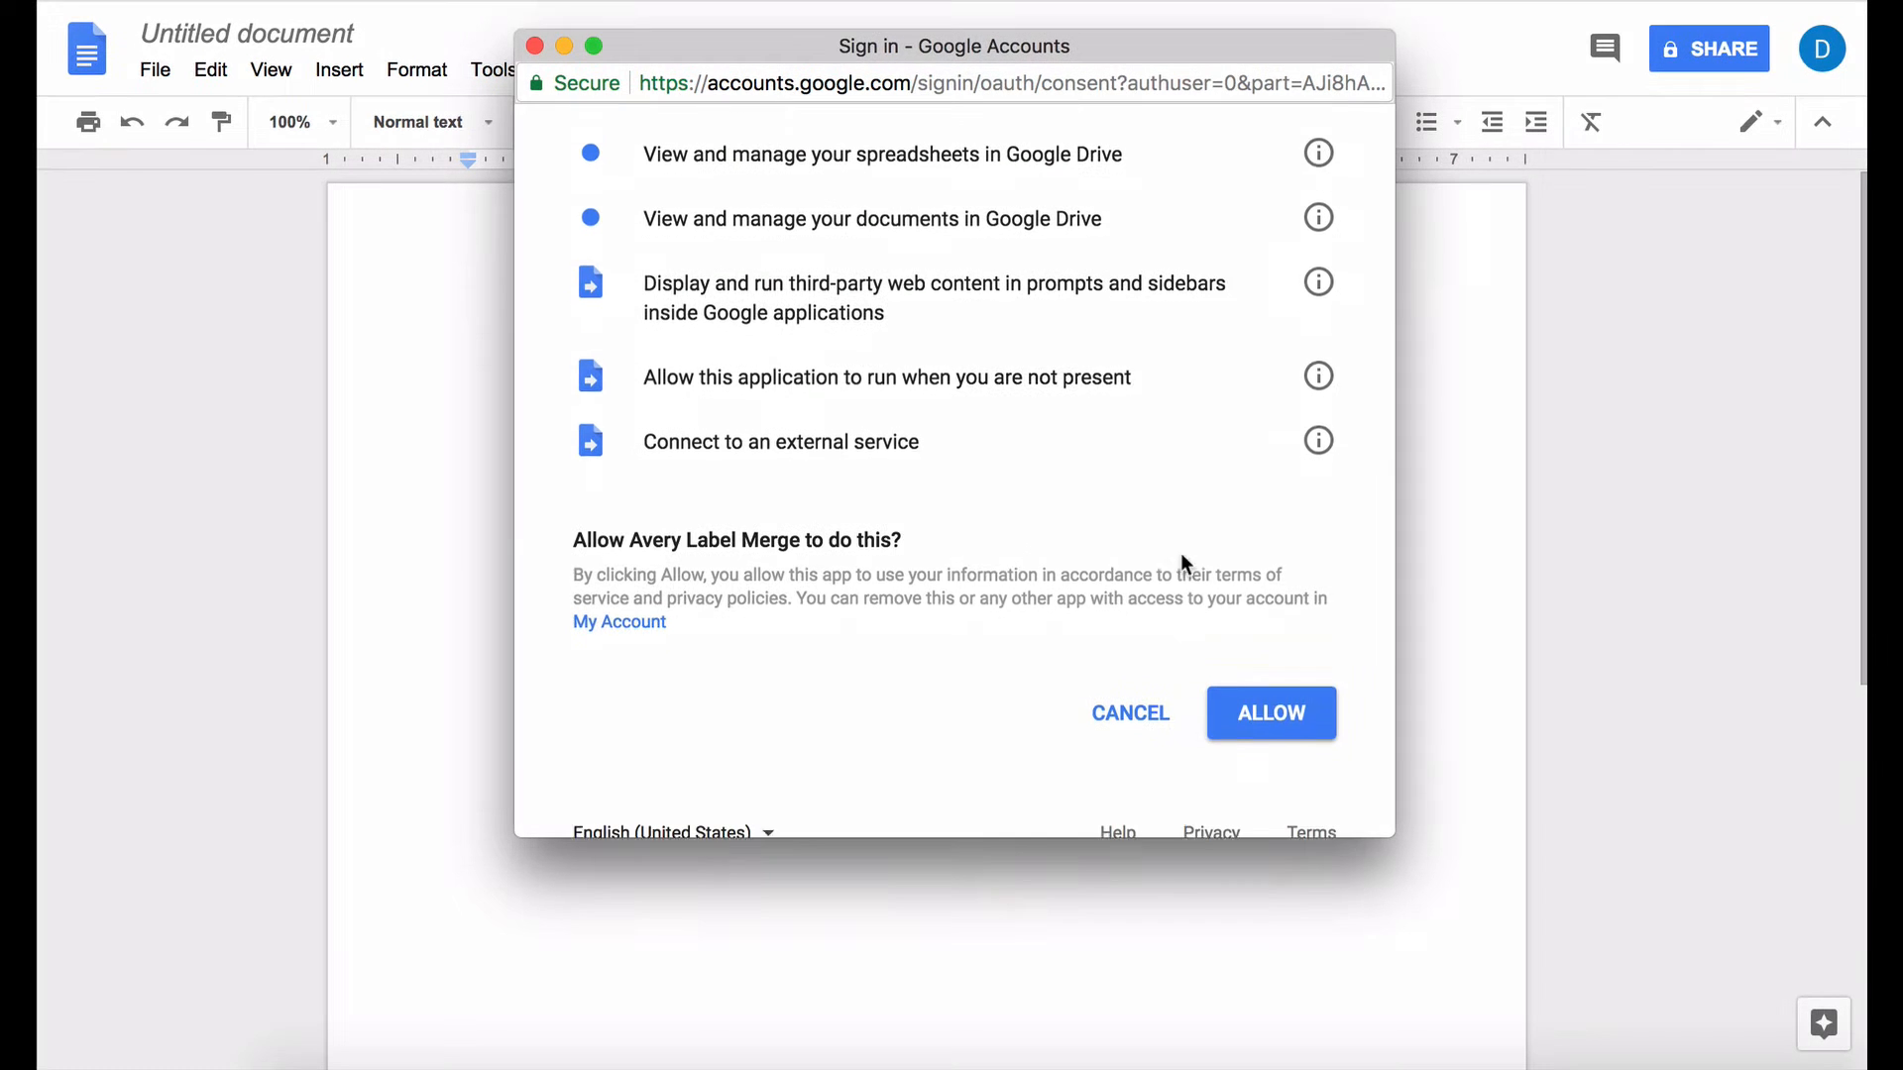
click(1270, 712)
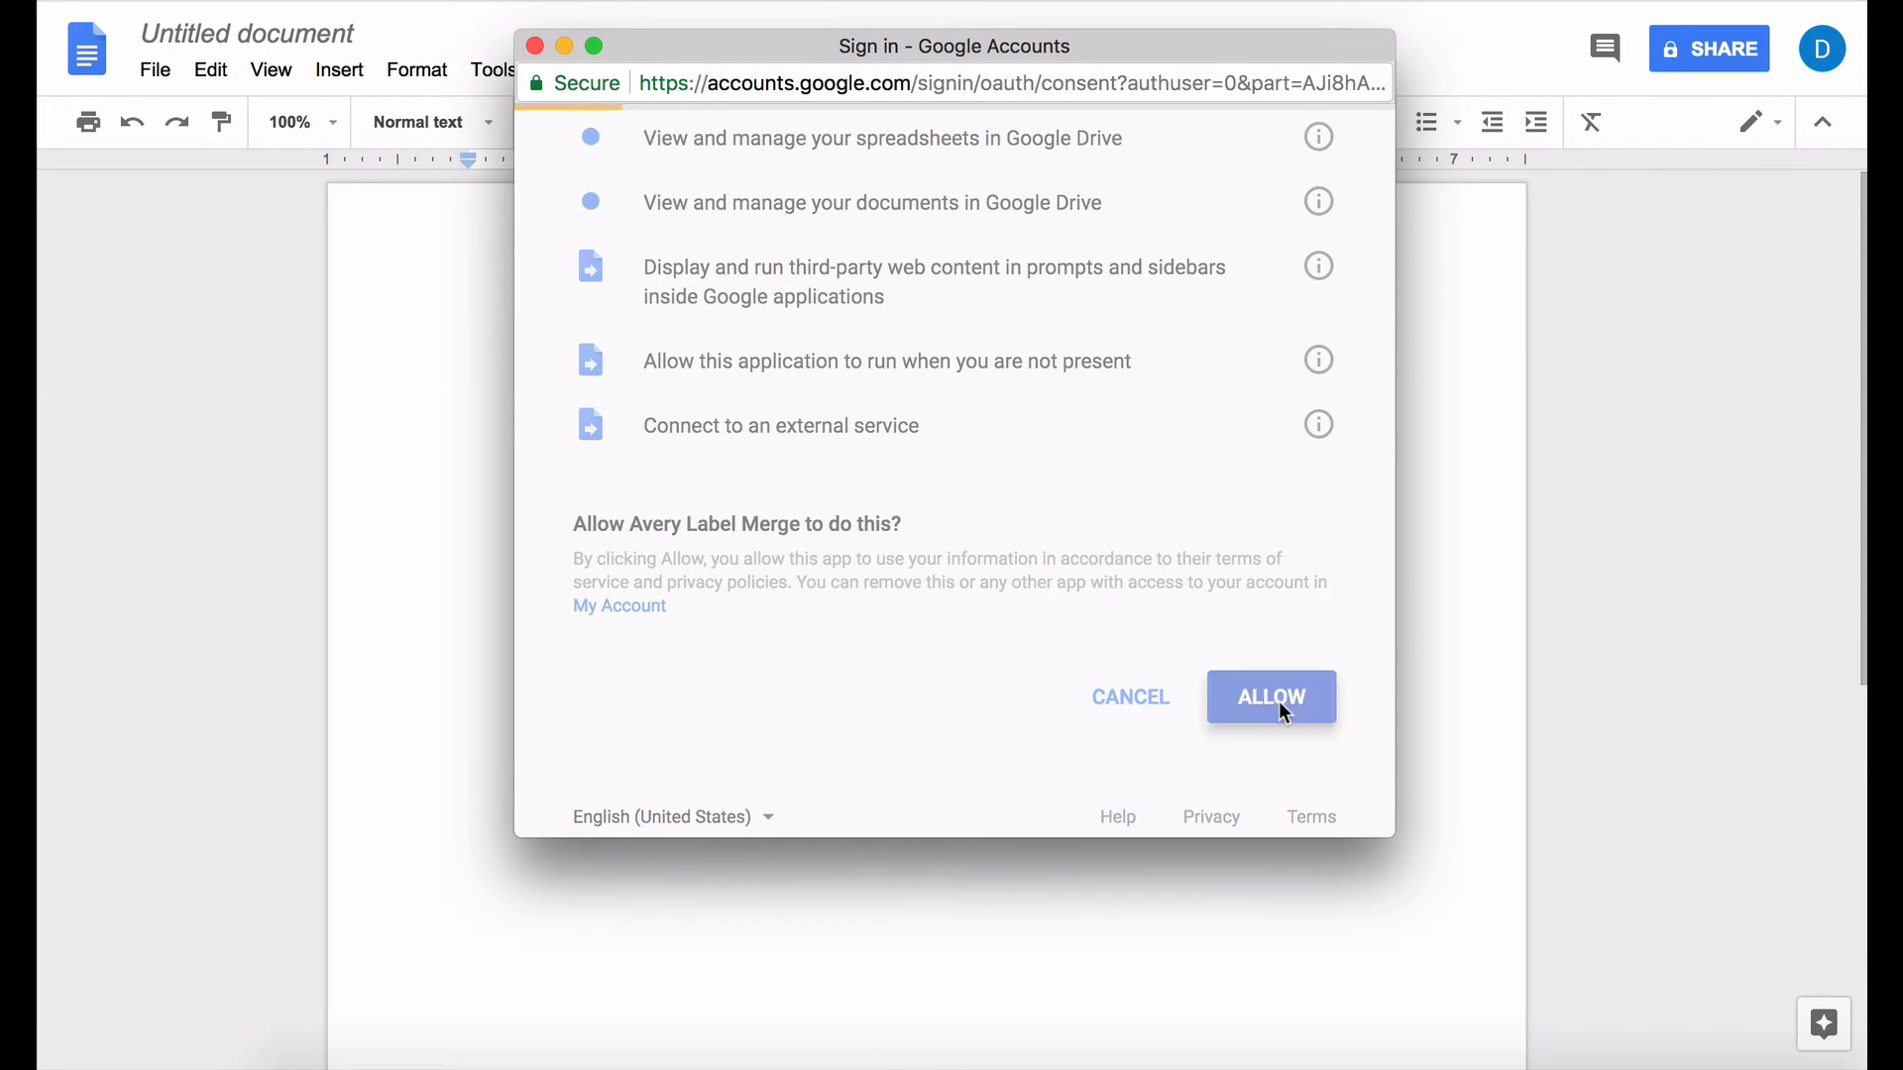
click(1271, 696)
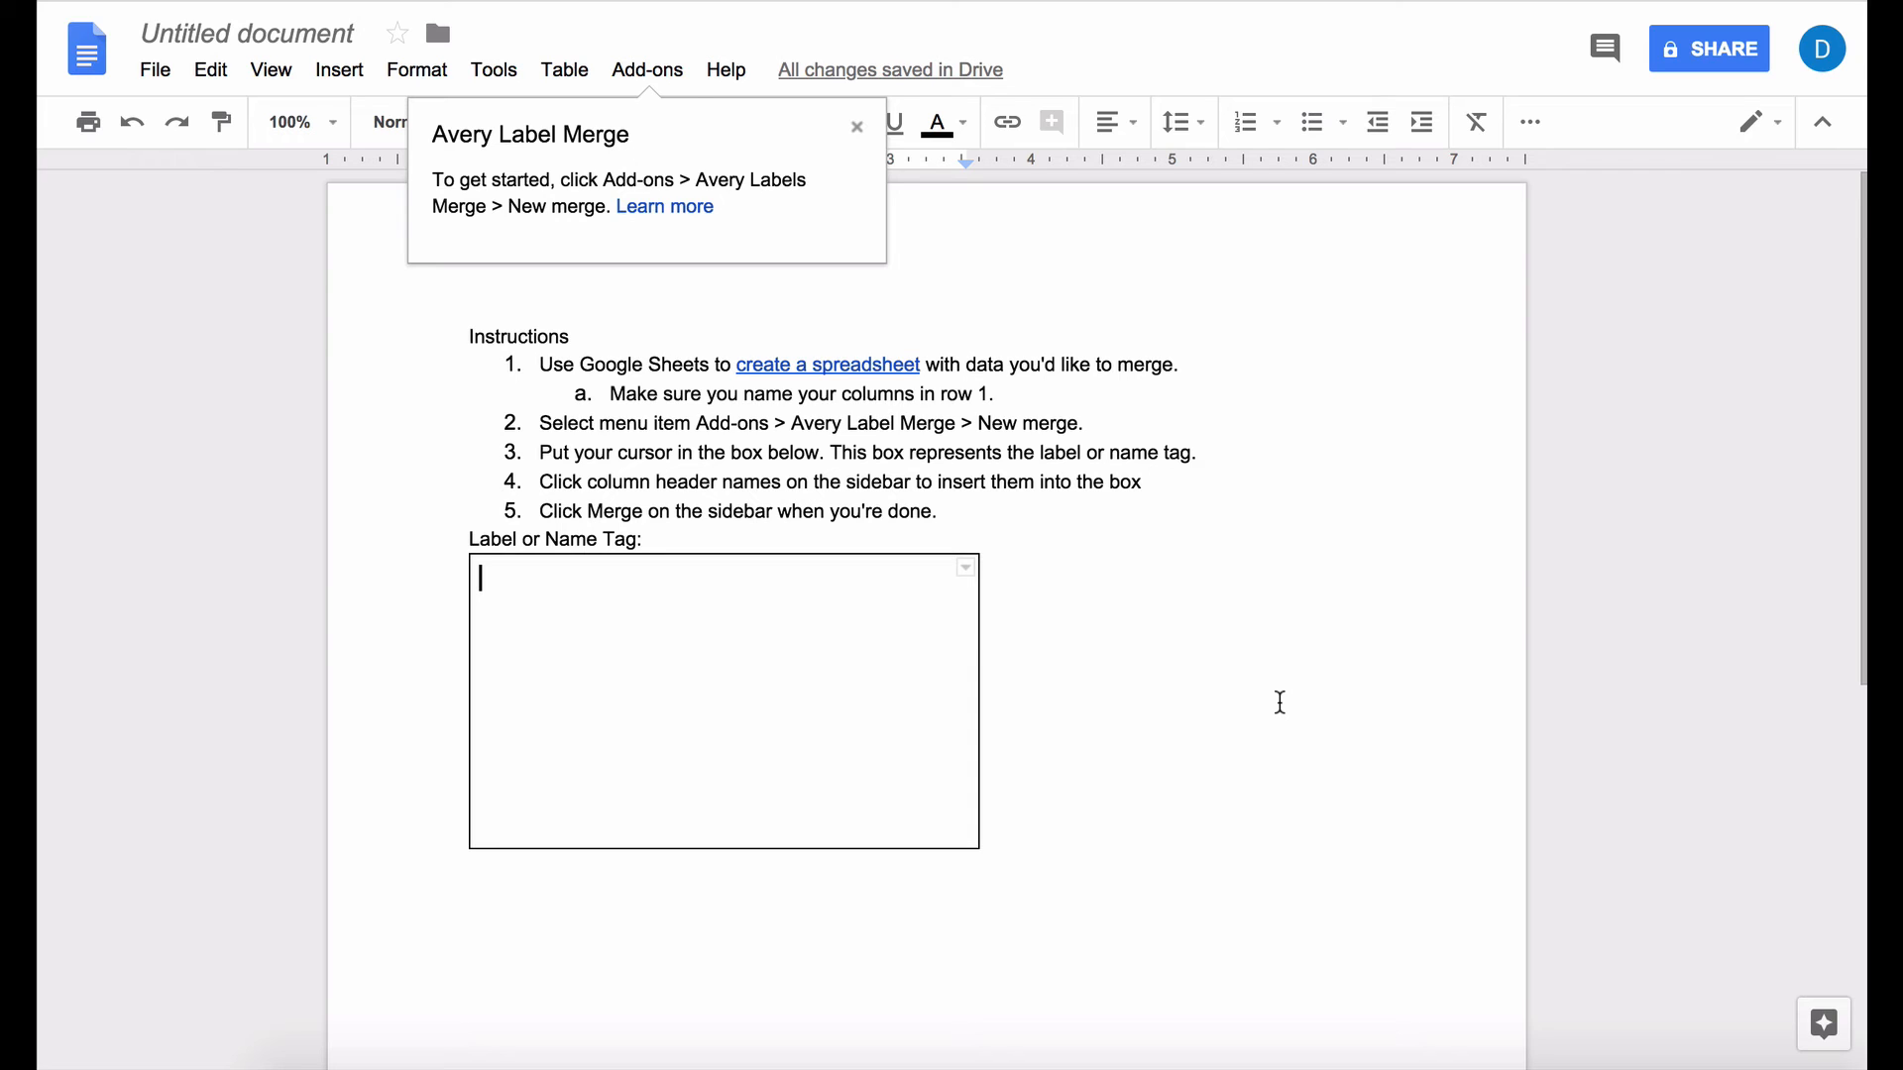
Step: Review the seven names and cities in Data Labels, then return to the label document
click(857, 125)
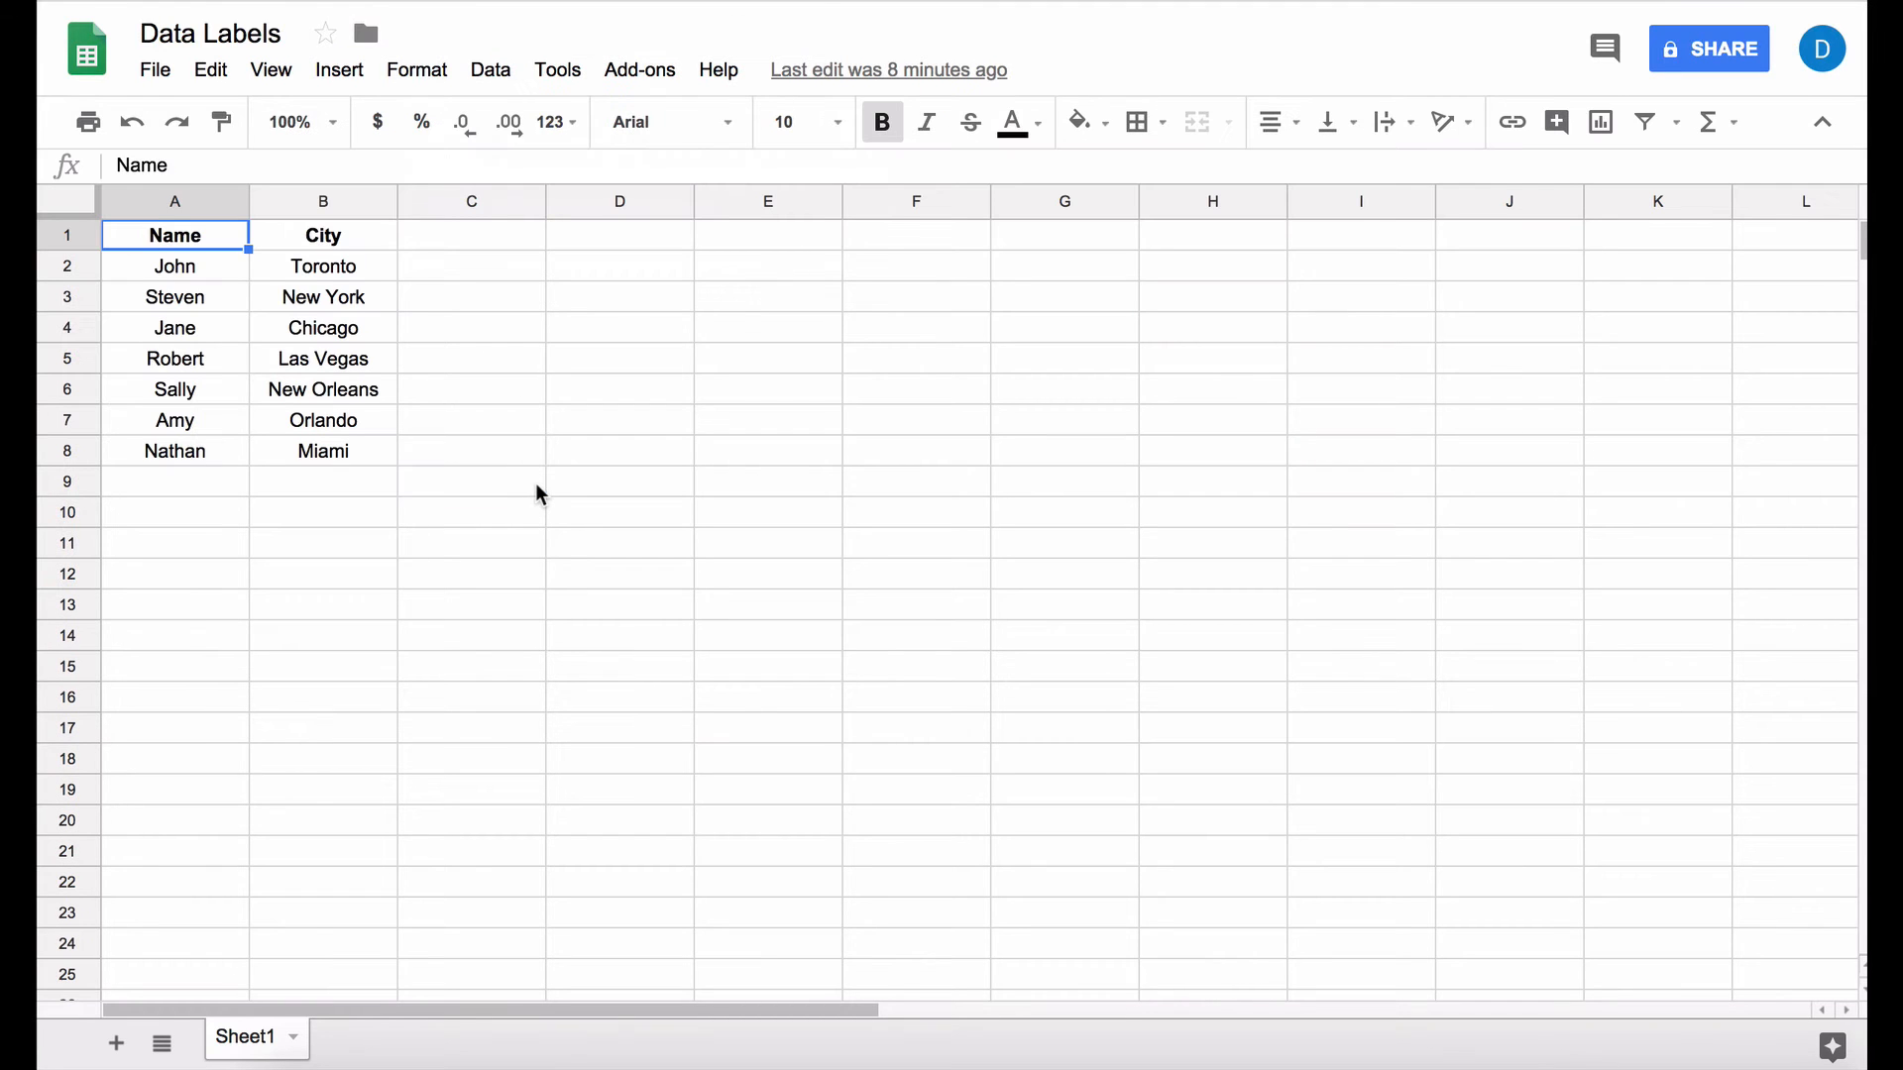
click(471, 481)
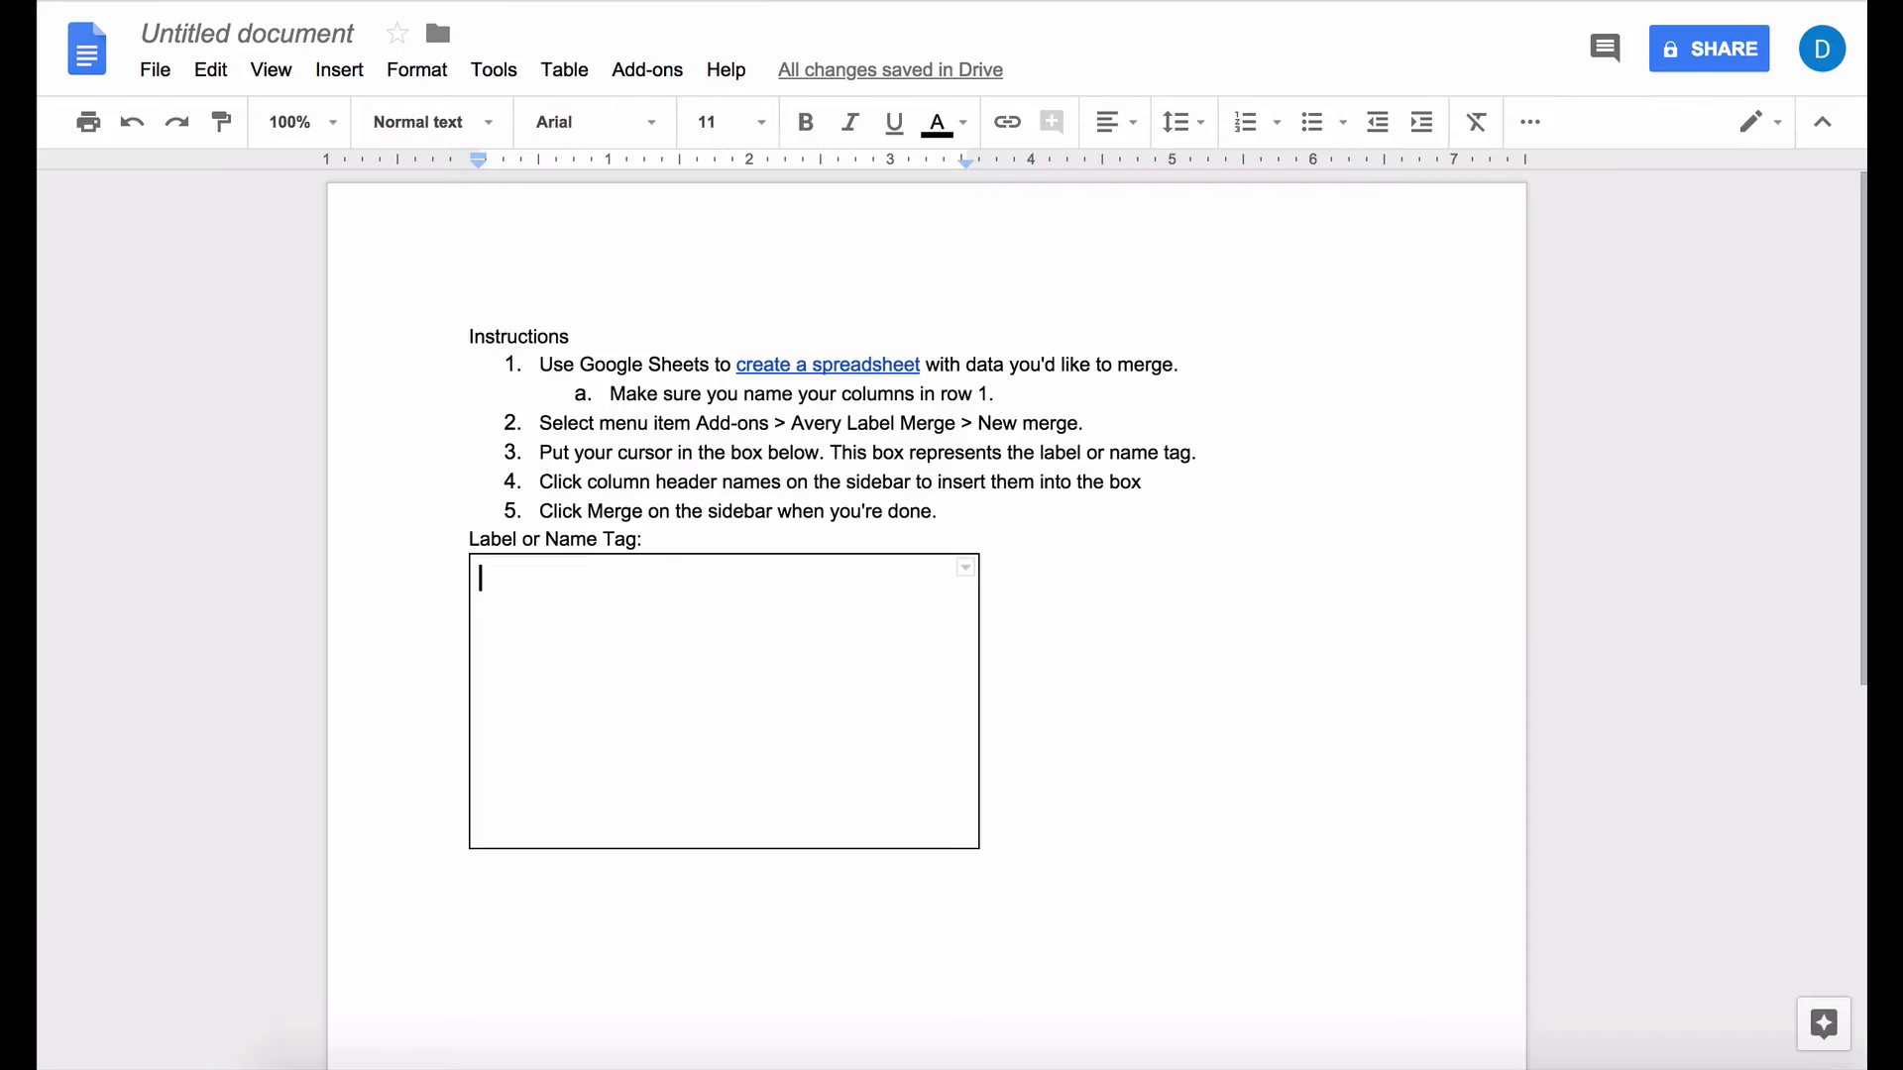
mouse_move(701, 264)
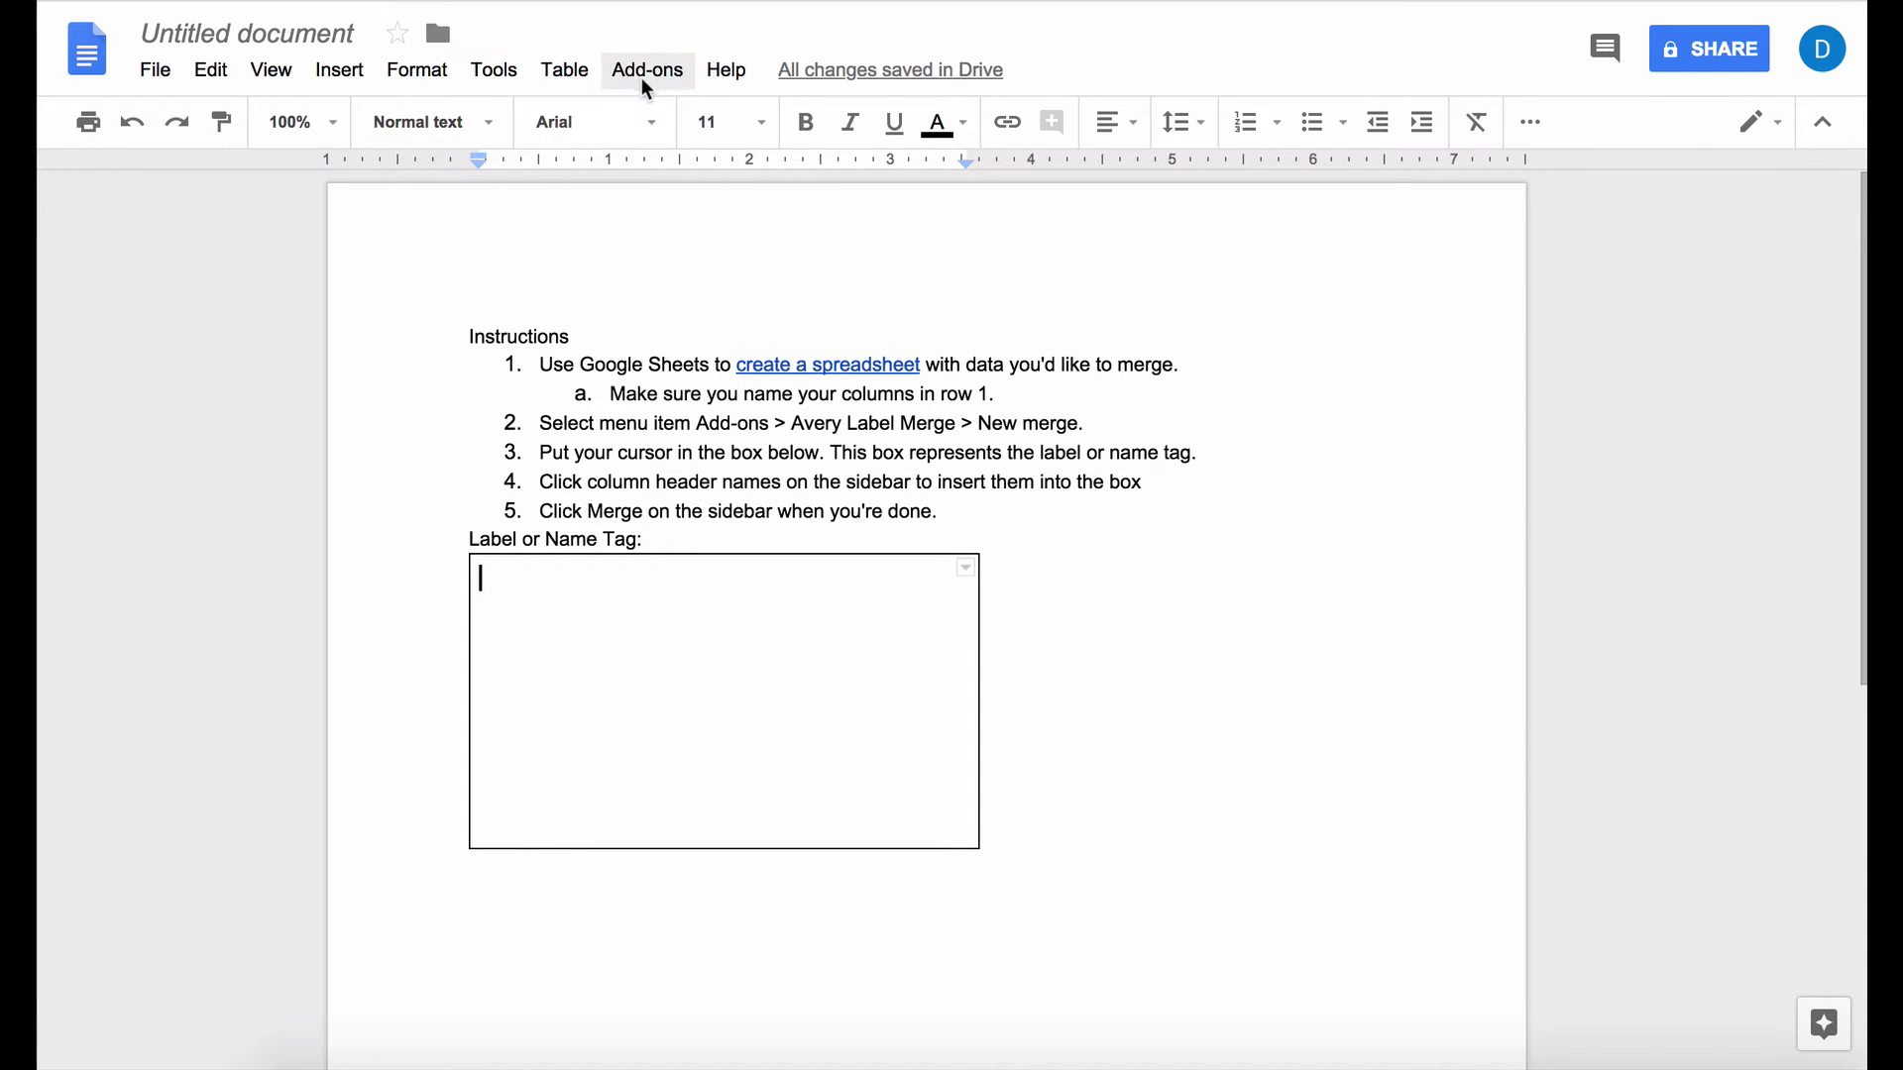
Step: Launch New Merge from the Avery Label Merge add-on menu
click(647, 70)
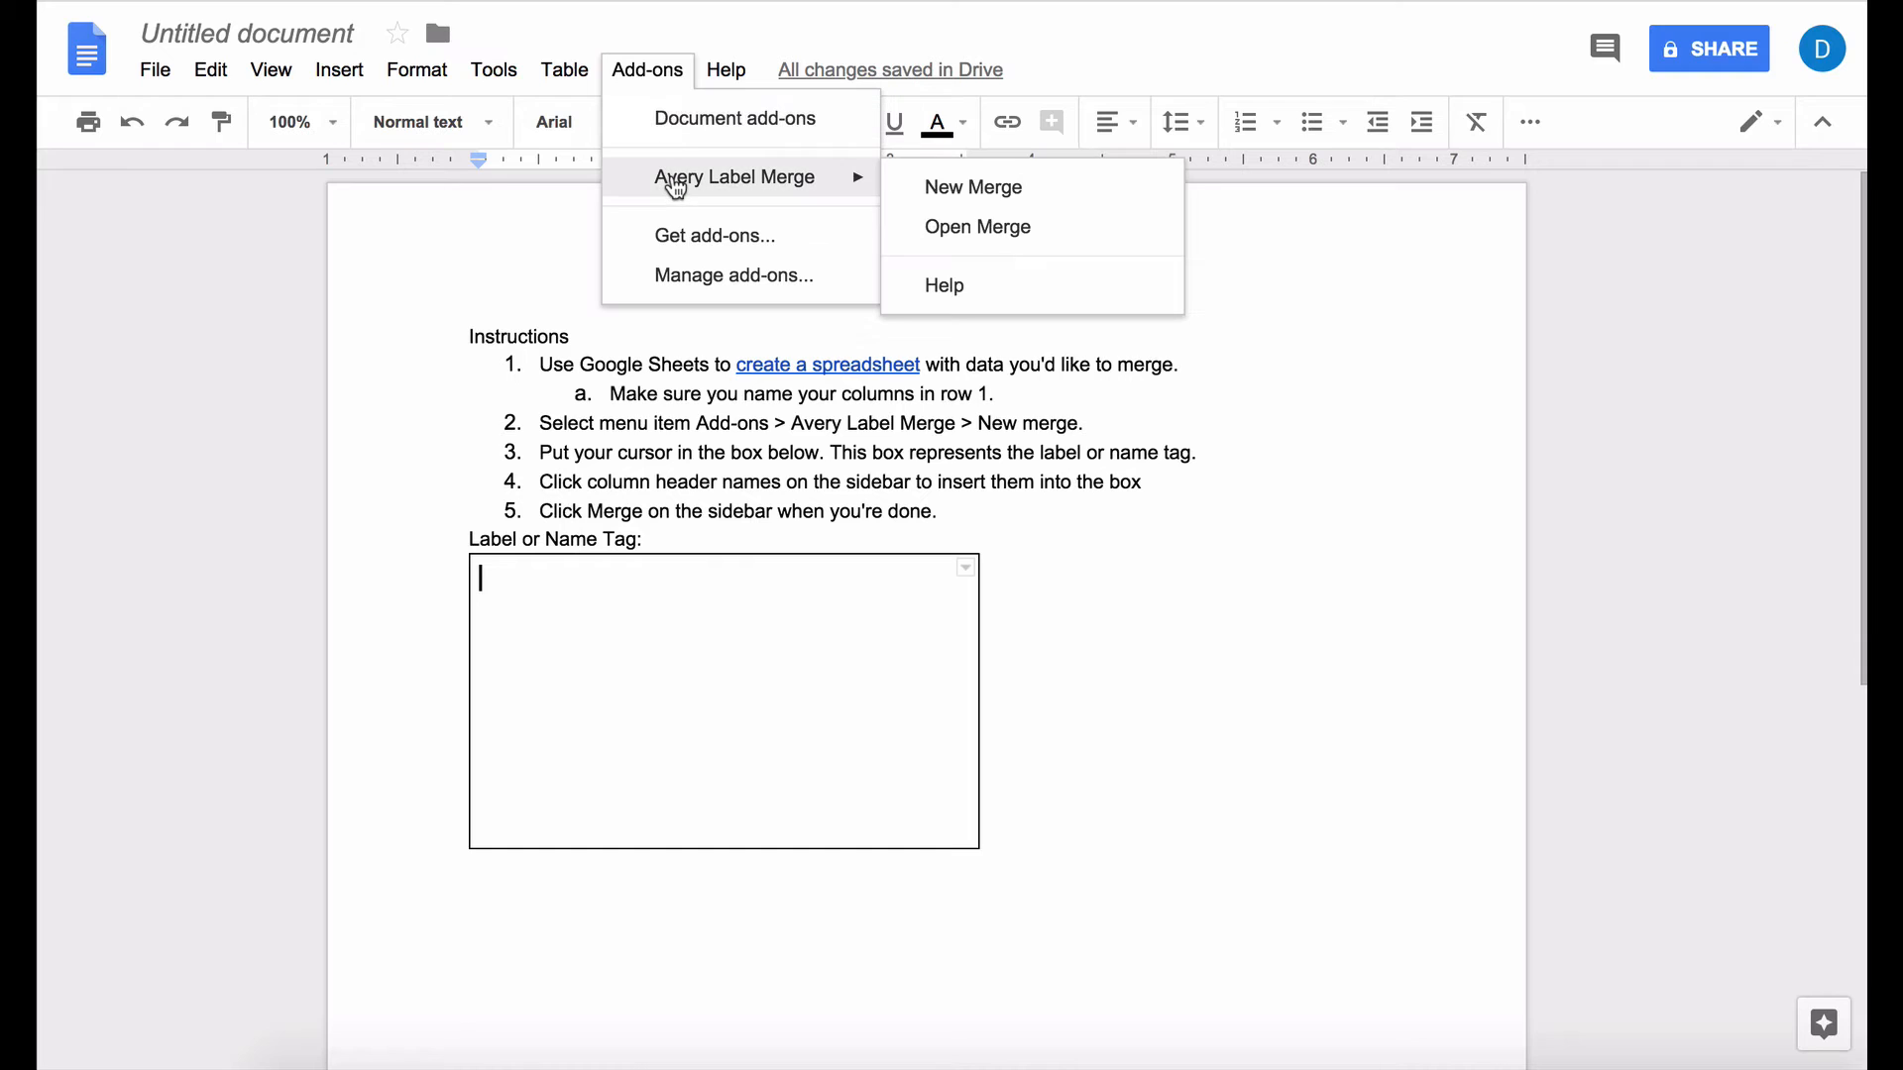
mouse_move(766, 207)
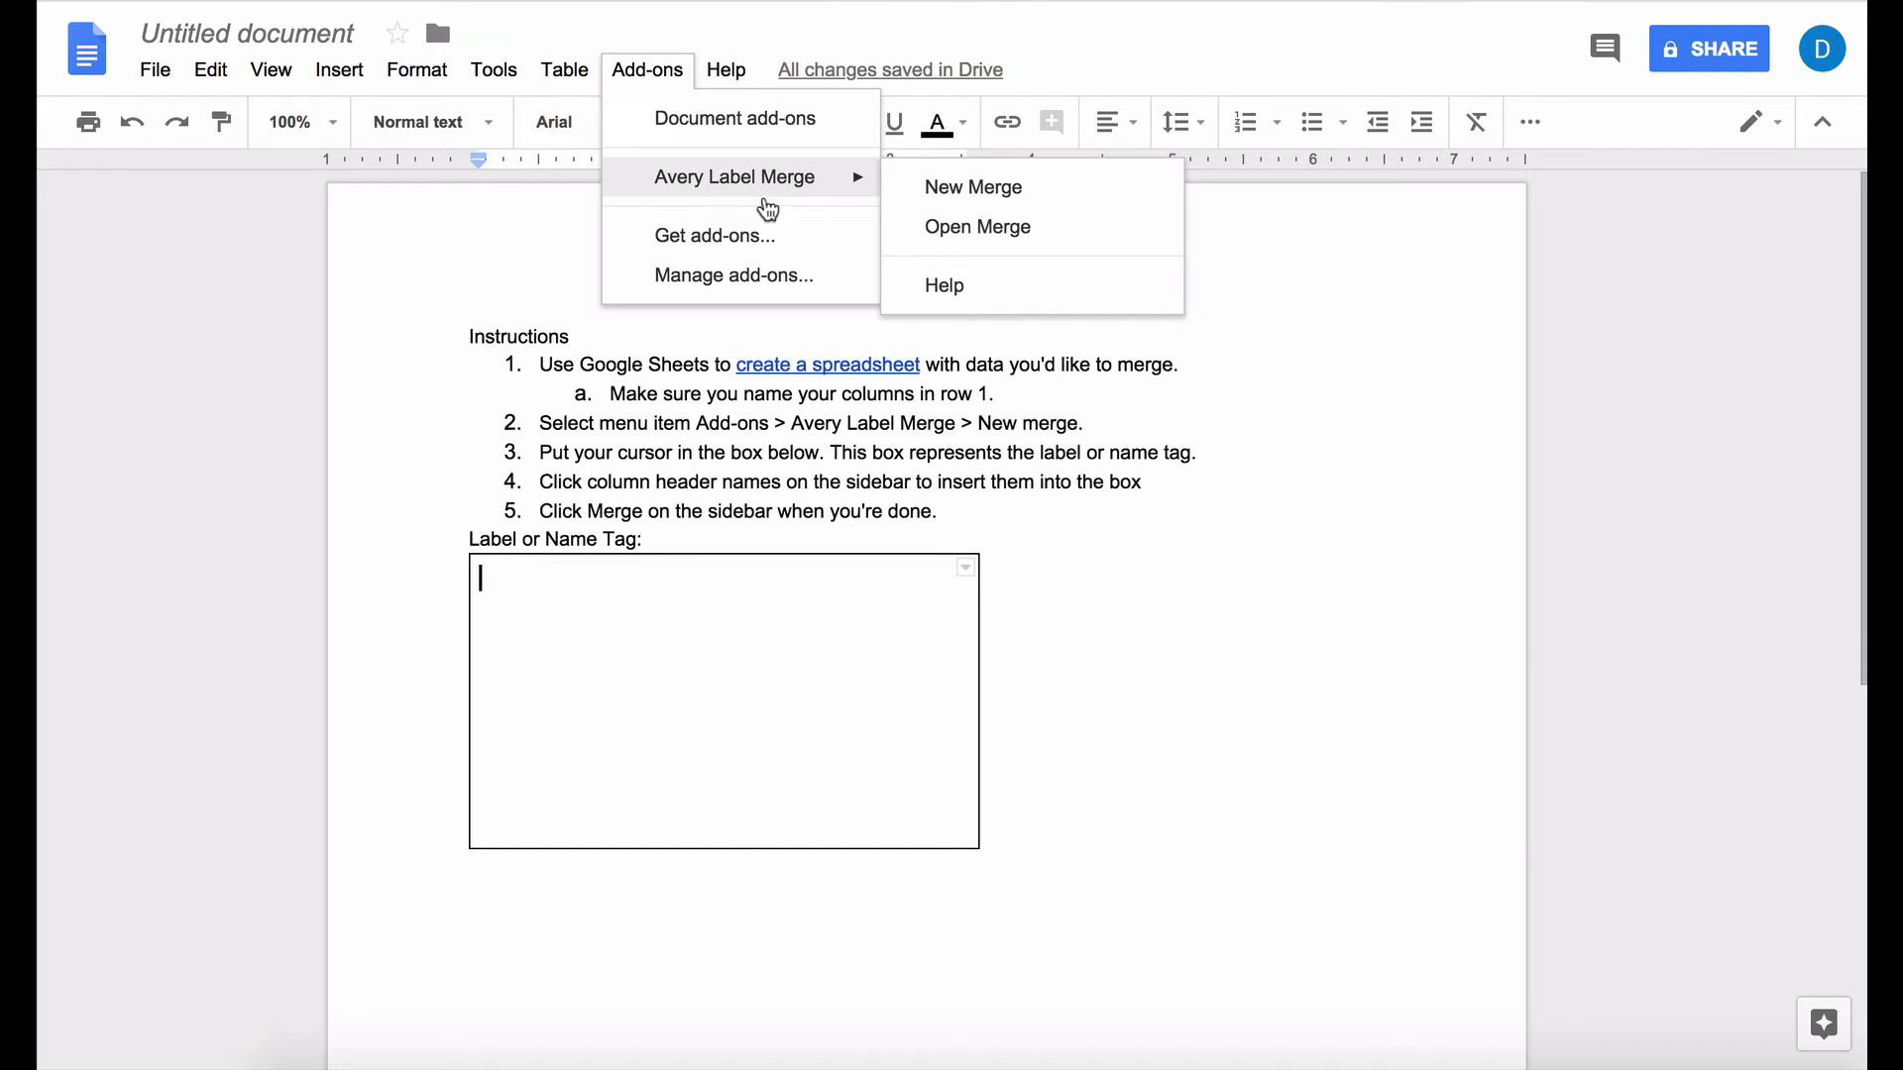
mouse_move(972, 187)
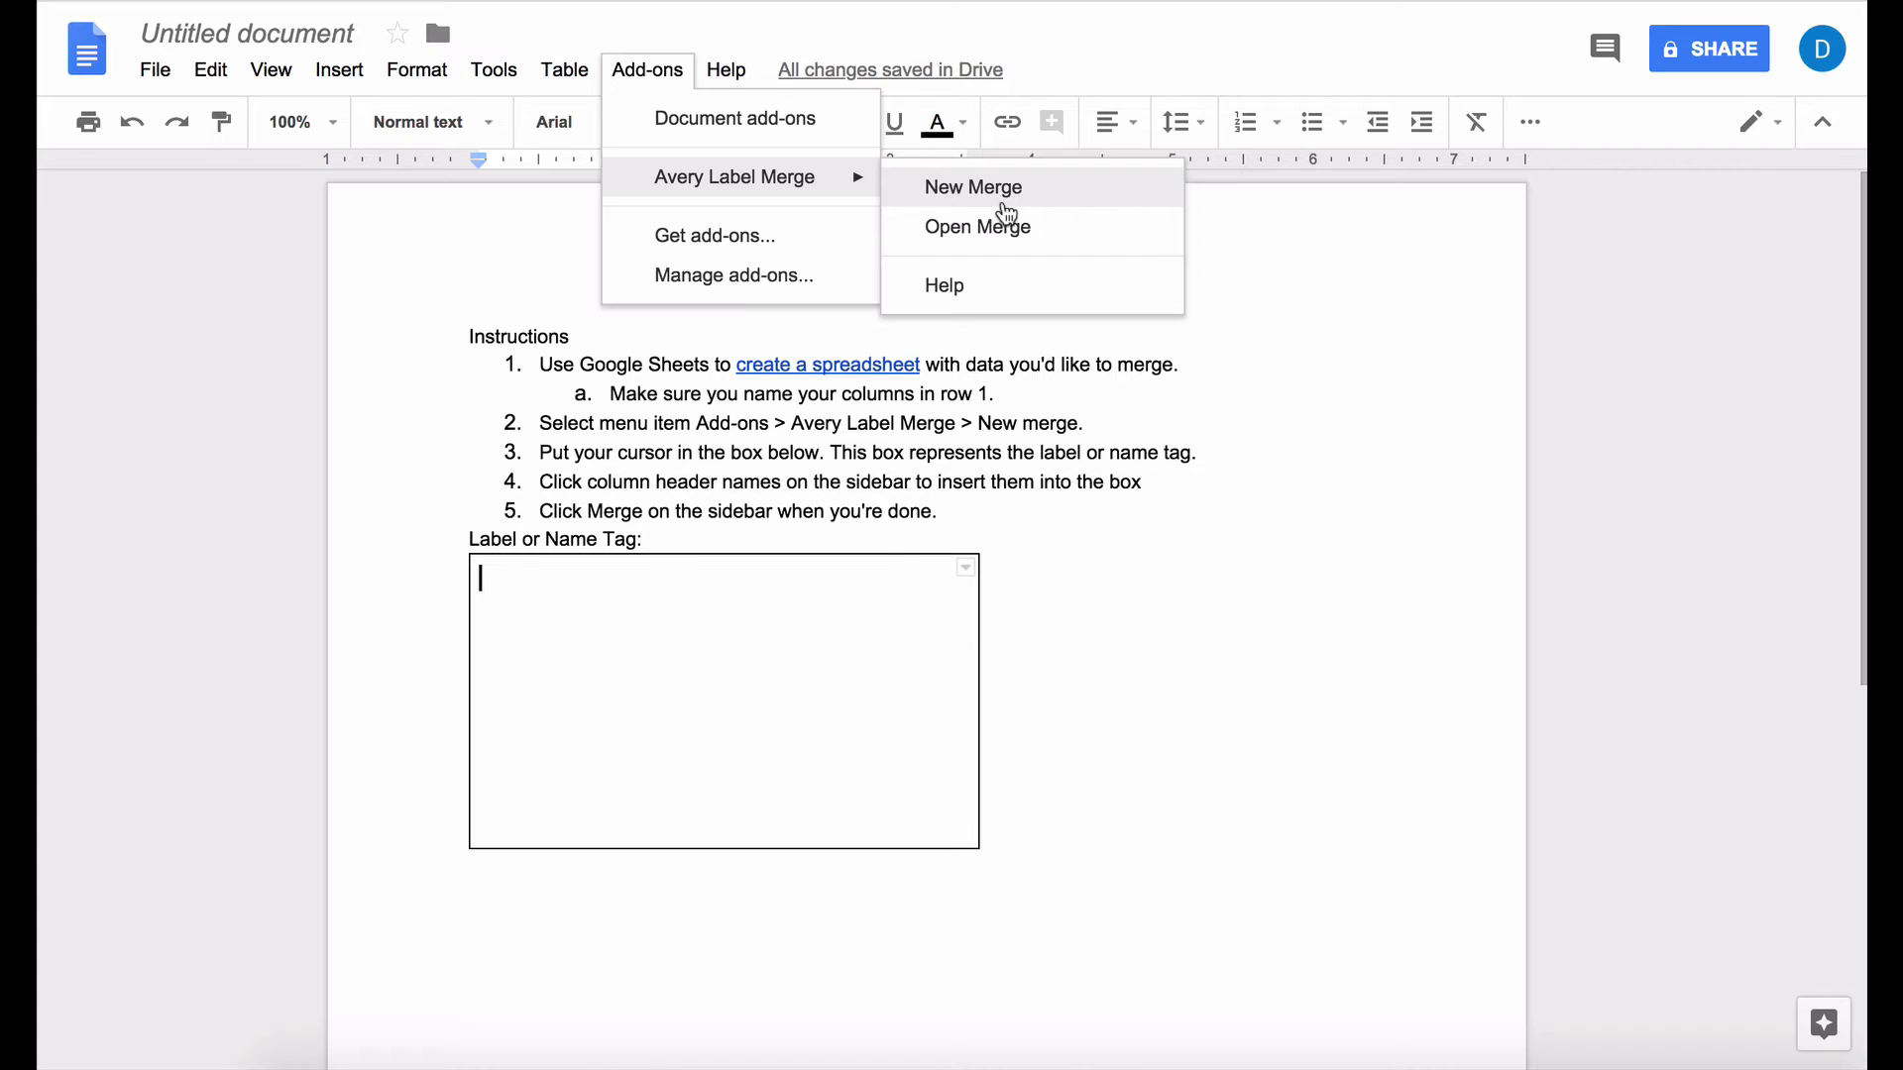
click(973, 187)
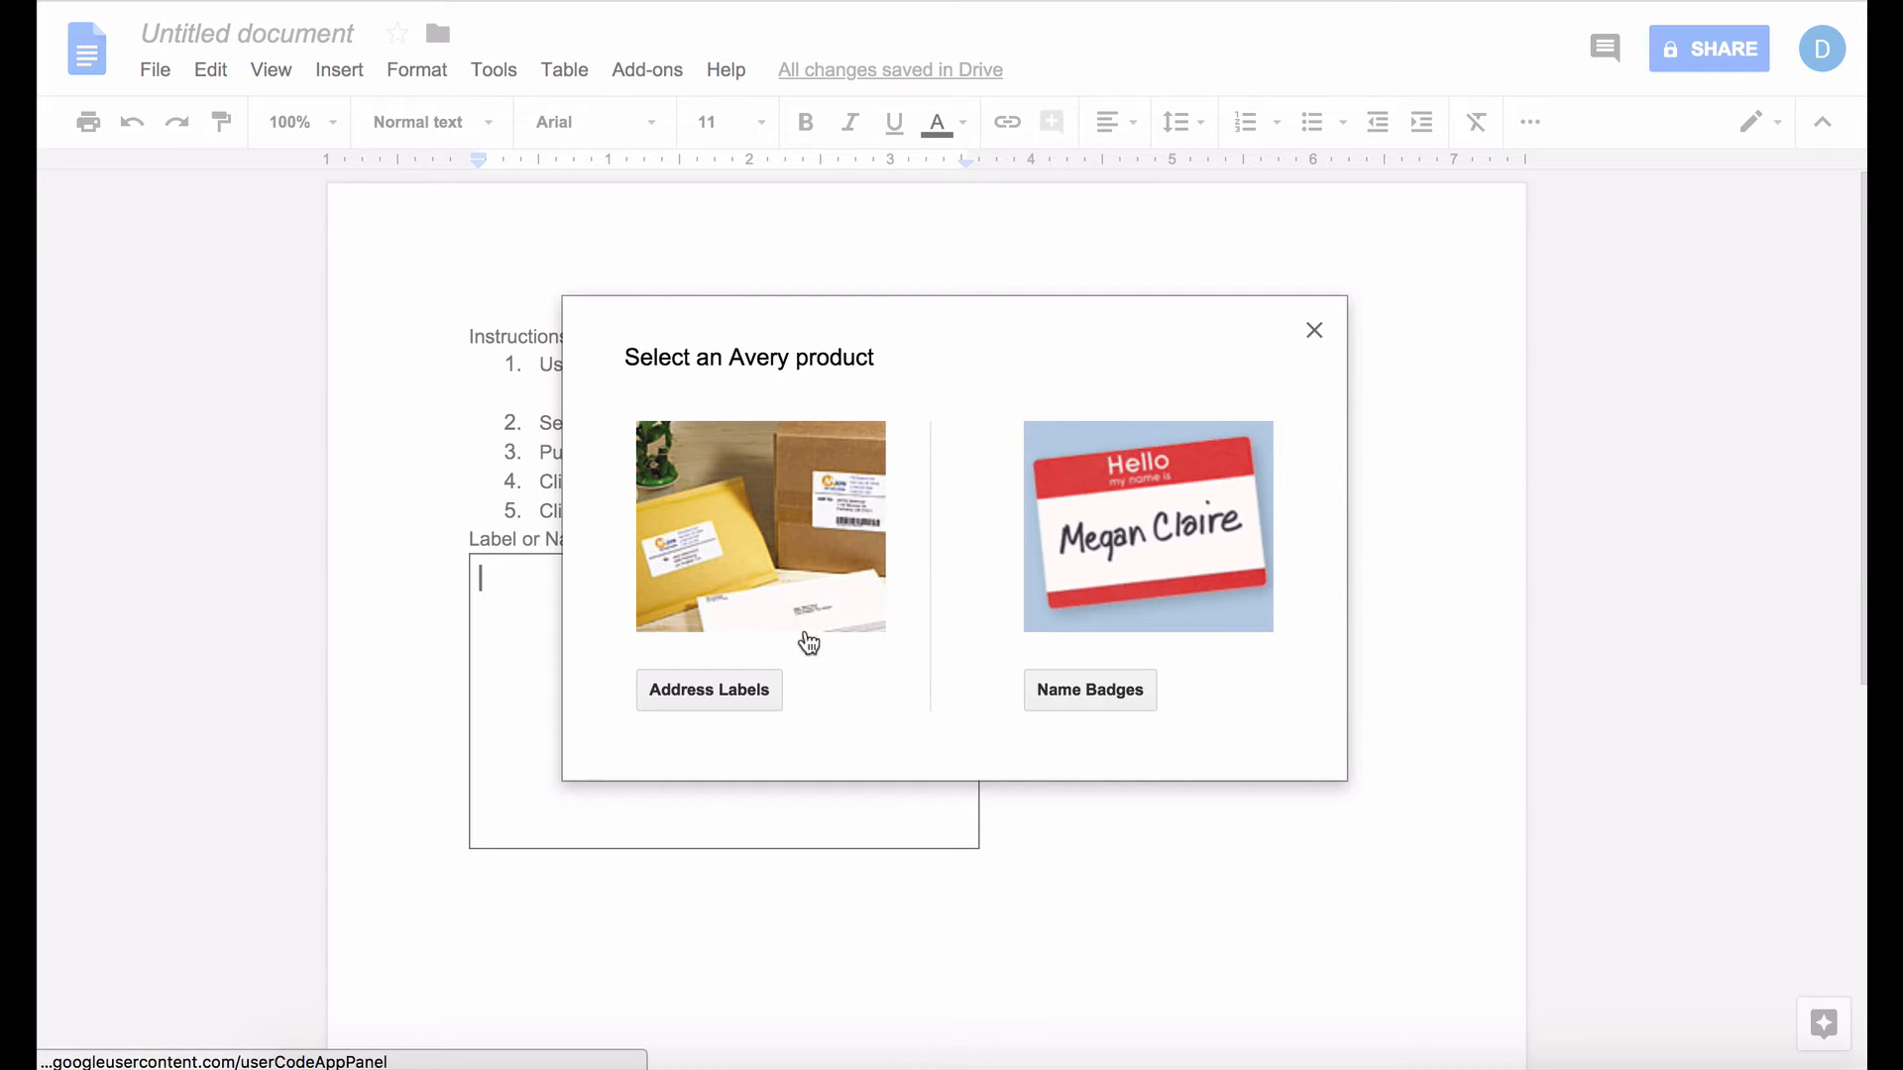
mouse_move(730, 705)
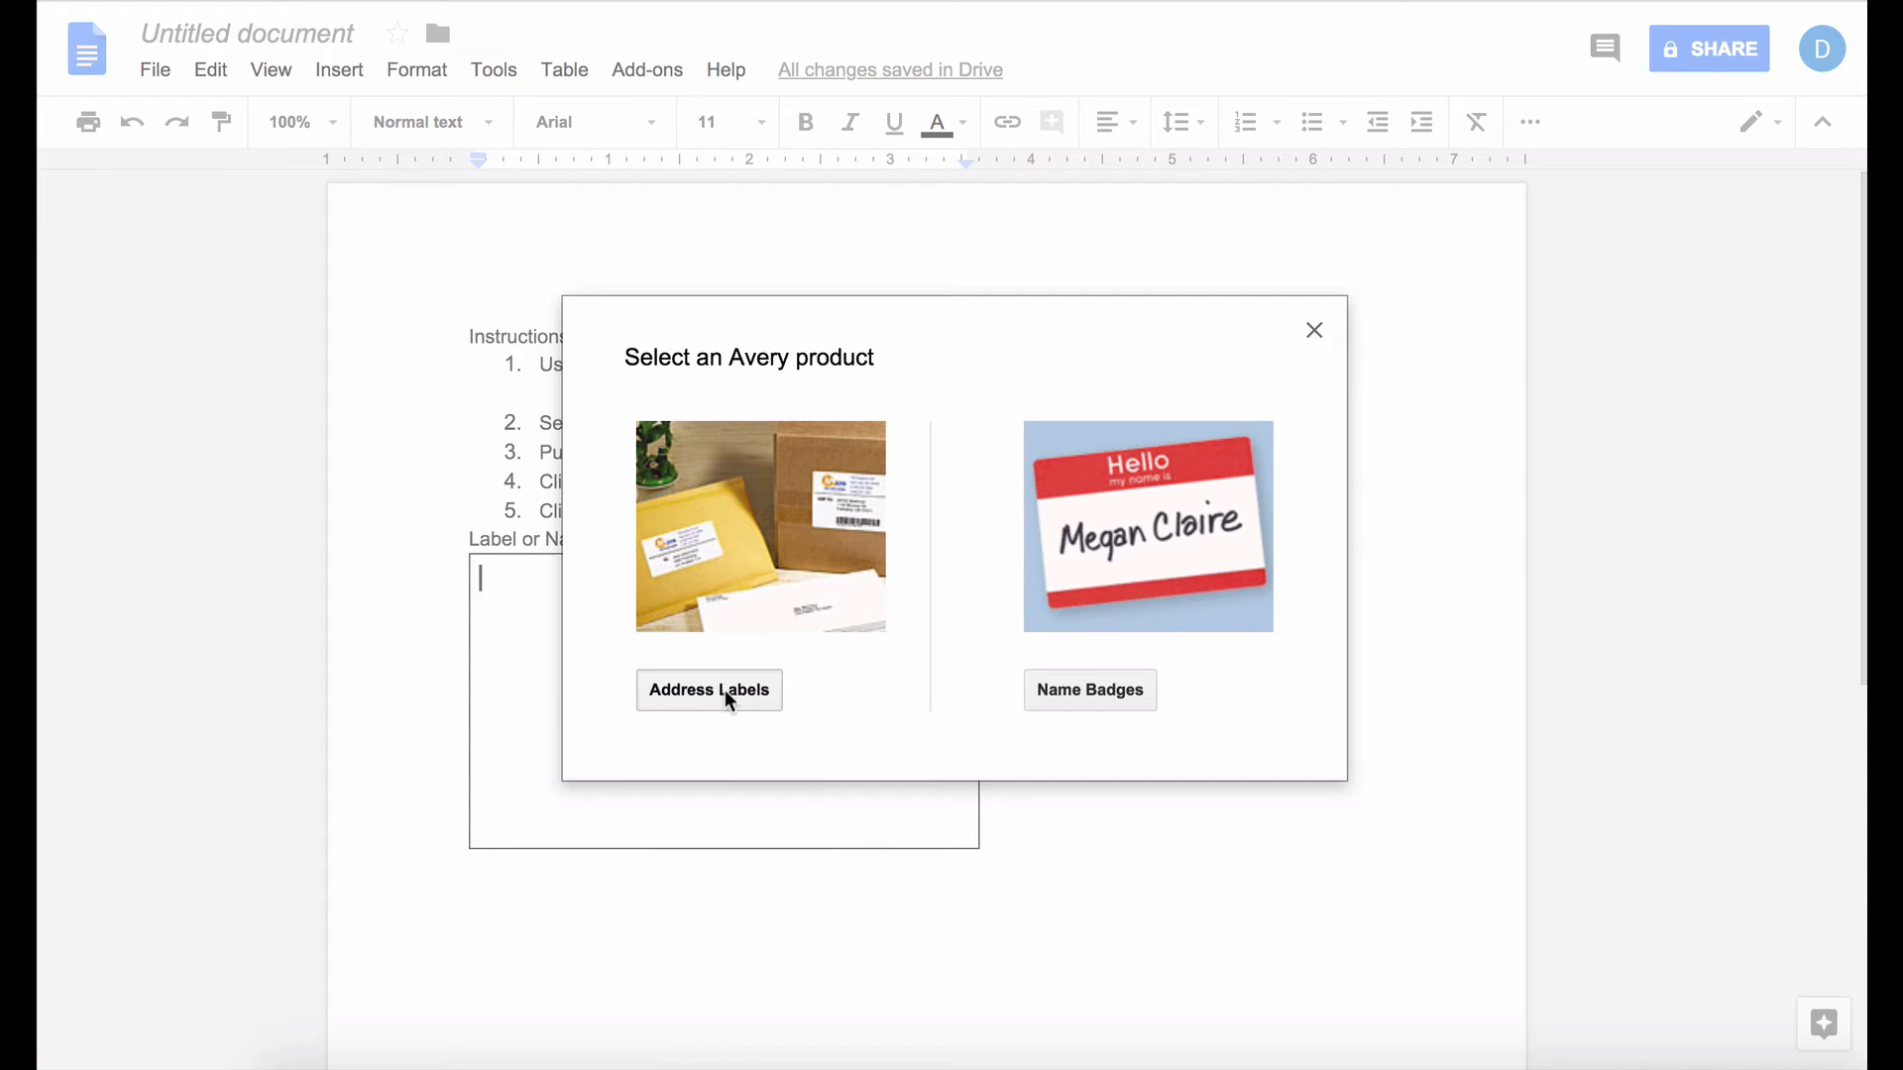
Step: Select Address Labels, product 5260 with 30 labels per sheet
click(708, 690)
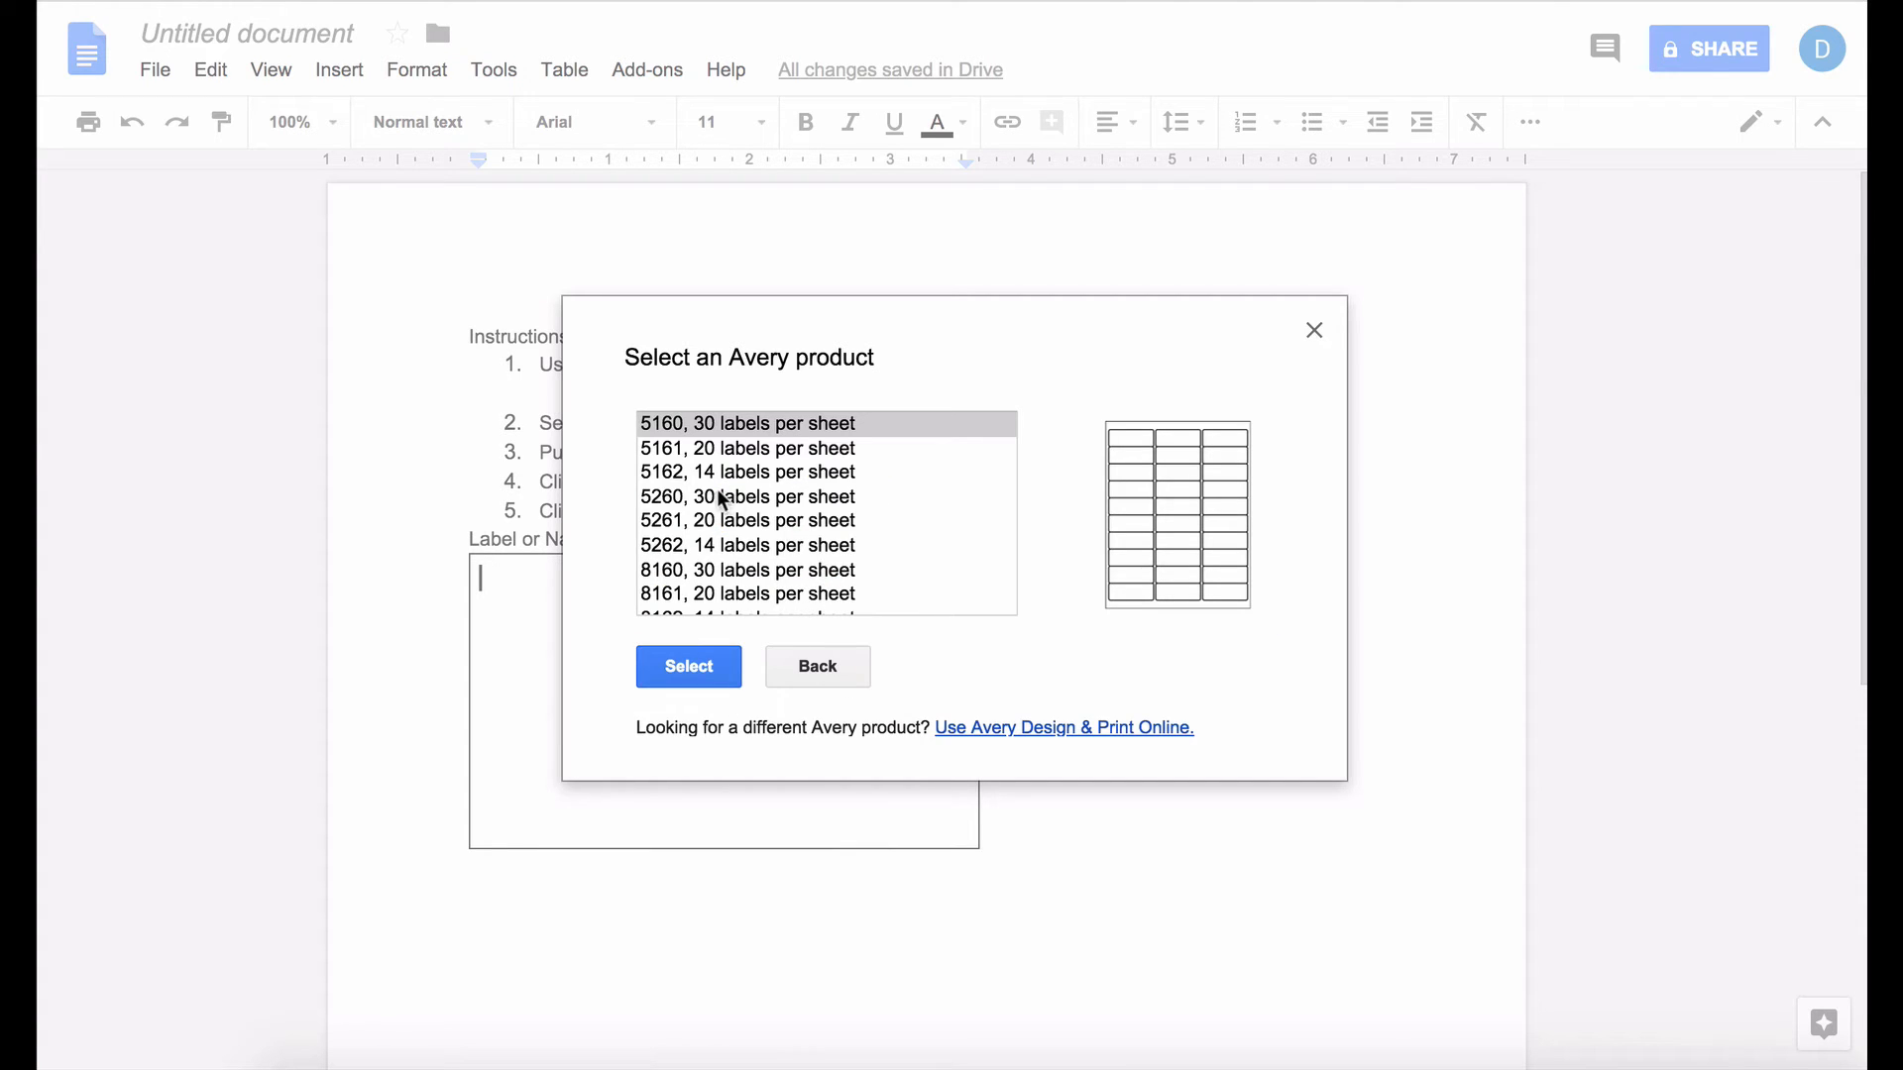
click(746, 496)
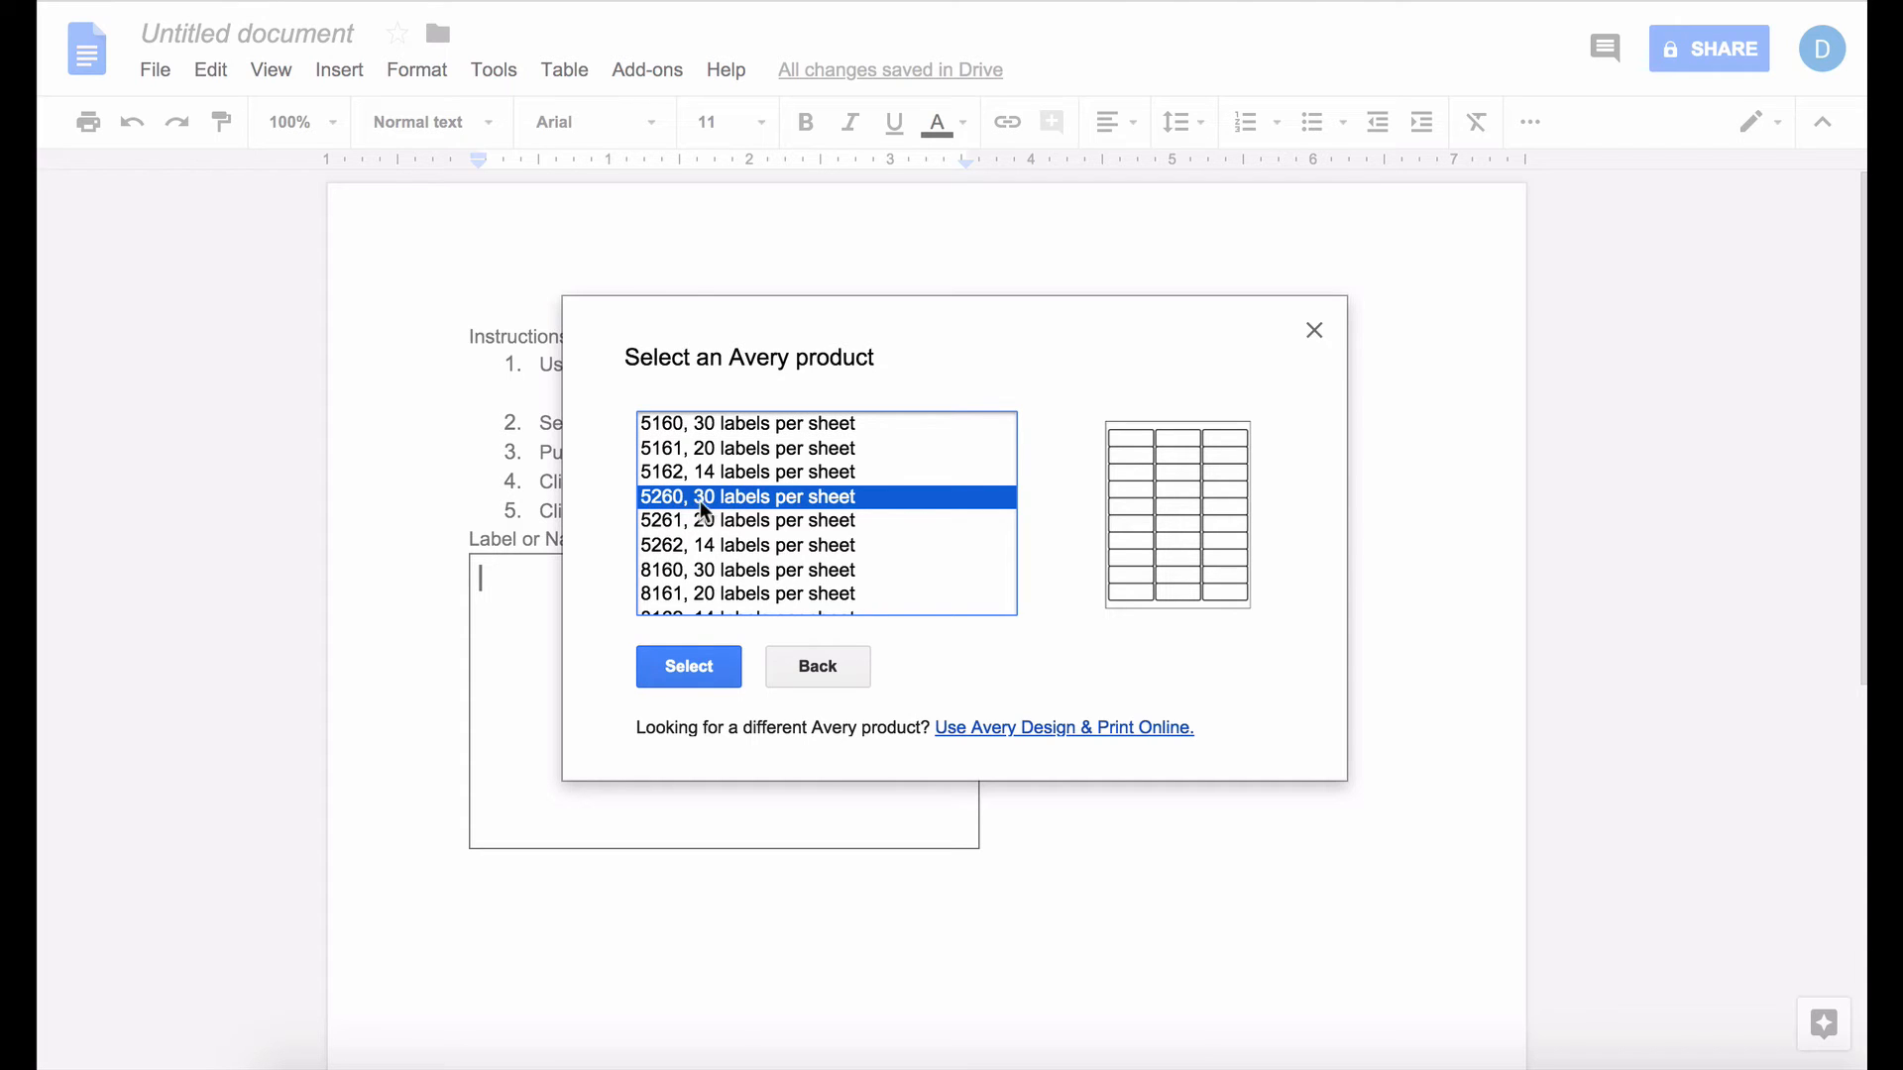
mouse_move(692, 578)
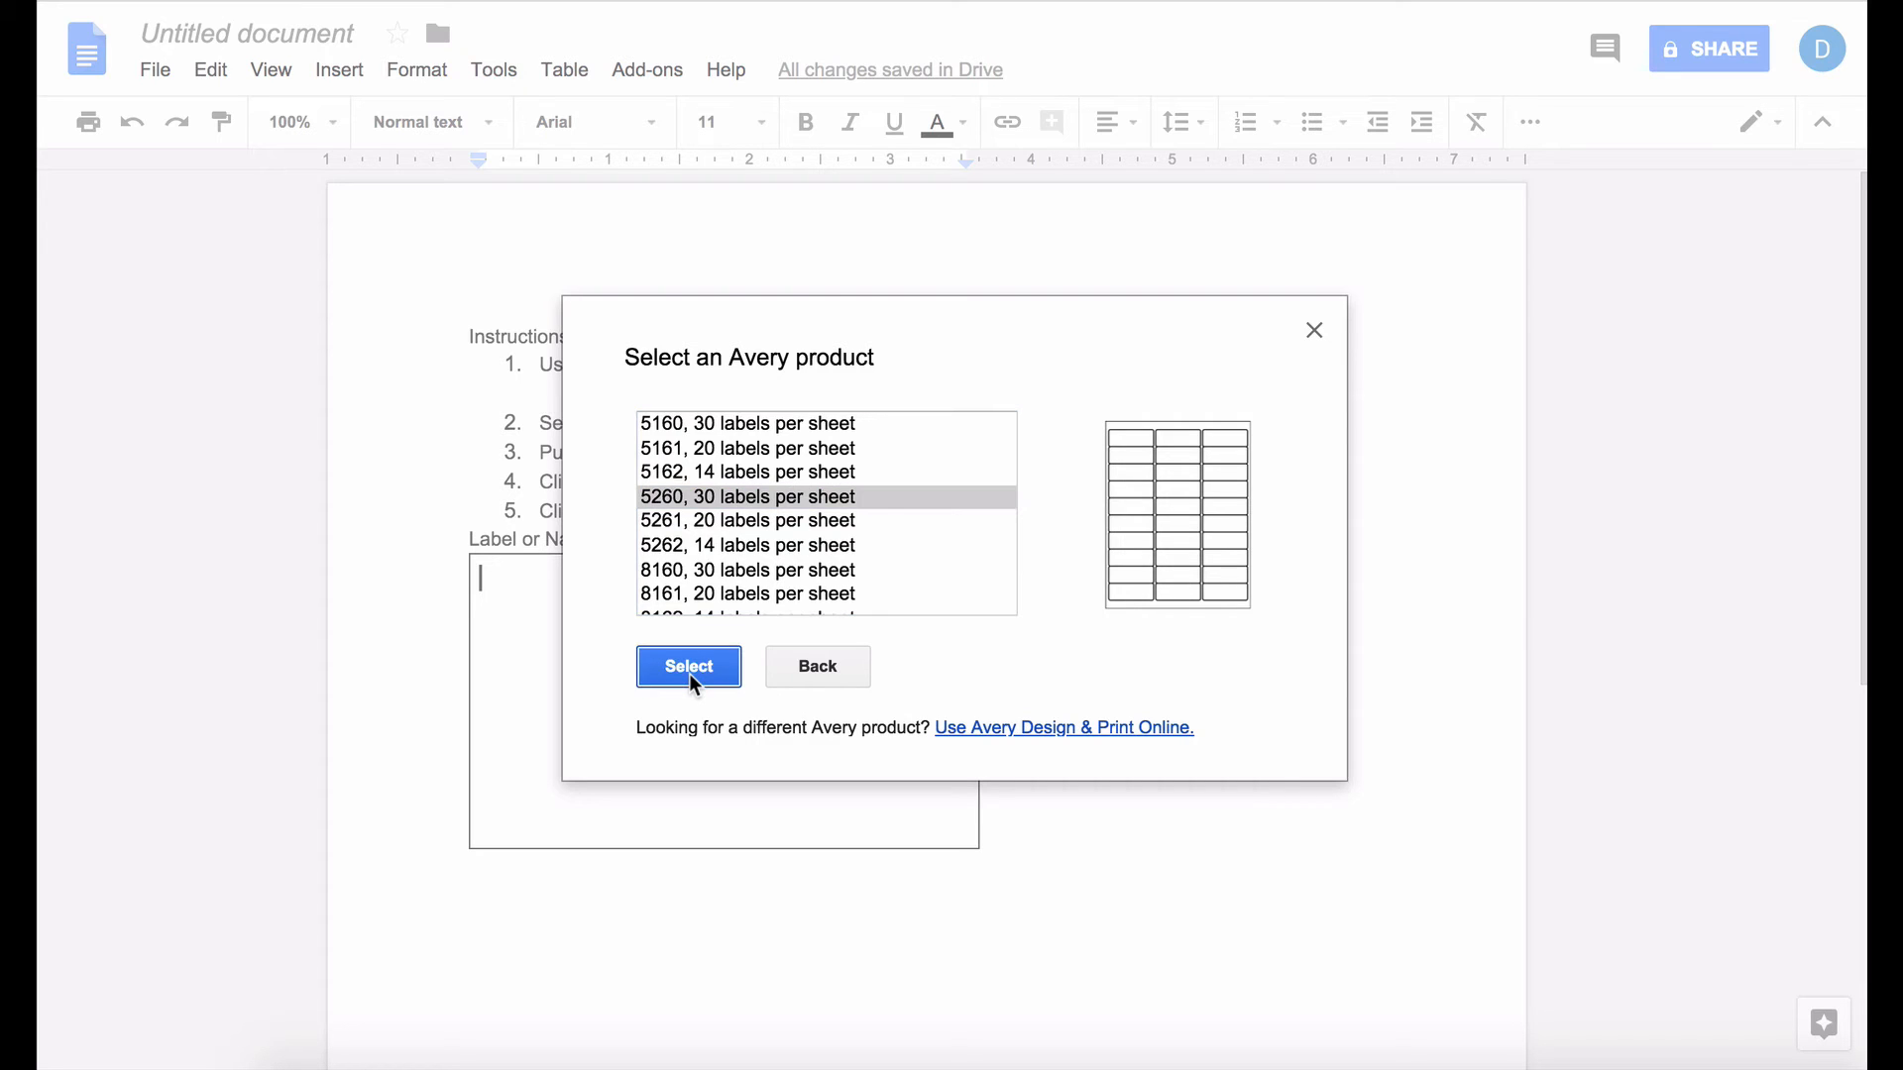
click(688, 666)
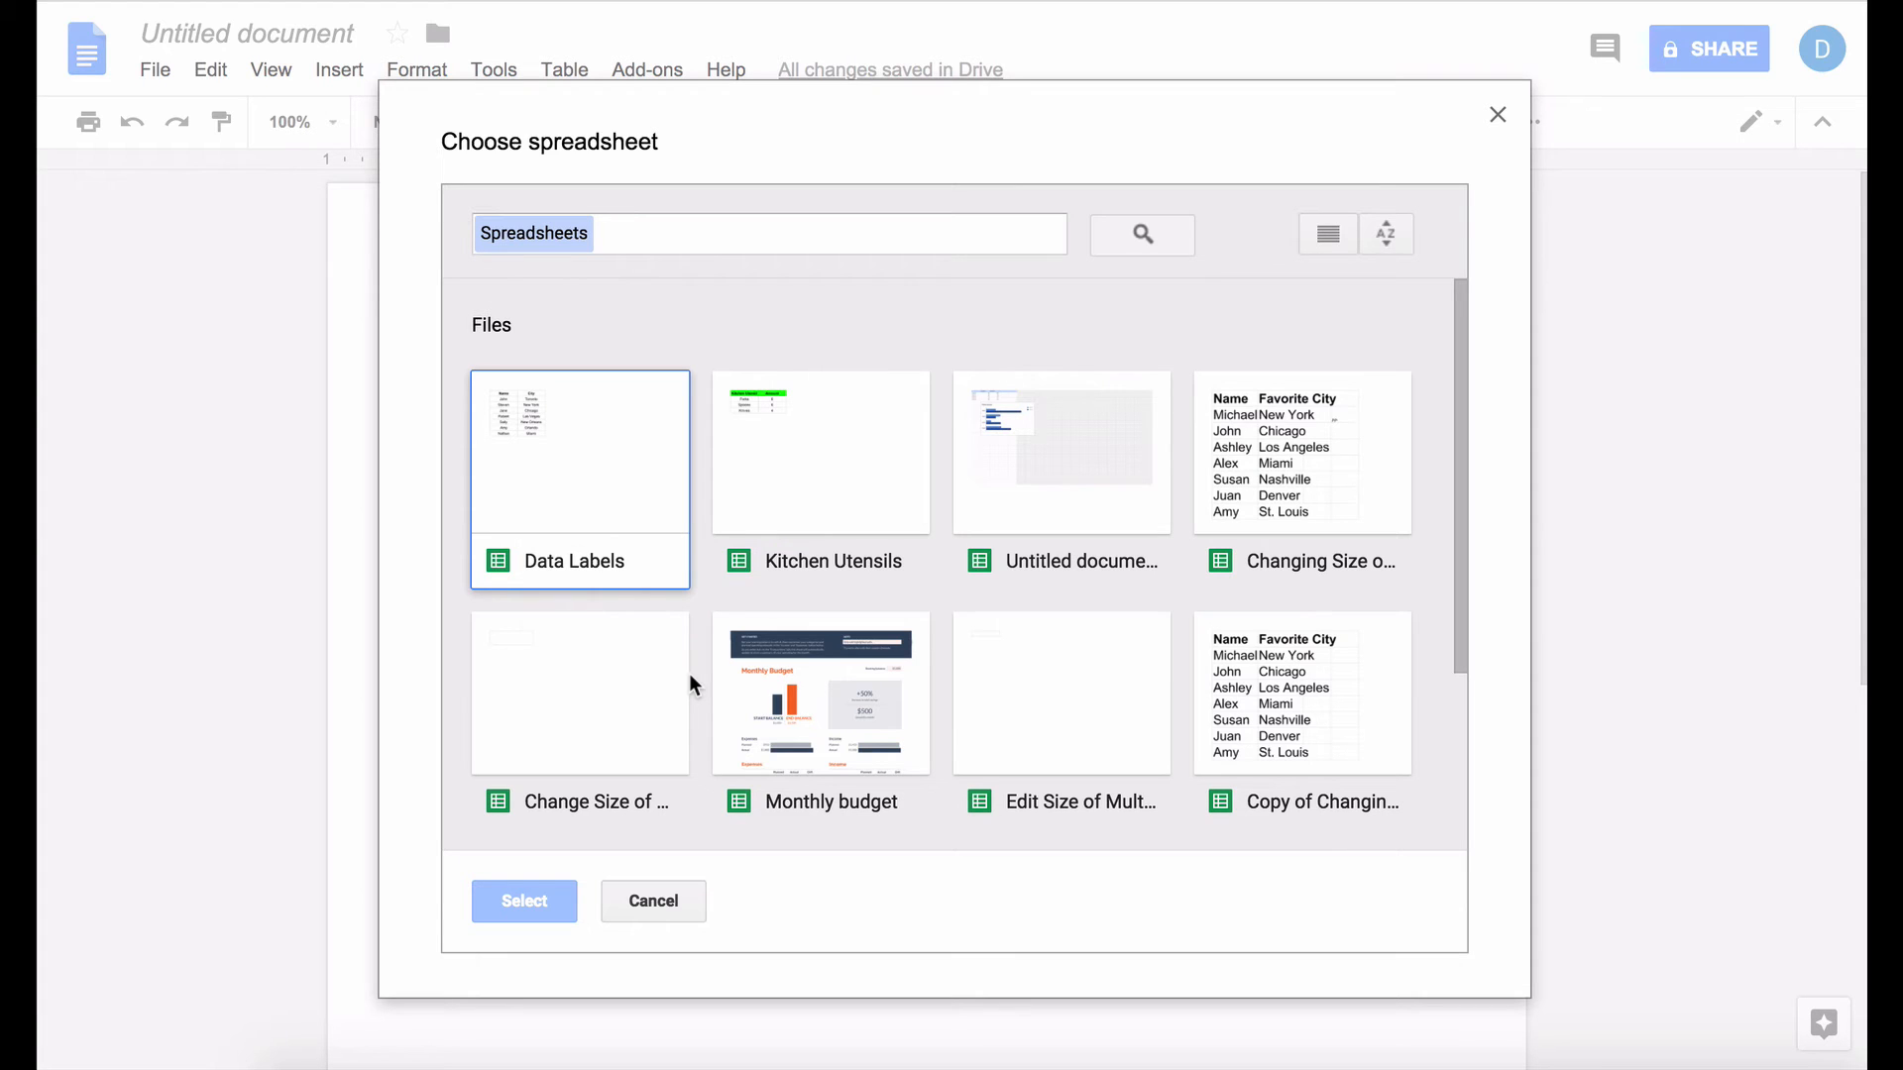
Step: Pick the Data Labels spreadsheet as the merge source, exposing Name and City headers
click(578, 561)
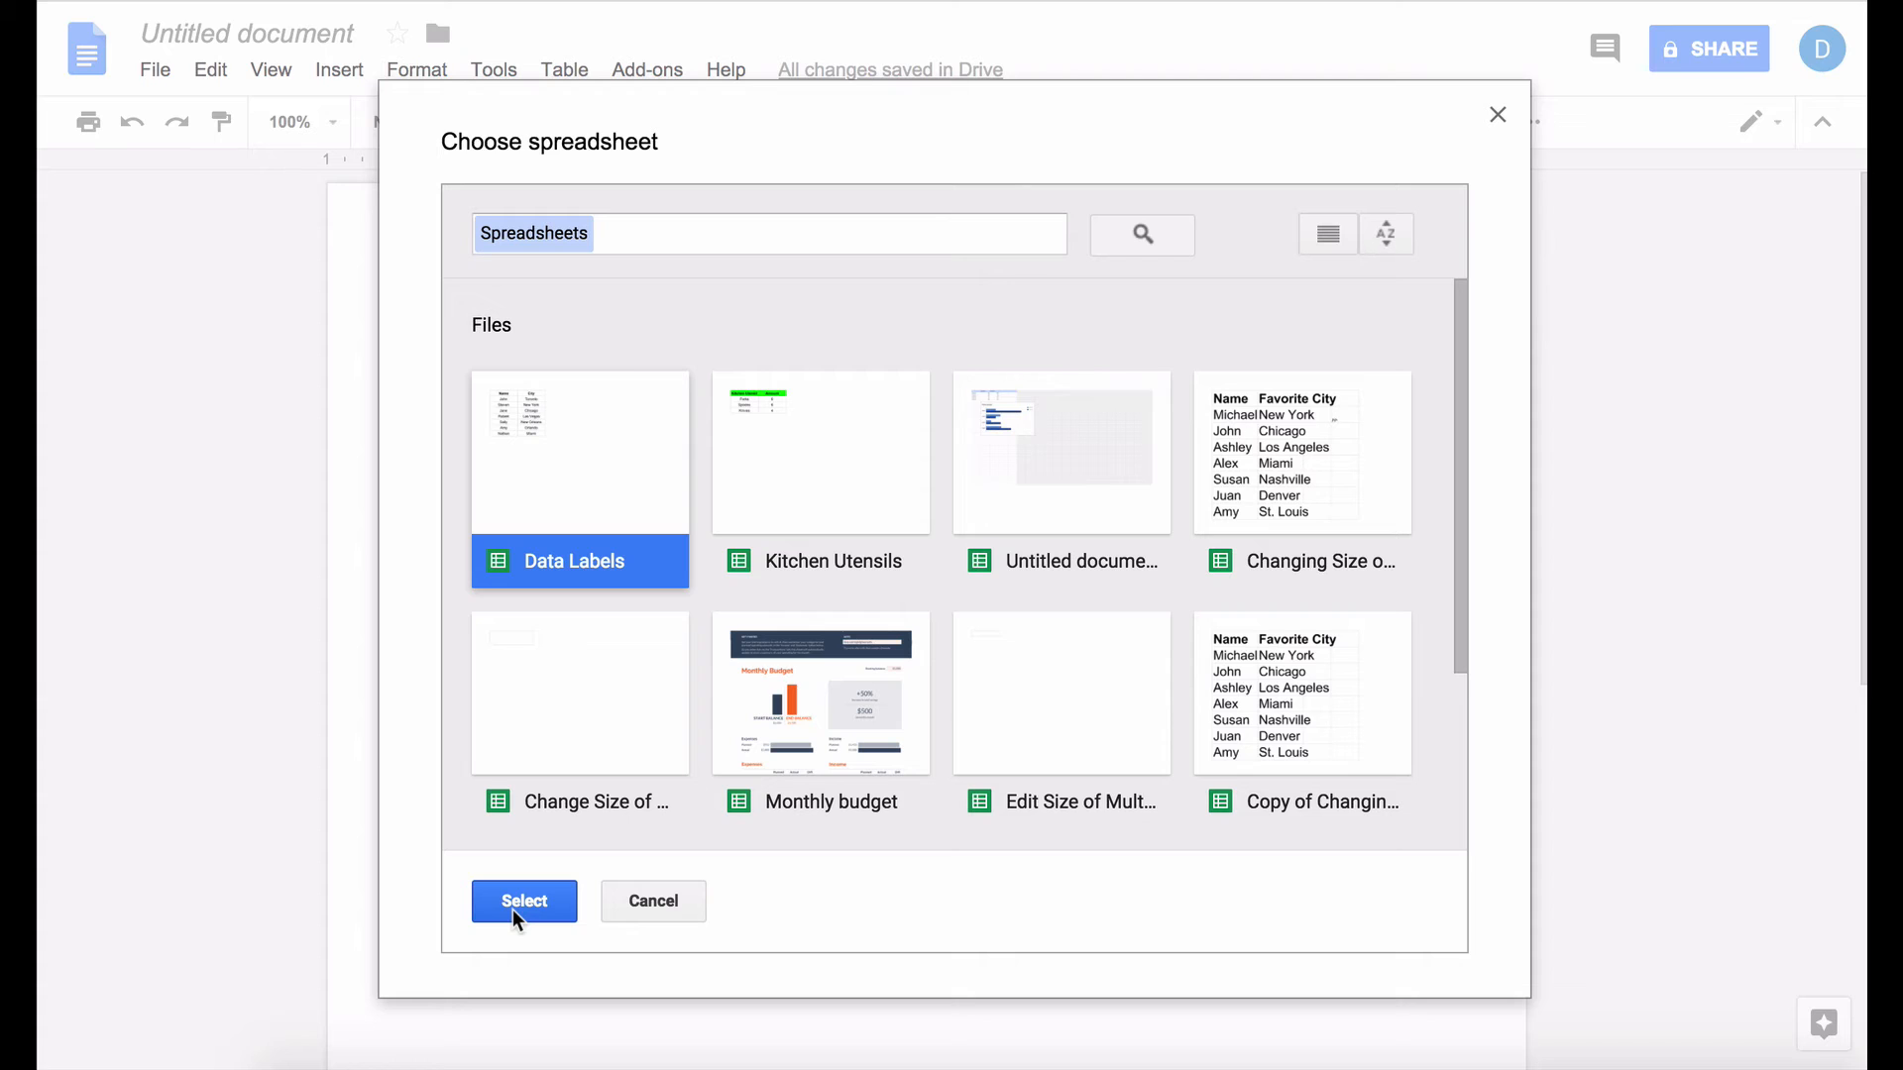
click(524, 902)
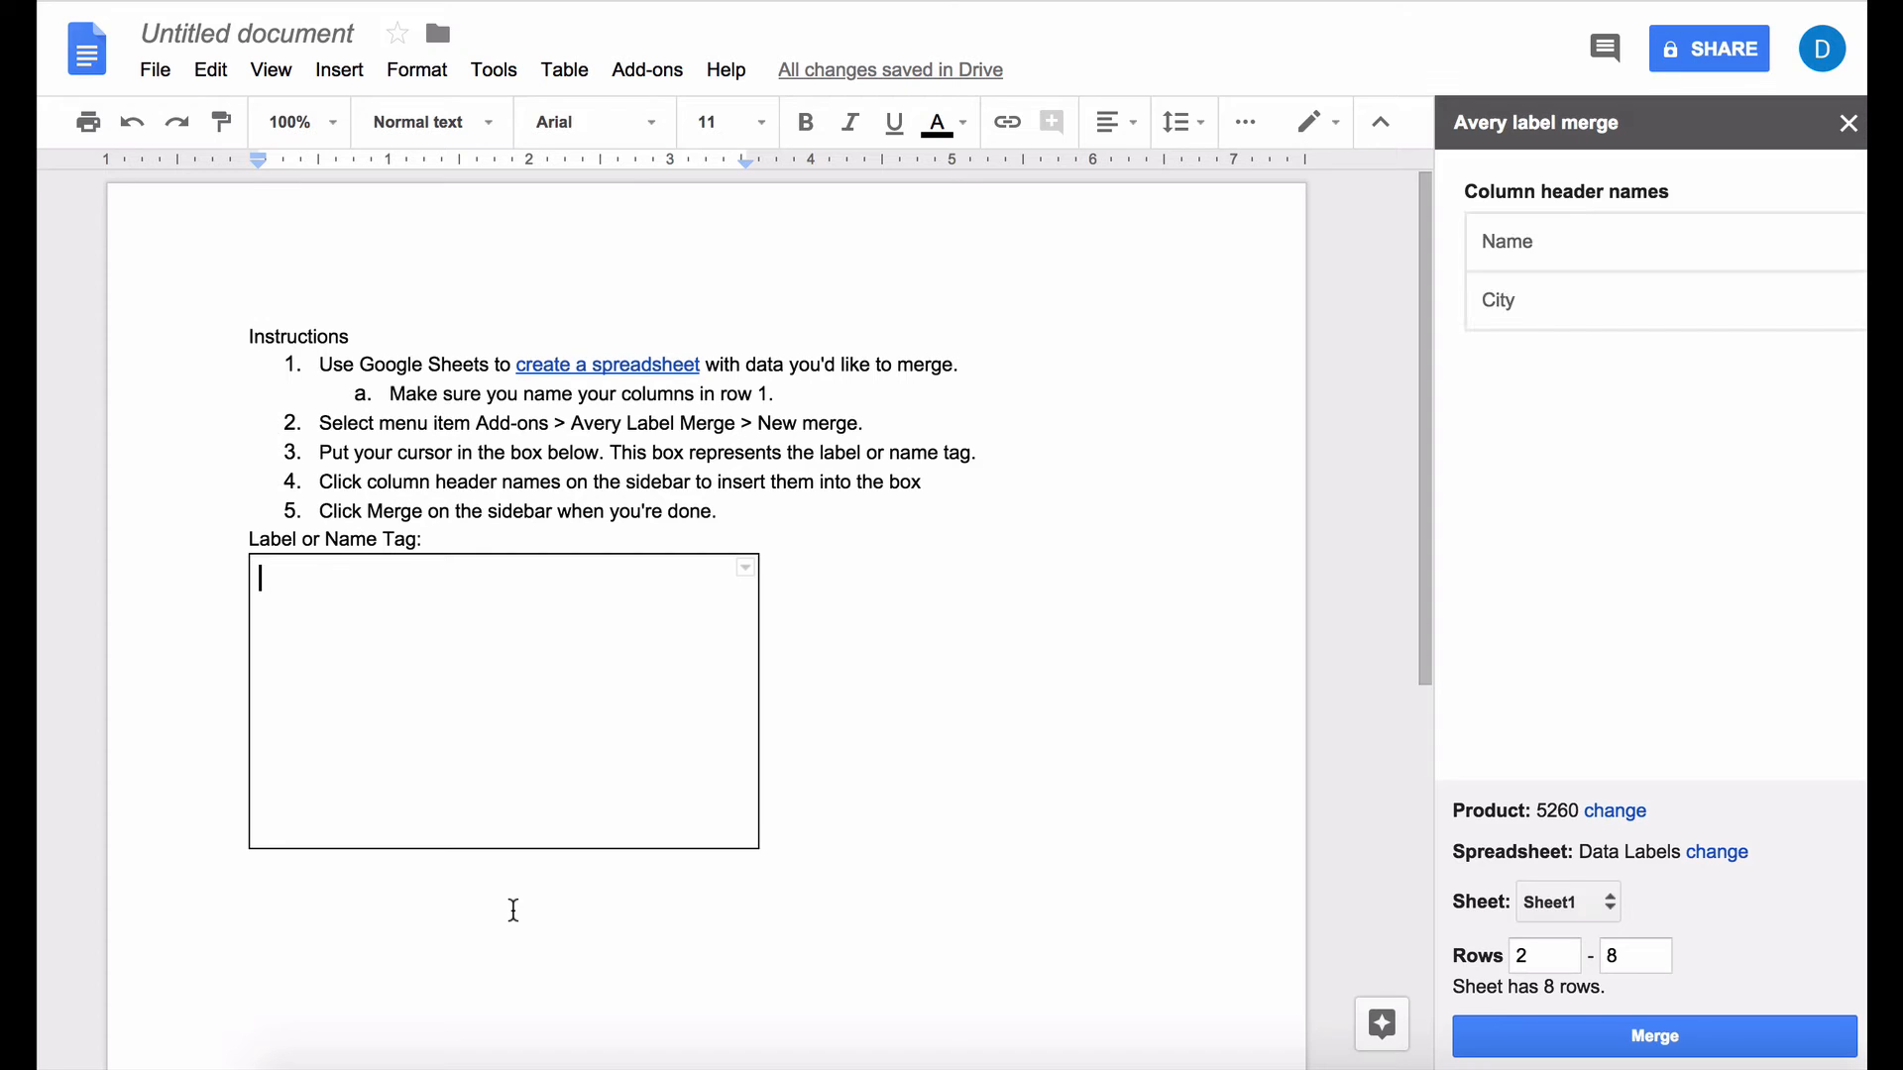
mouse_move(1597, 443)
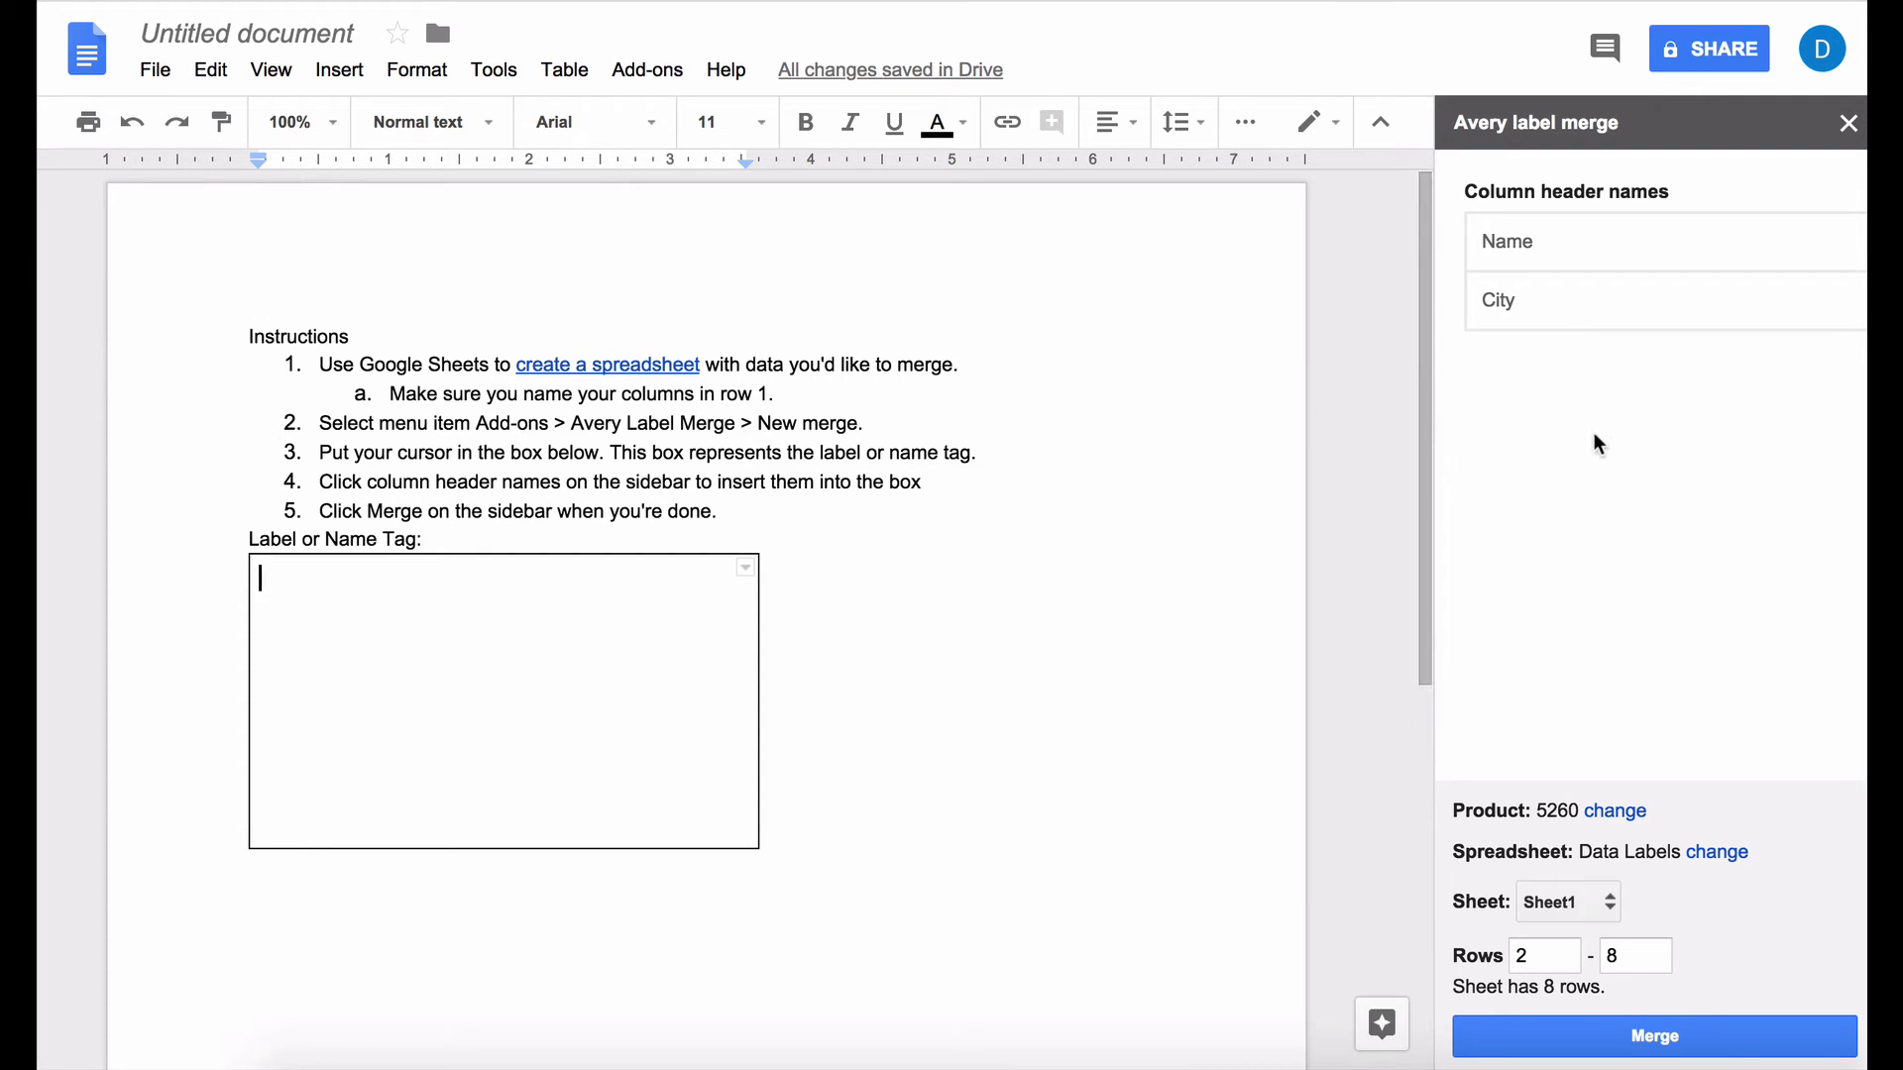
mouse_move(1648, 444)
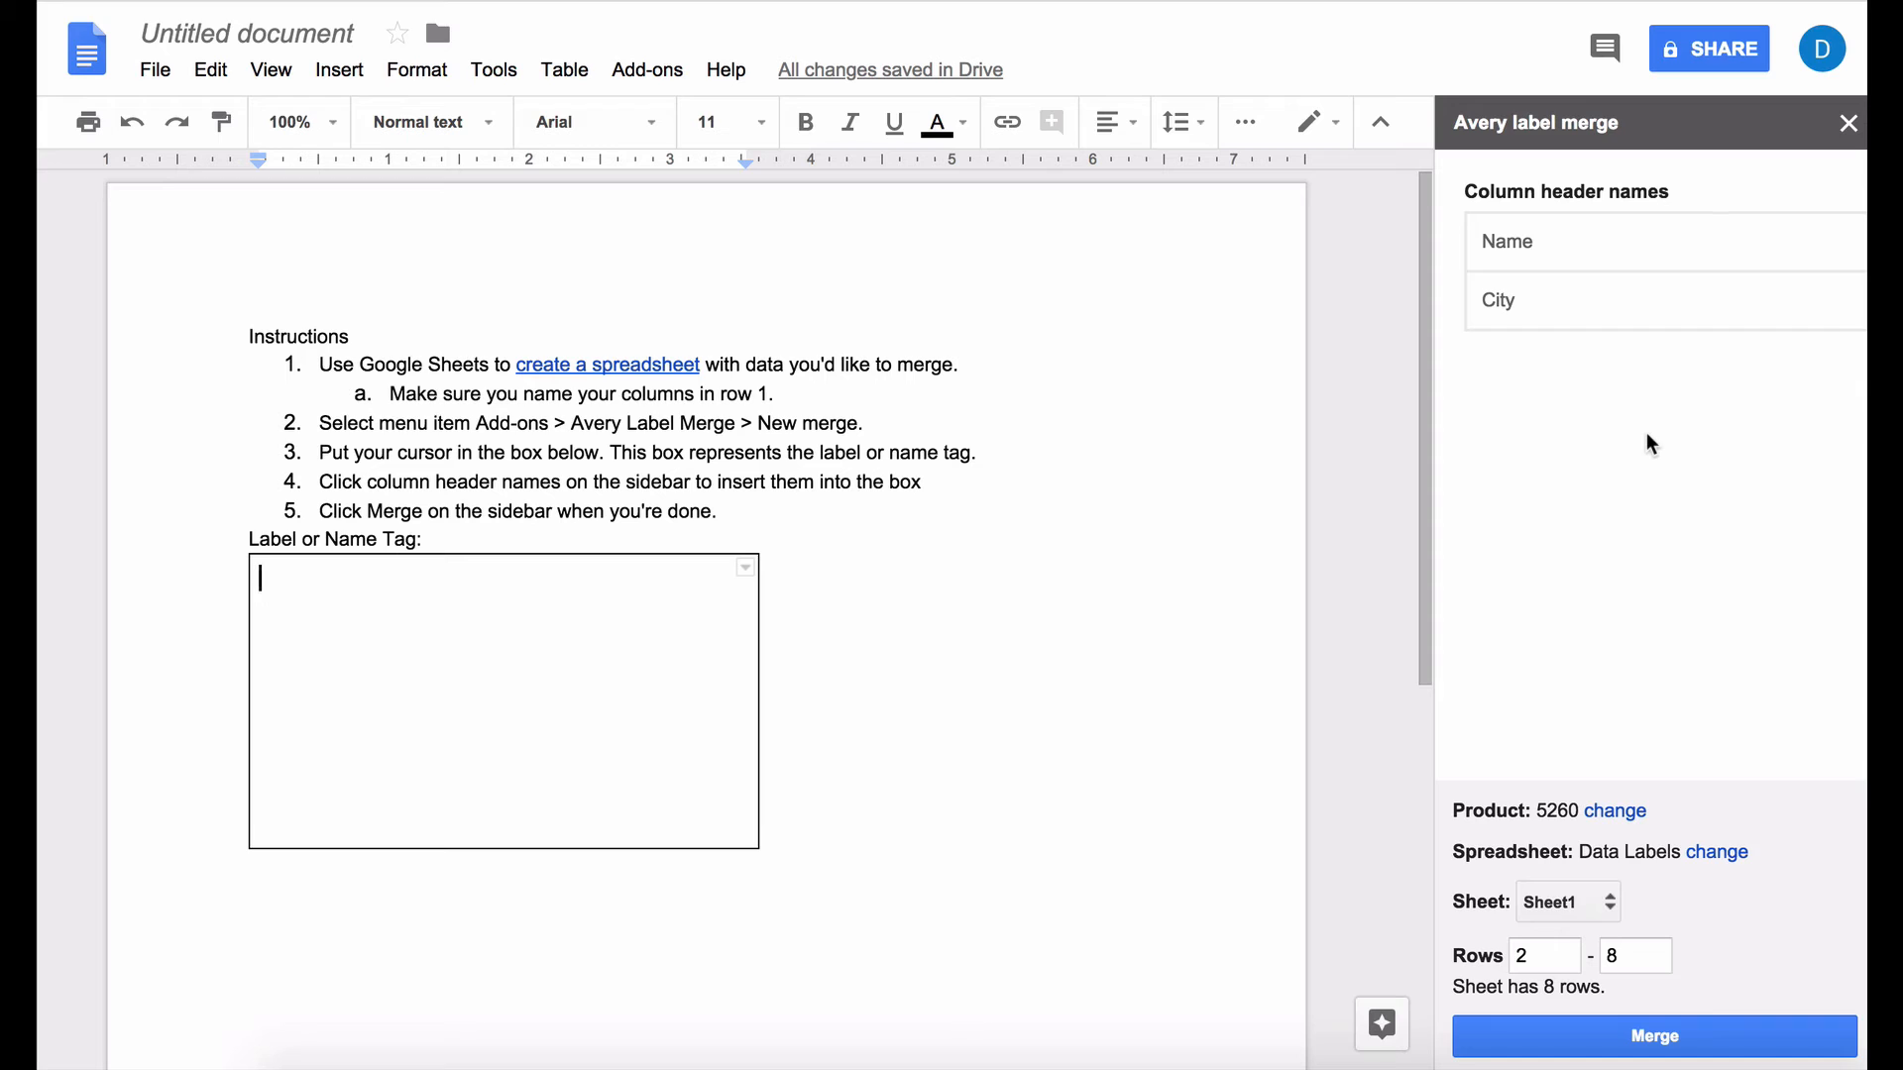
mouse_move(611, 674)
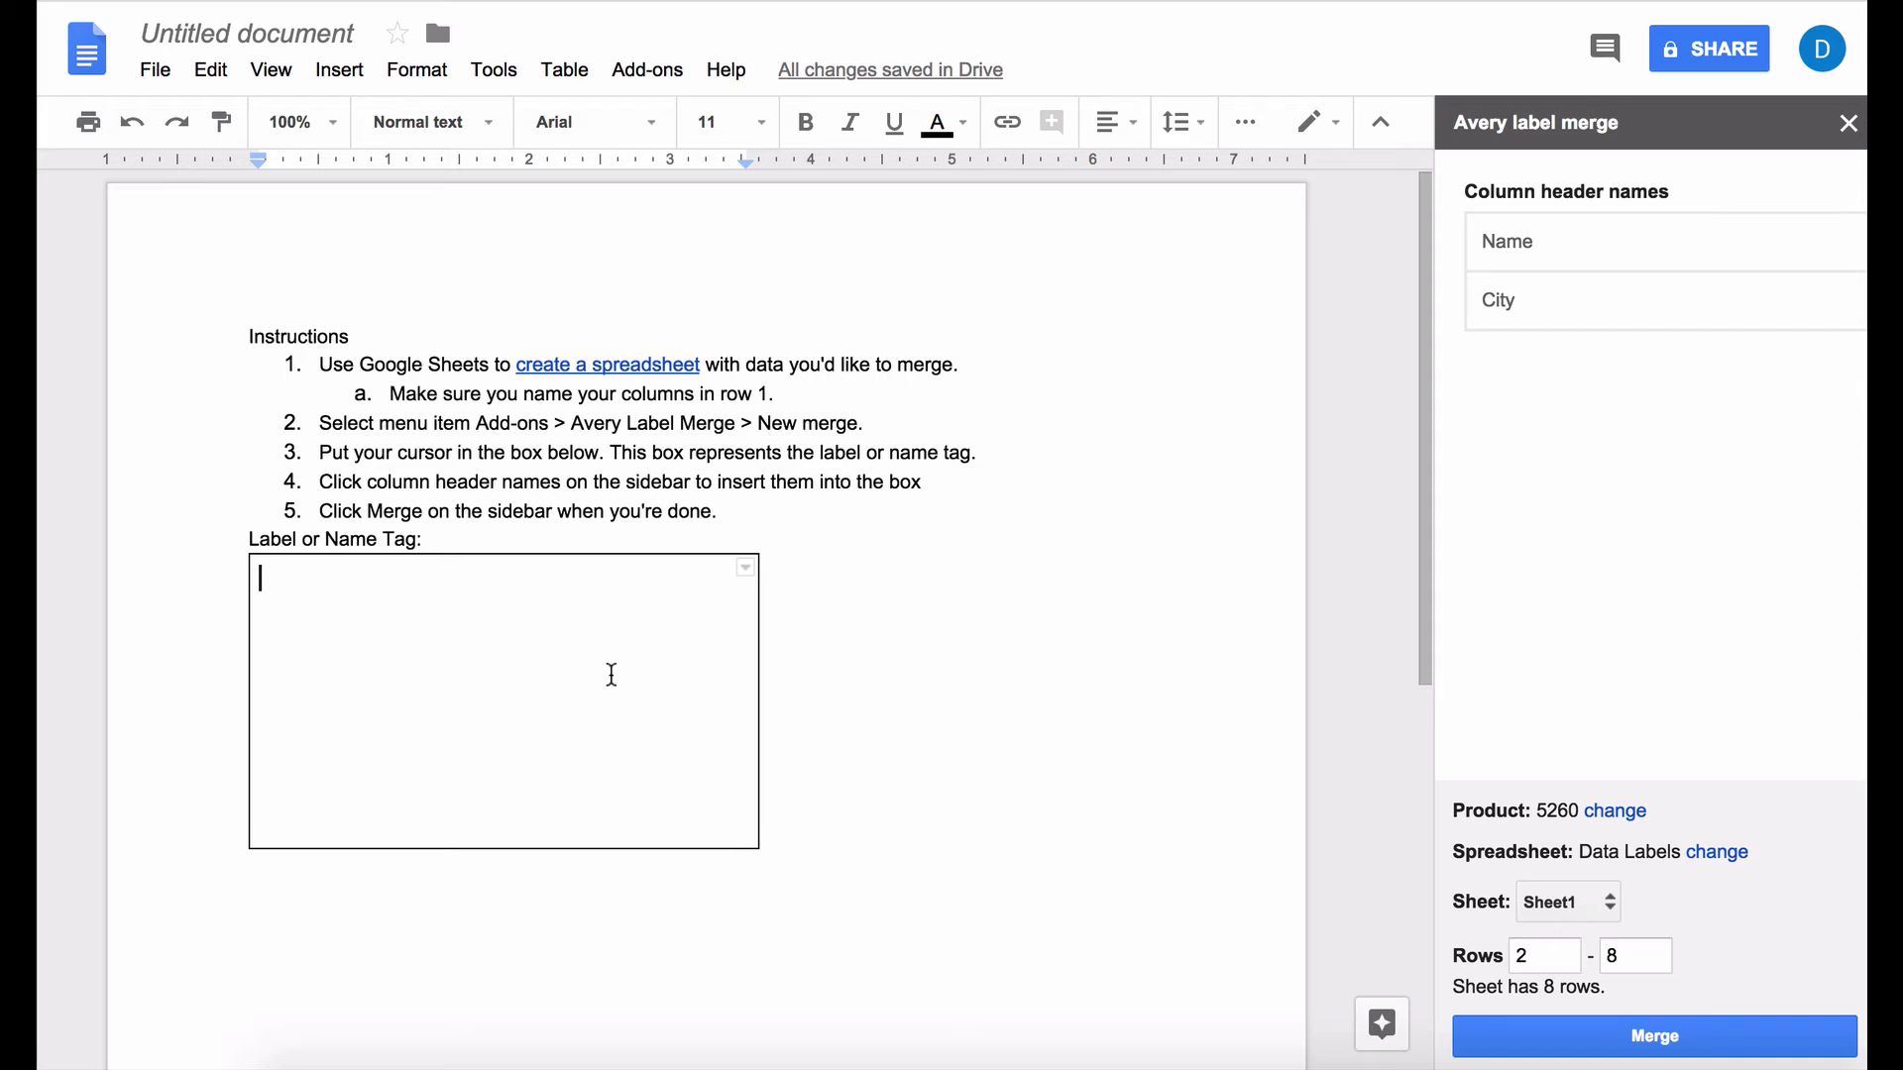
mouse_move(1597, 328)
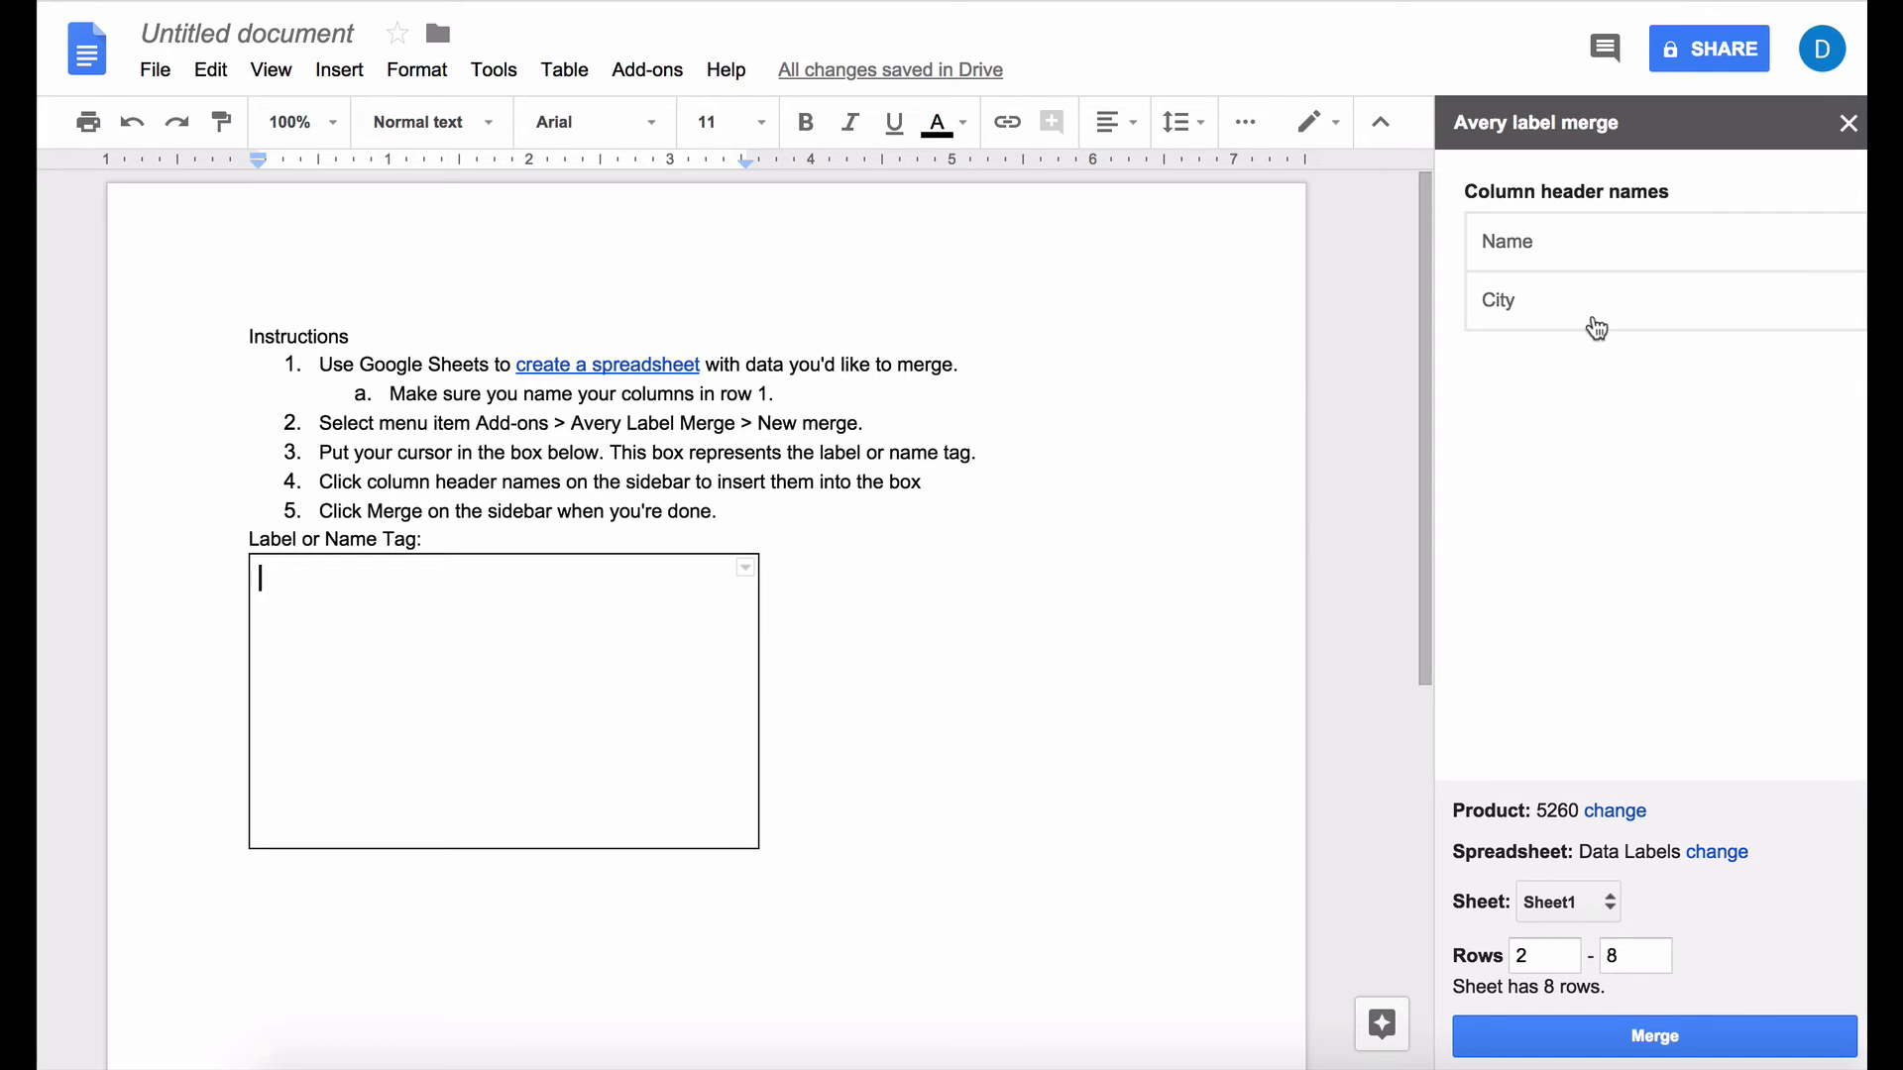
mouse_move(404, 634)
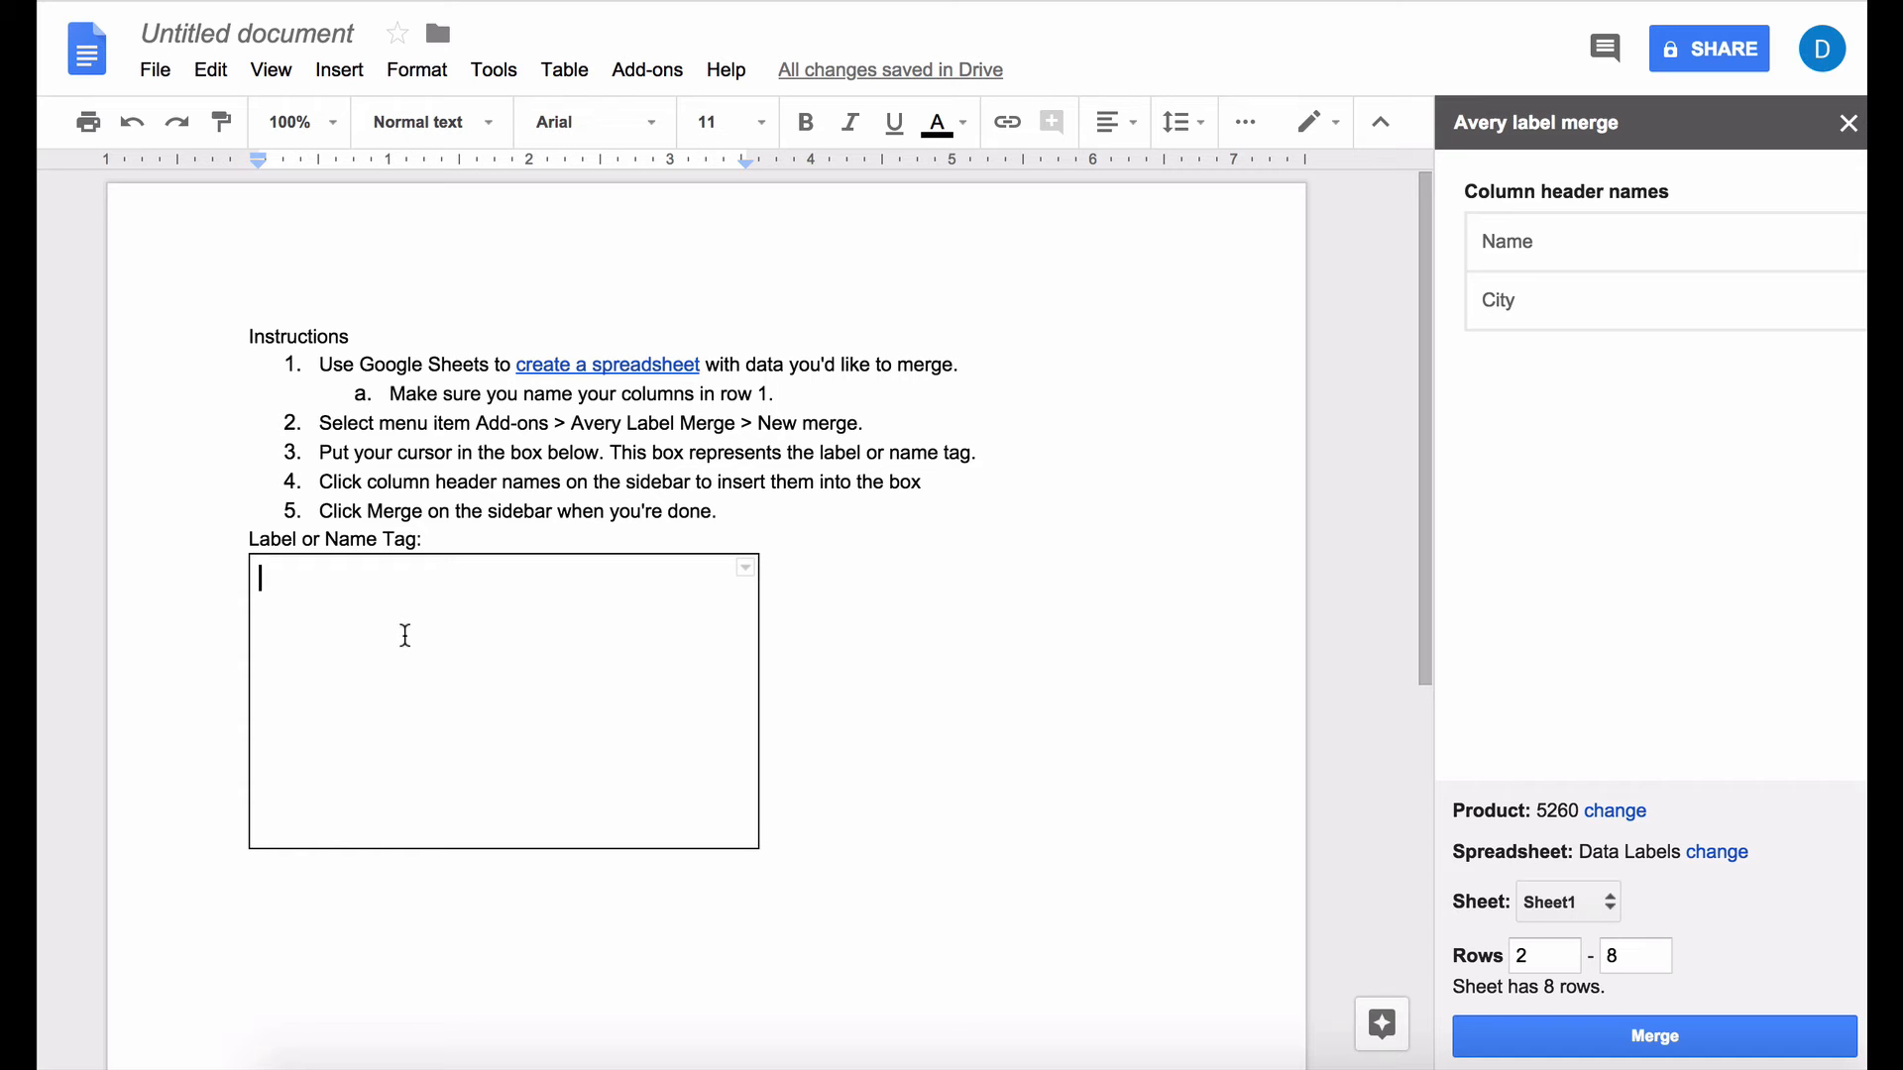
mouse_move(404, 658)
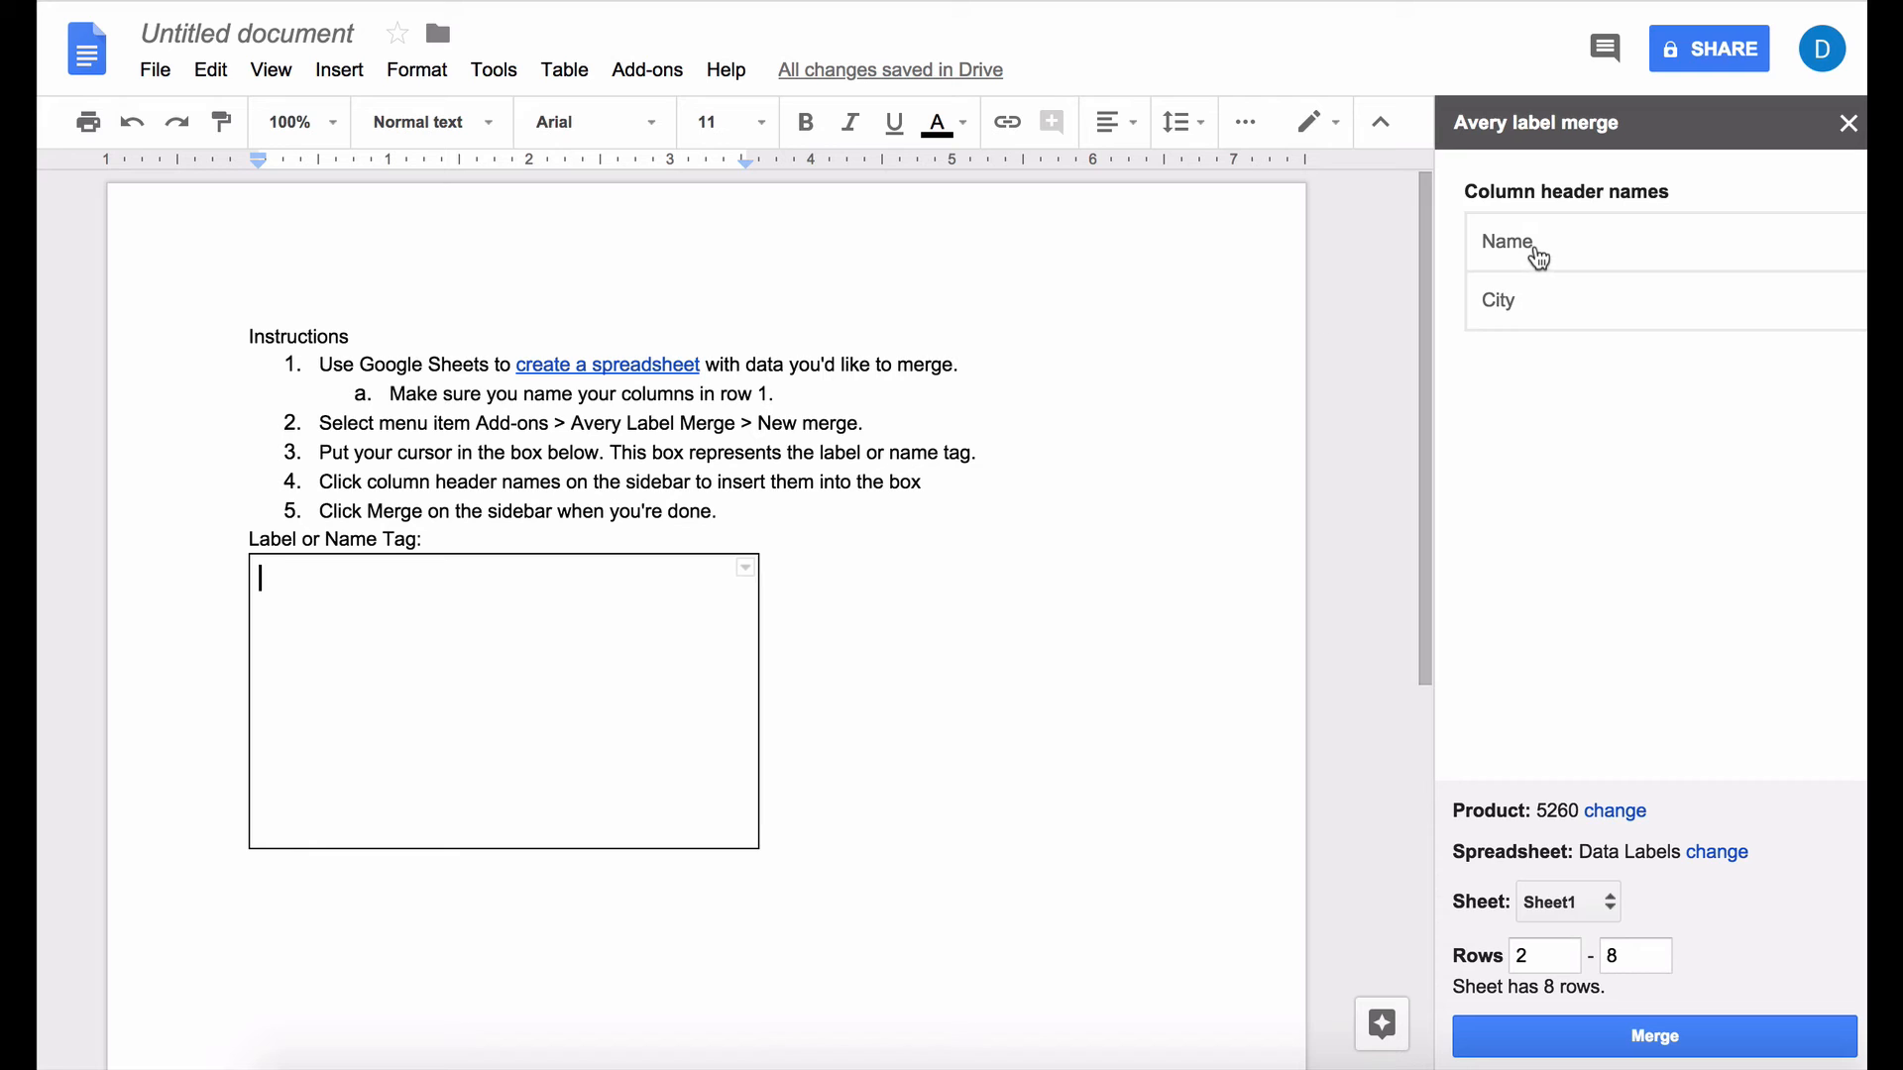
Step: Insert a bold 30 pt [[Name]] above [[City]] in the label box, both centred
click(1507, 242)
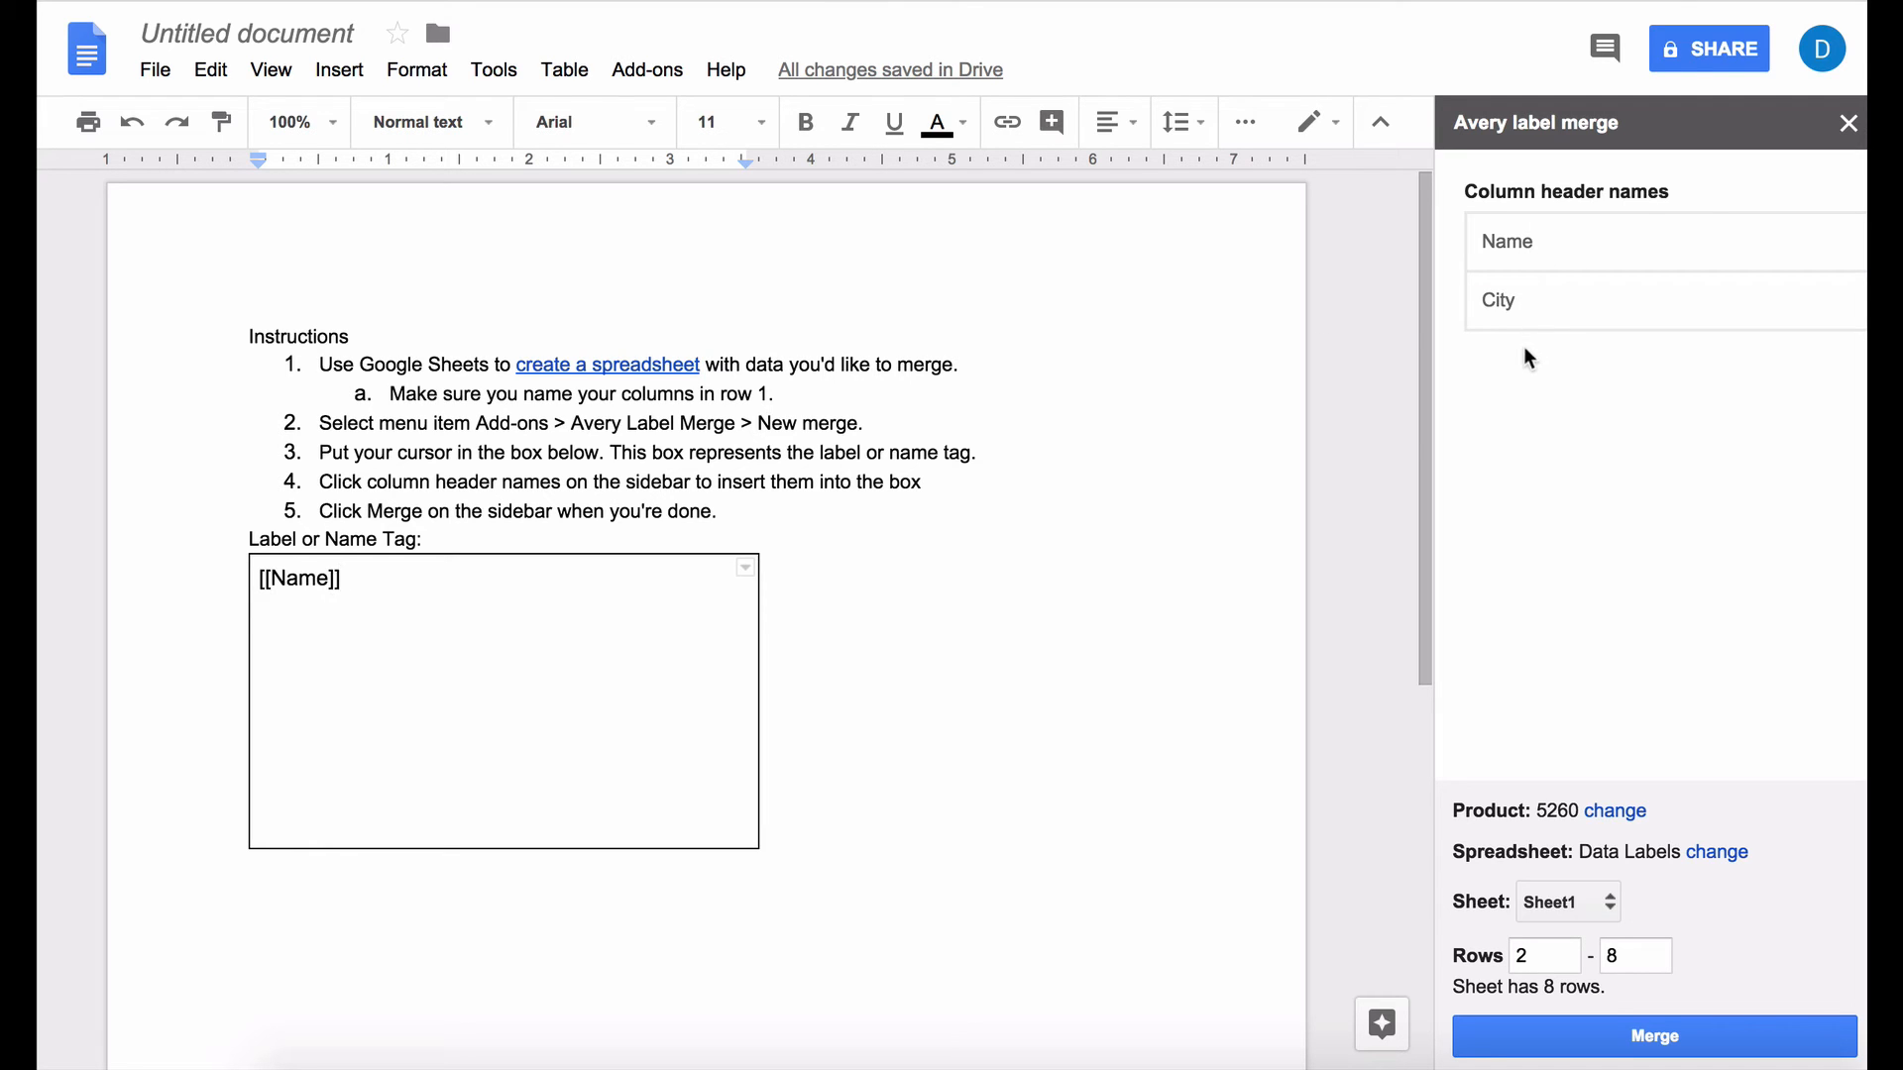
click(1498, 299)
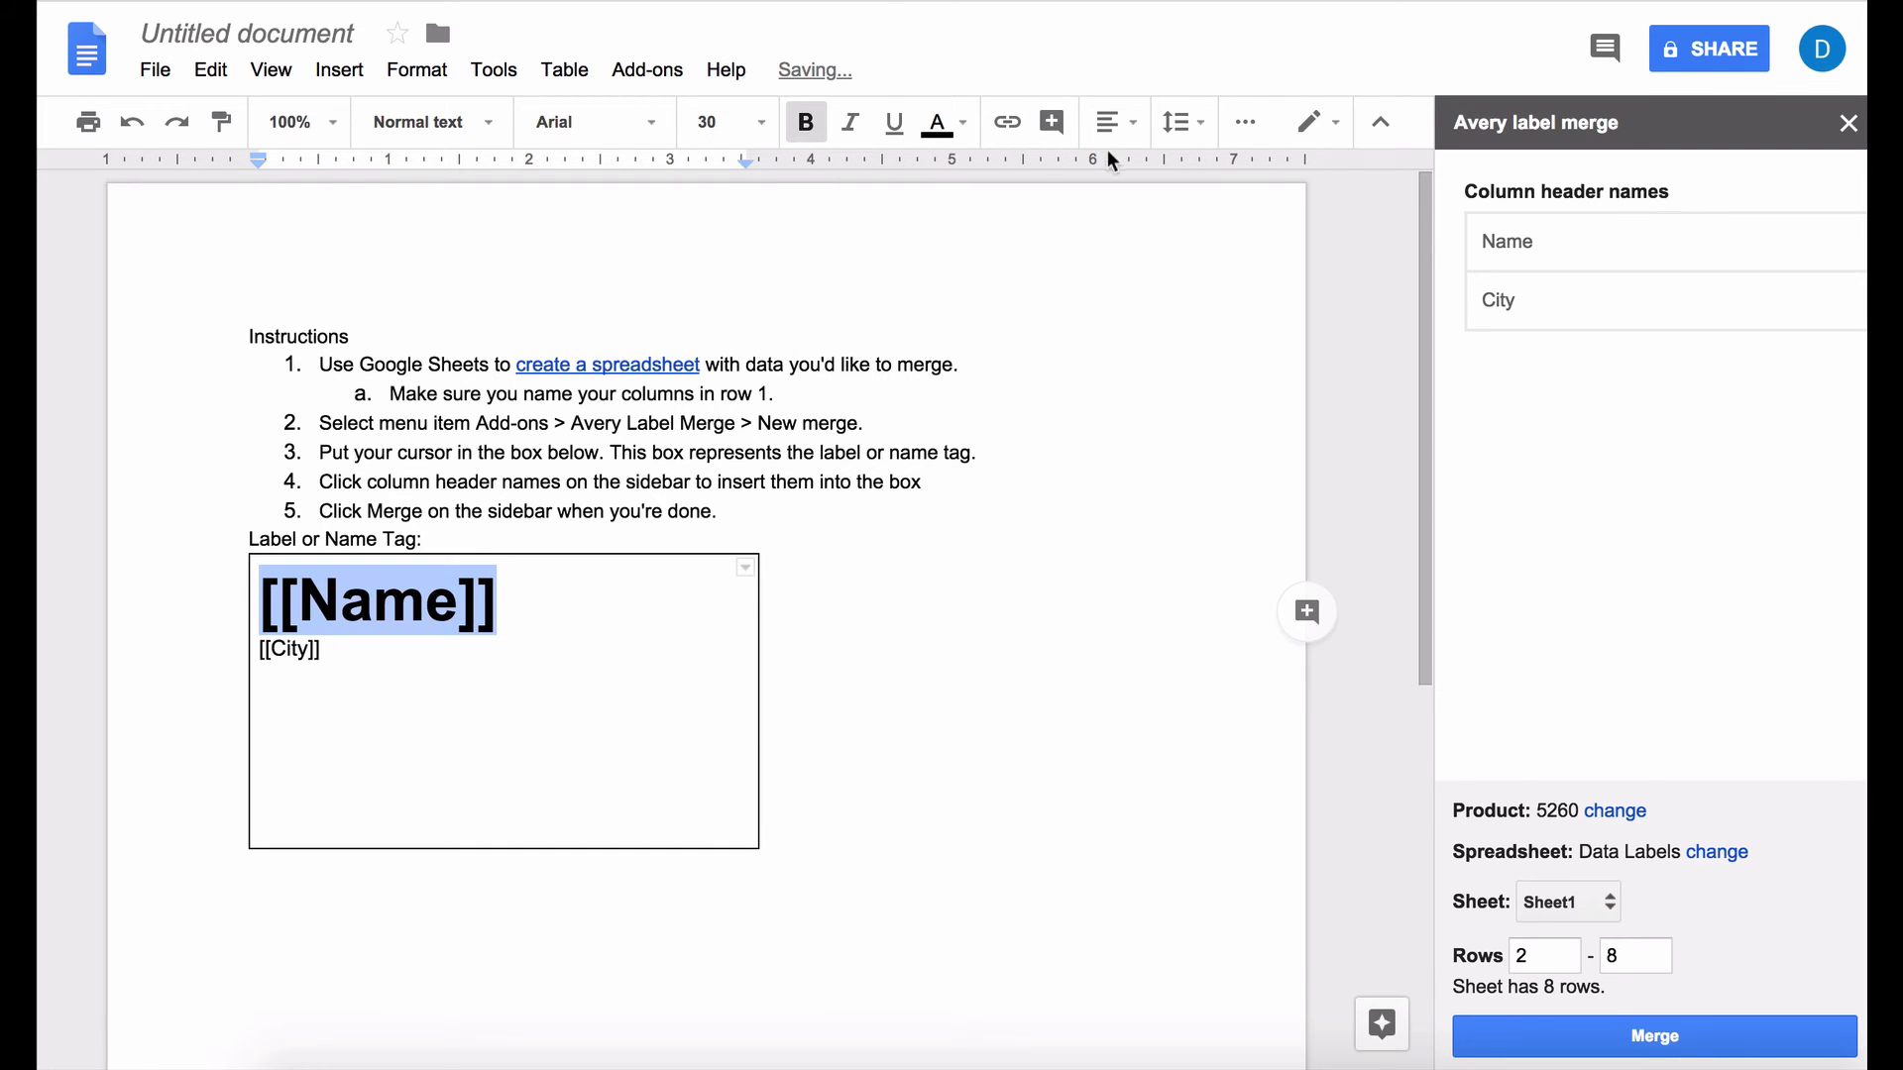
click(261, 578)
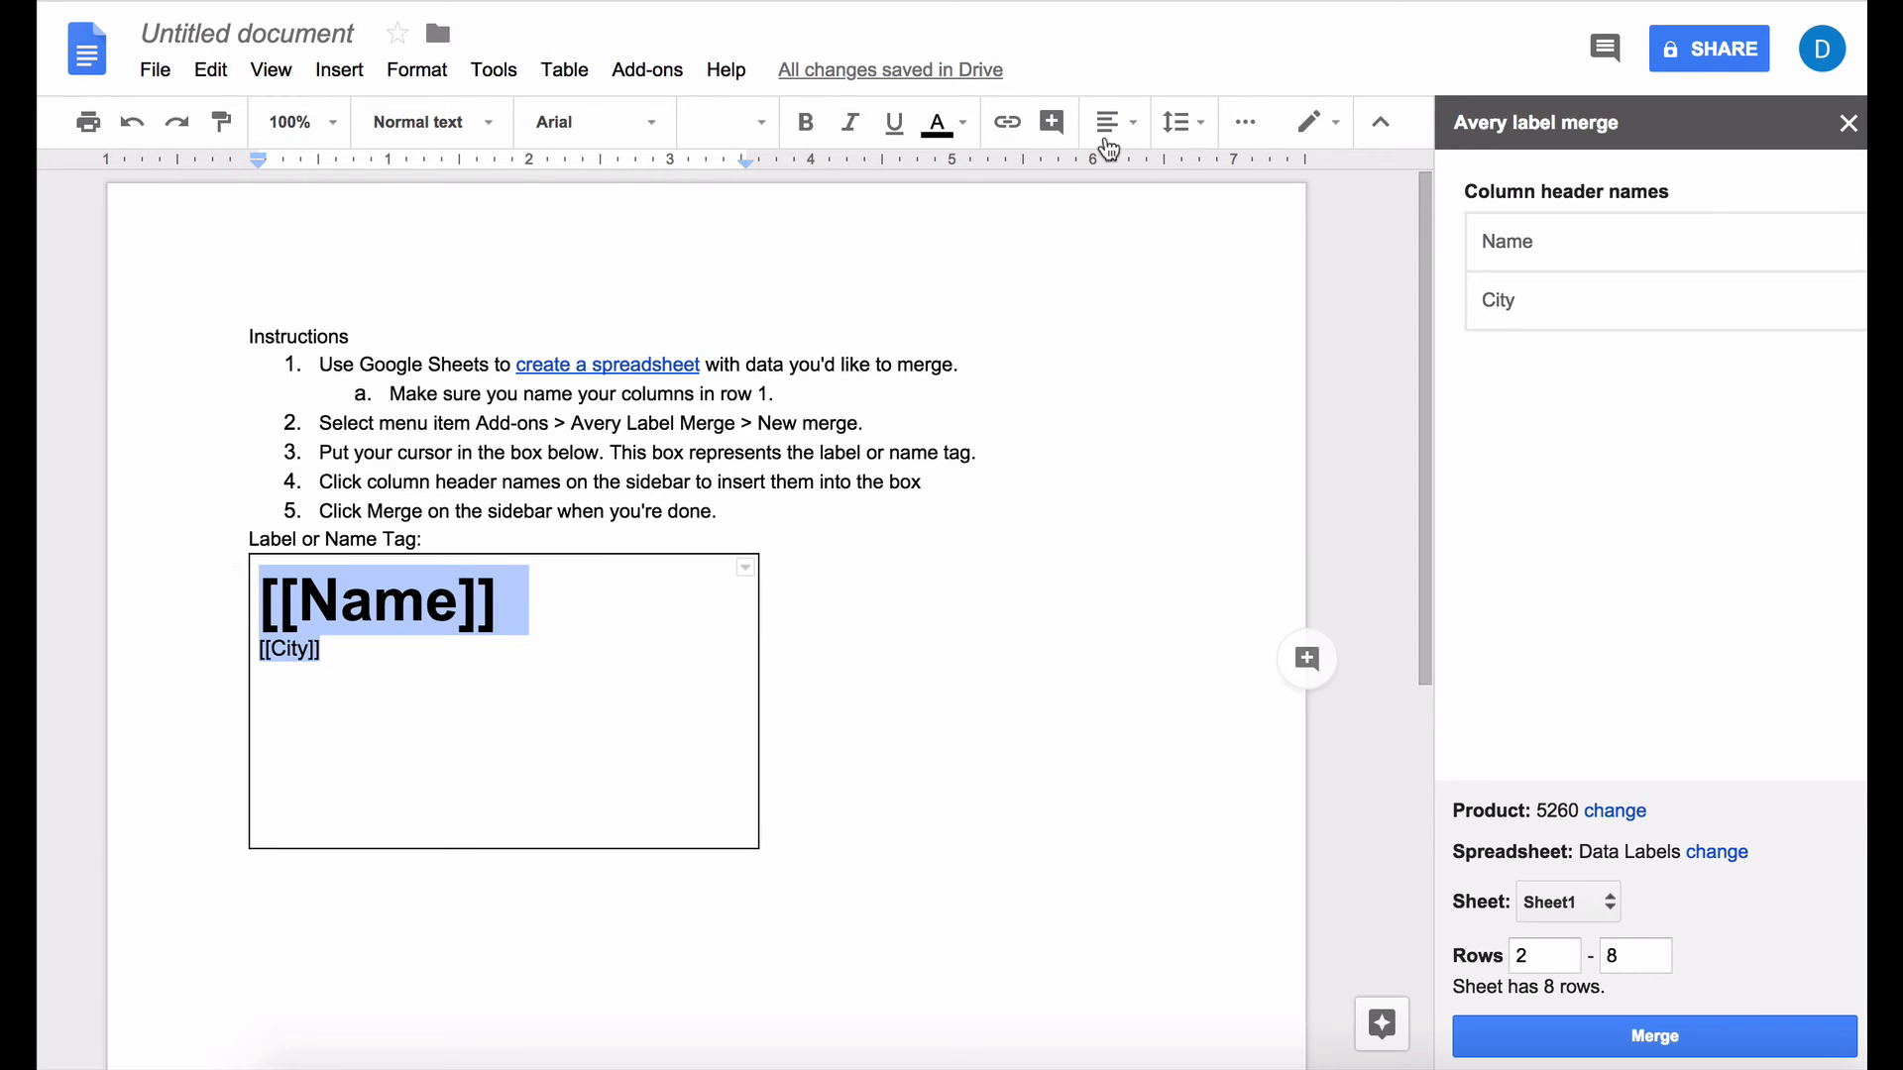
click(1107, 121)
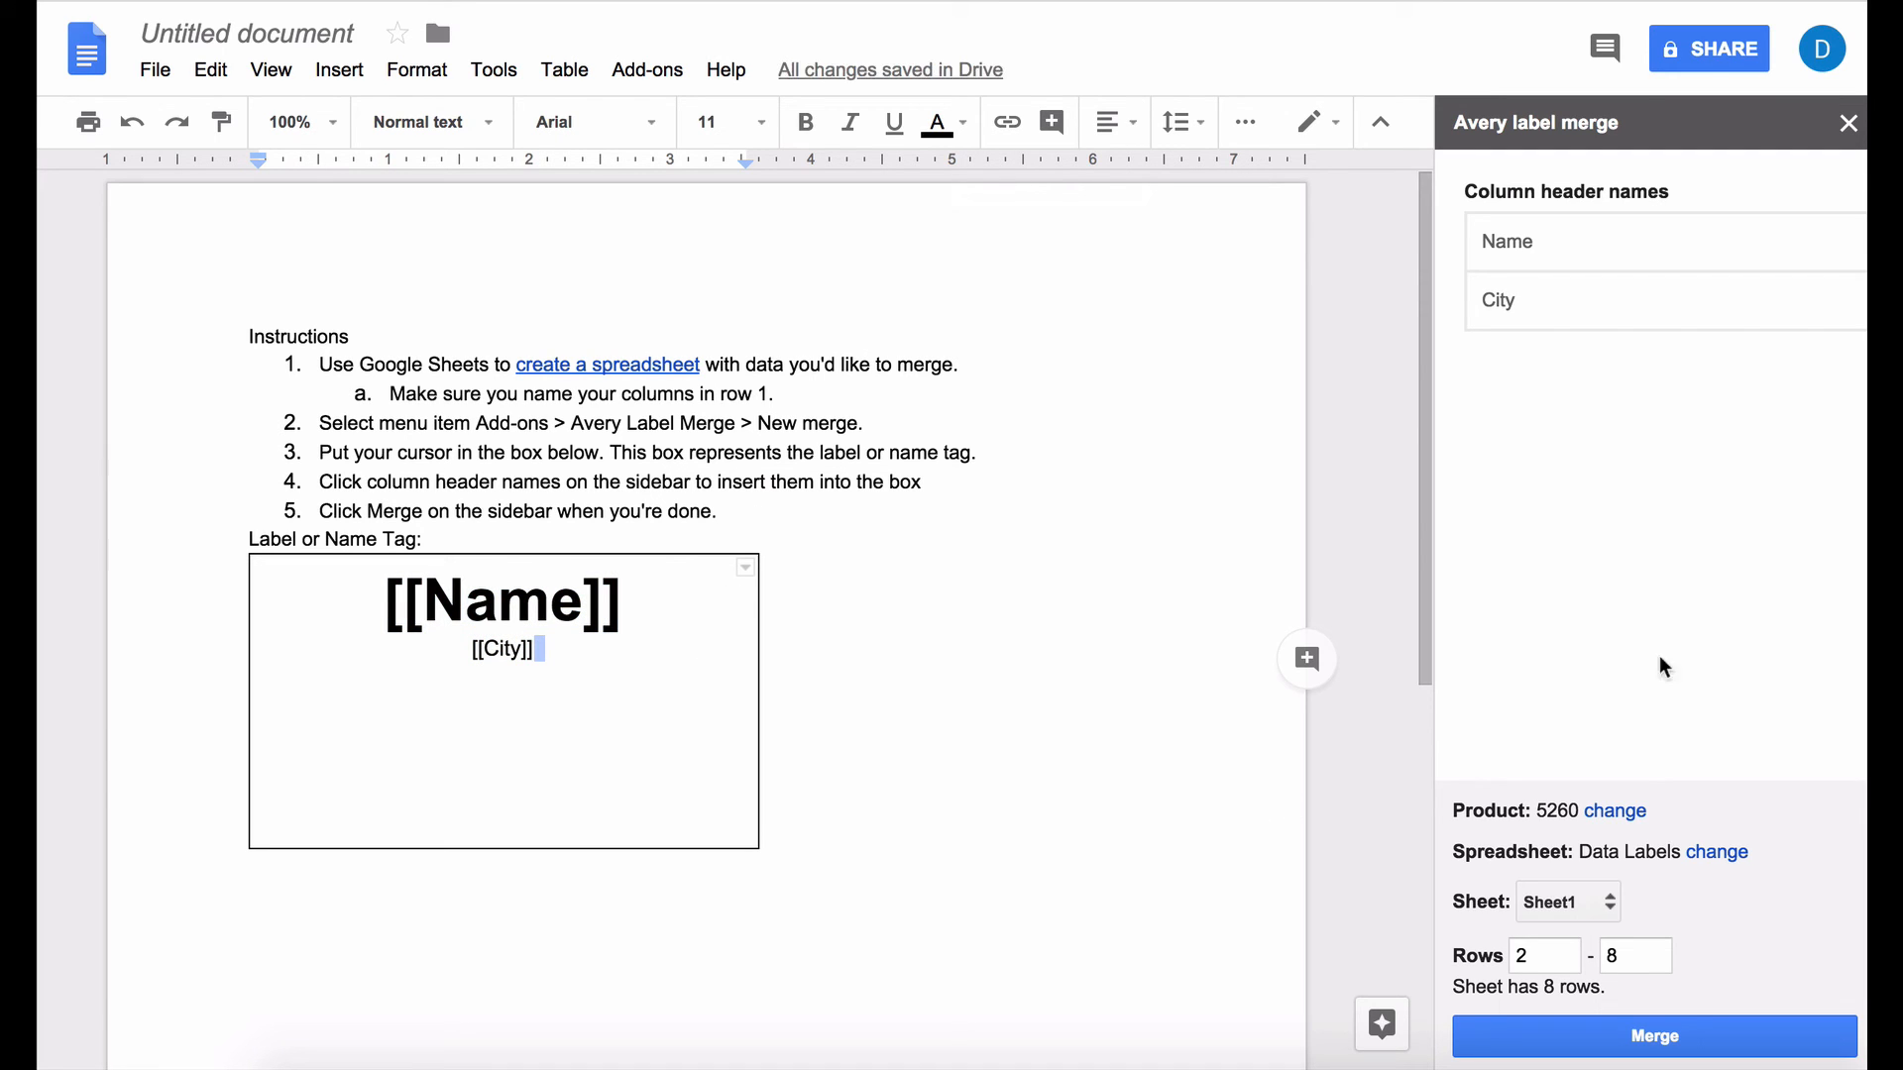
mouse_move(1637, 671)
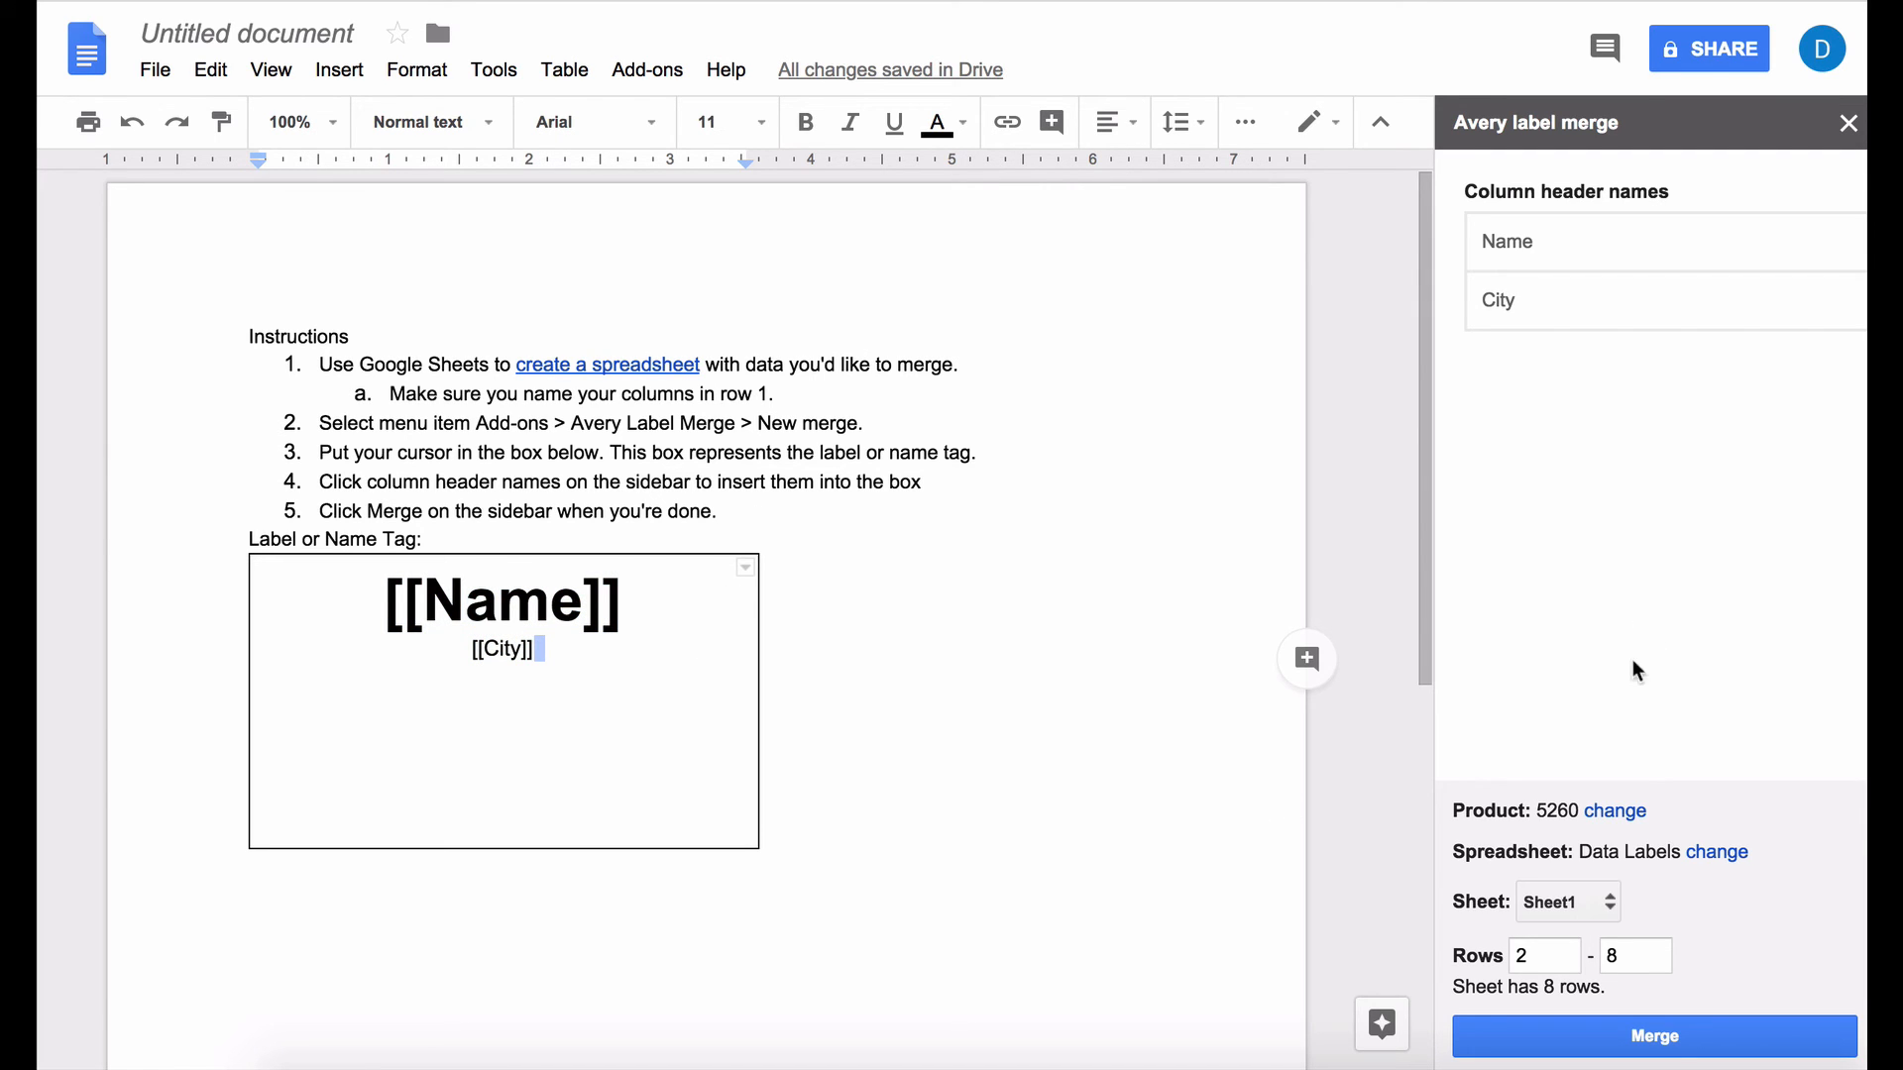
mouse_move(700, 663)
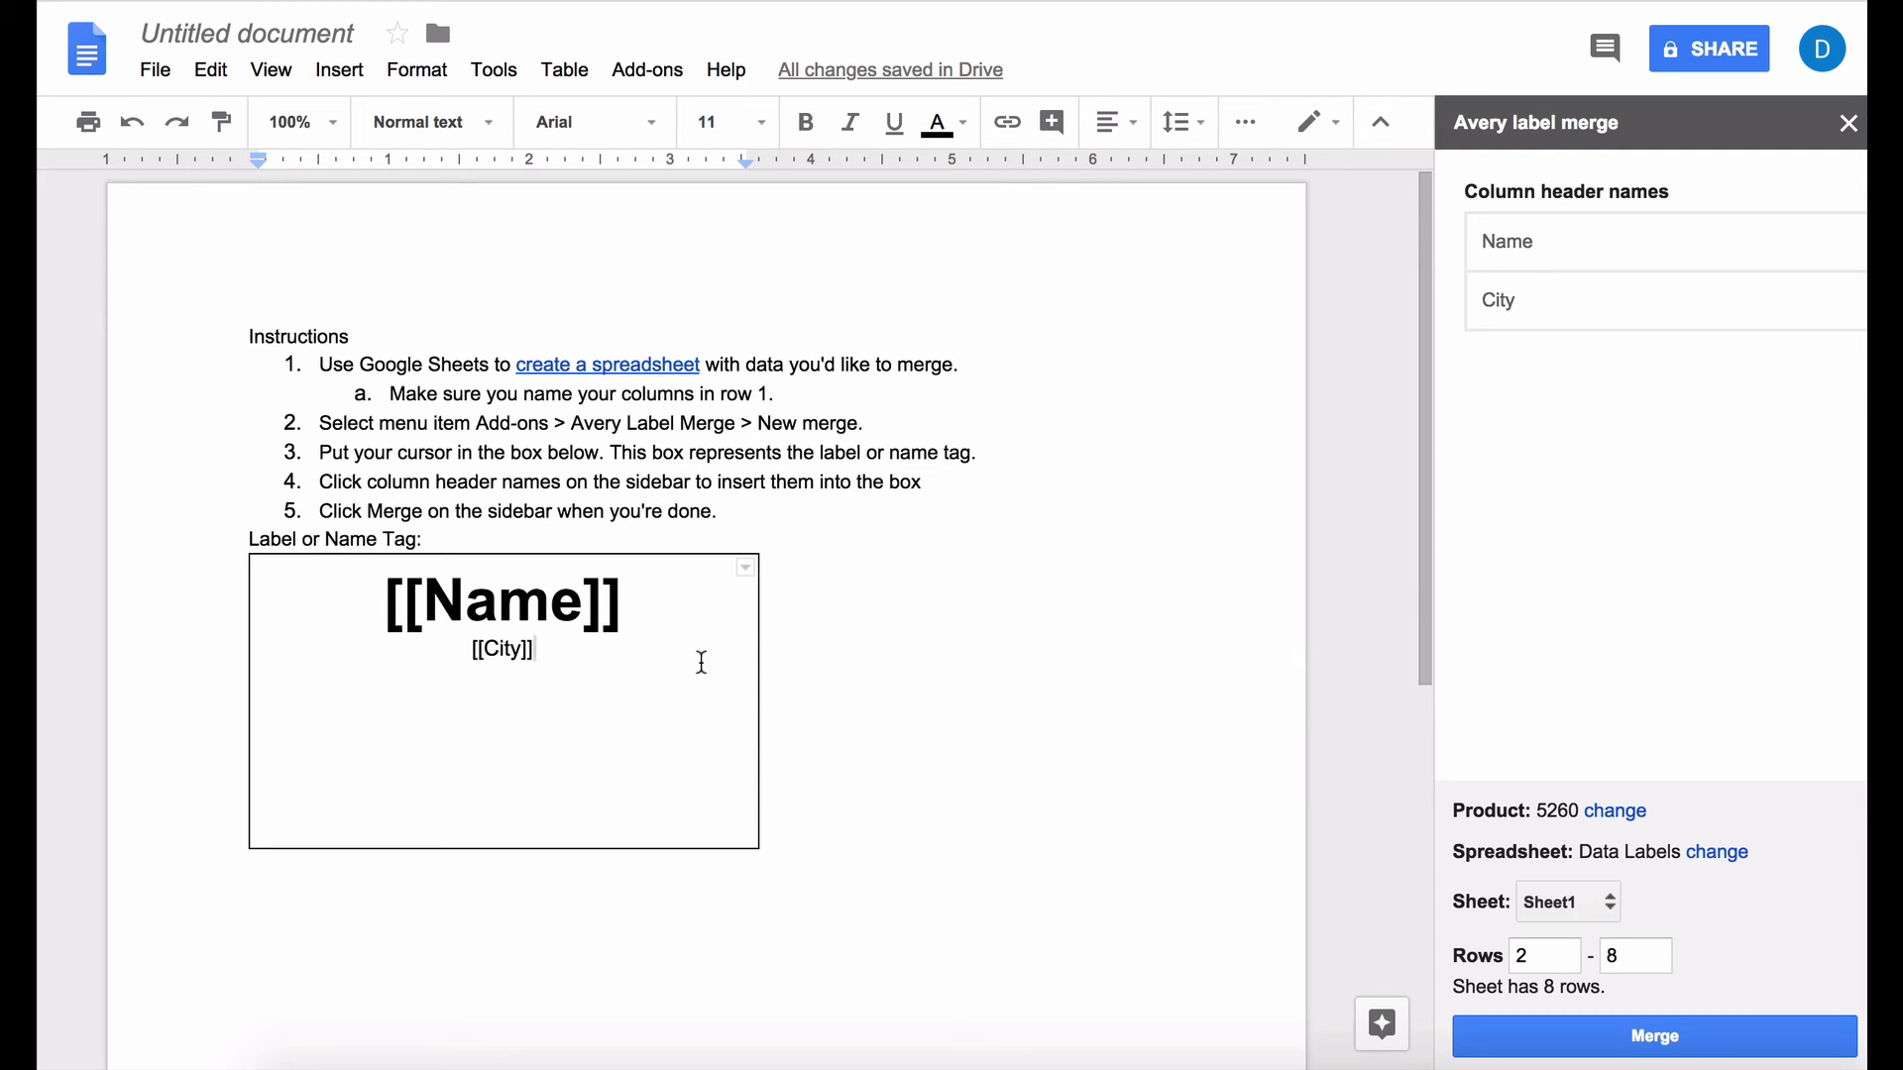
mouse_move(1518, 852)
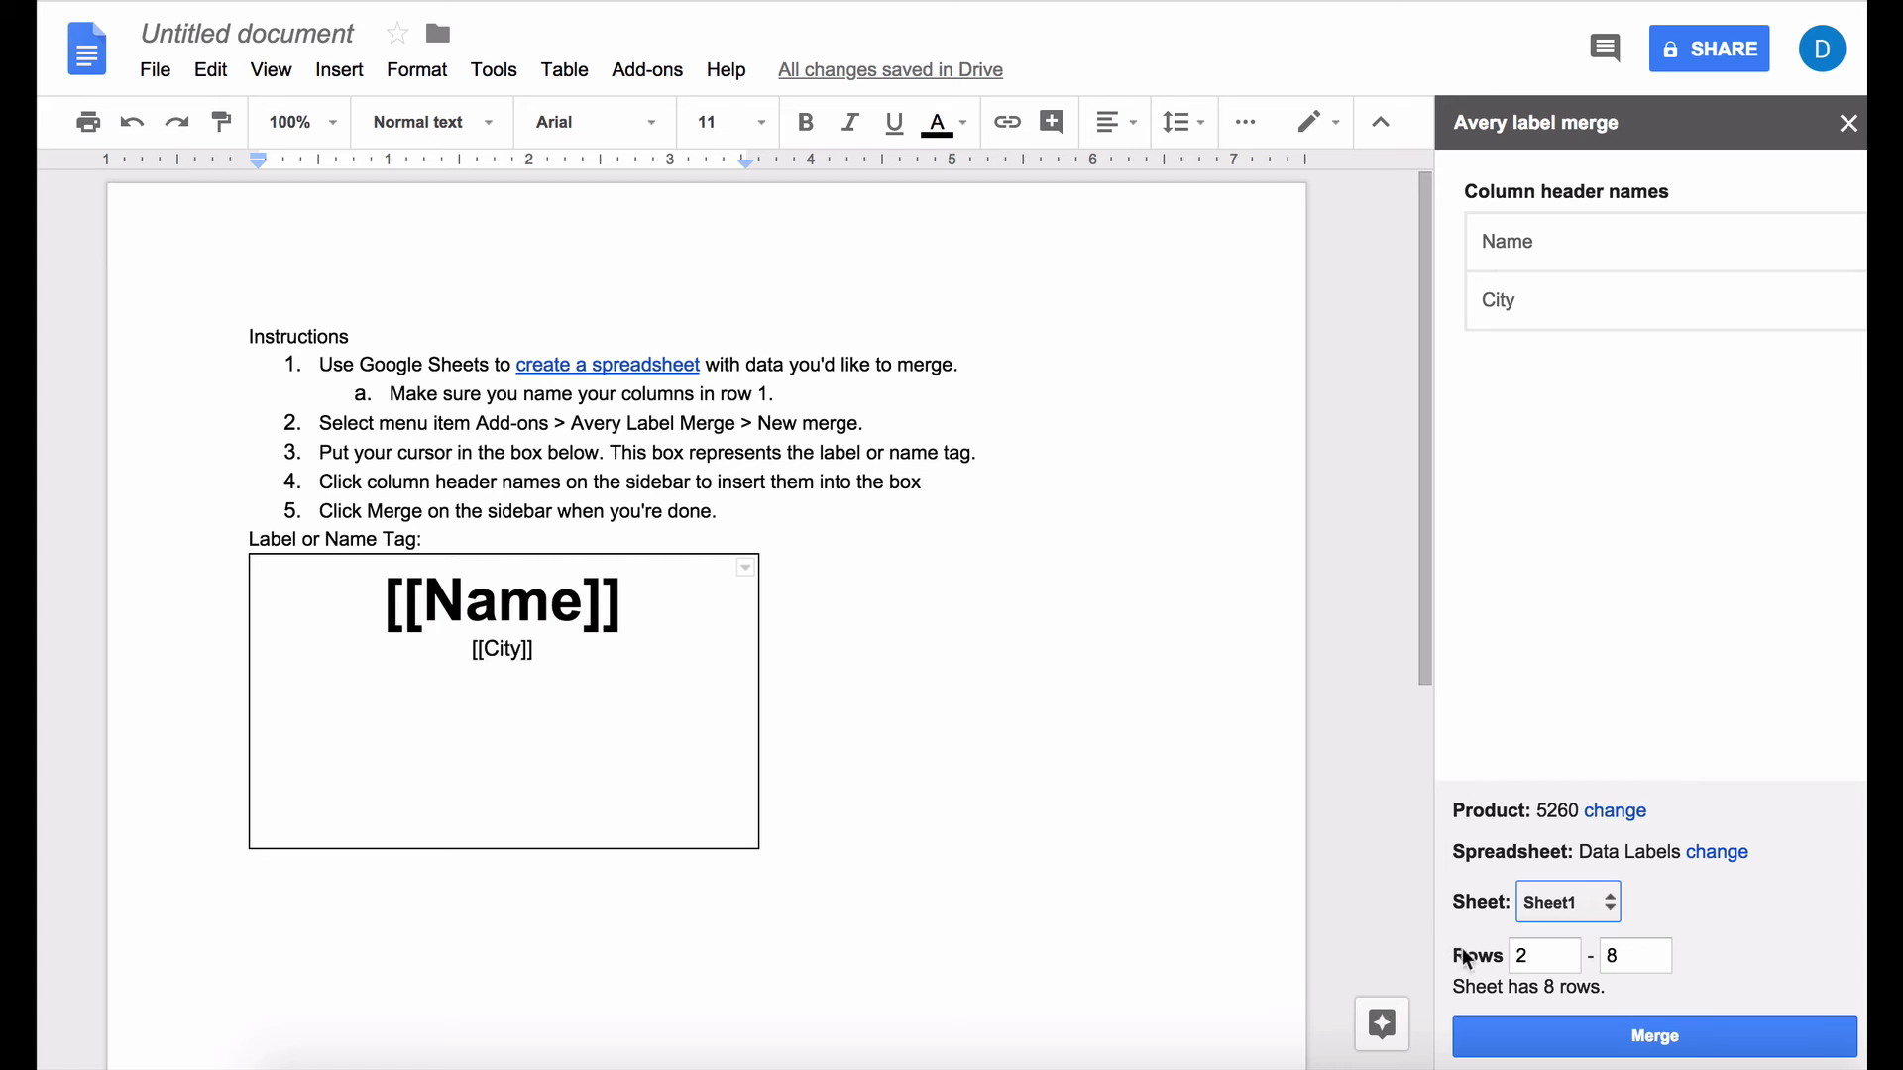
mouse_move(1778, 858)
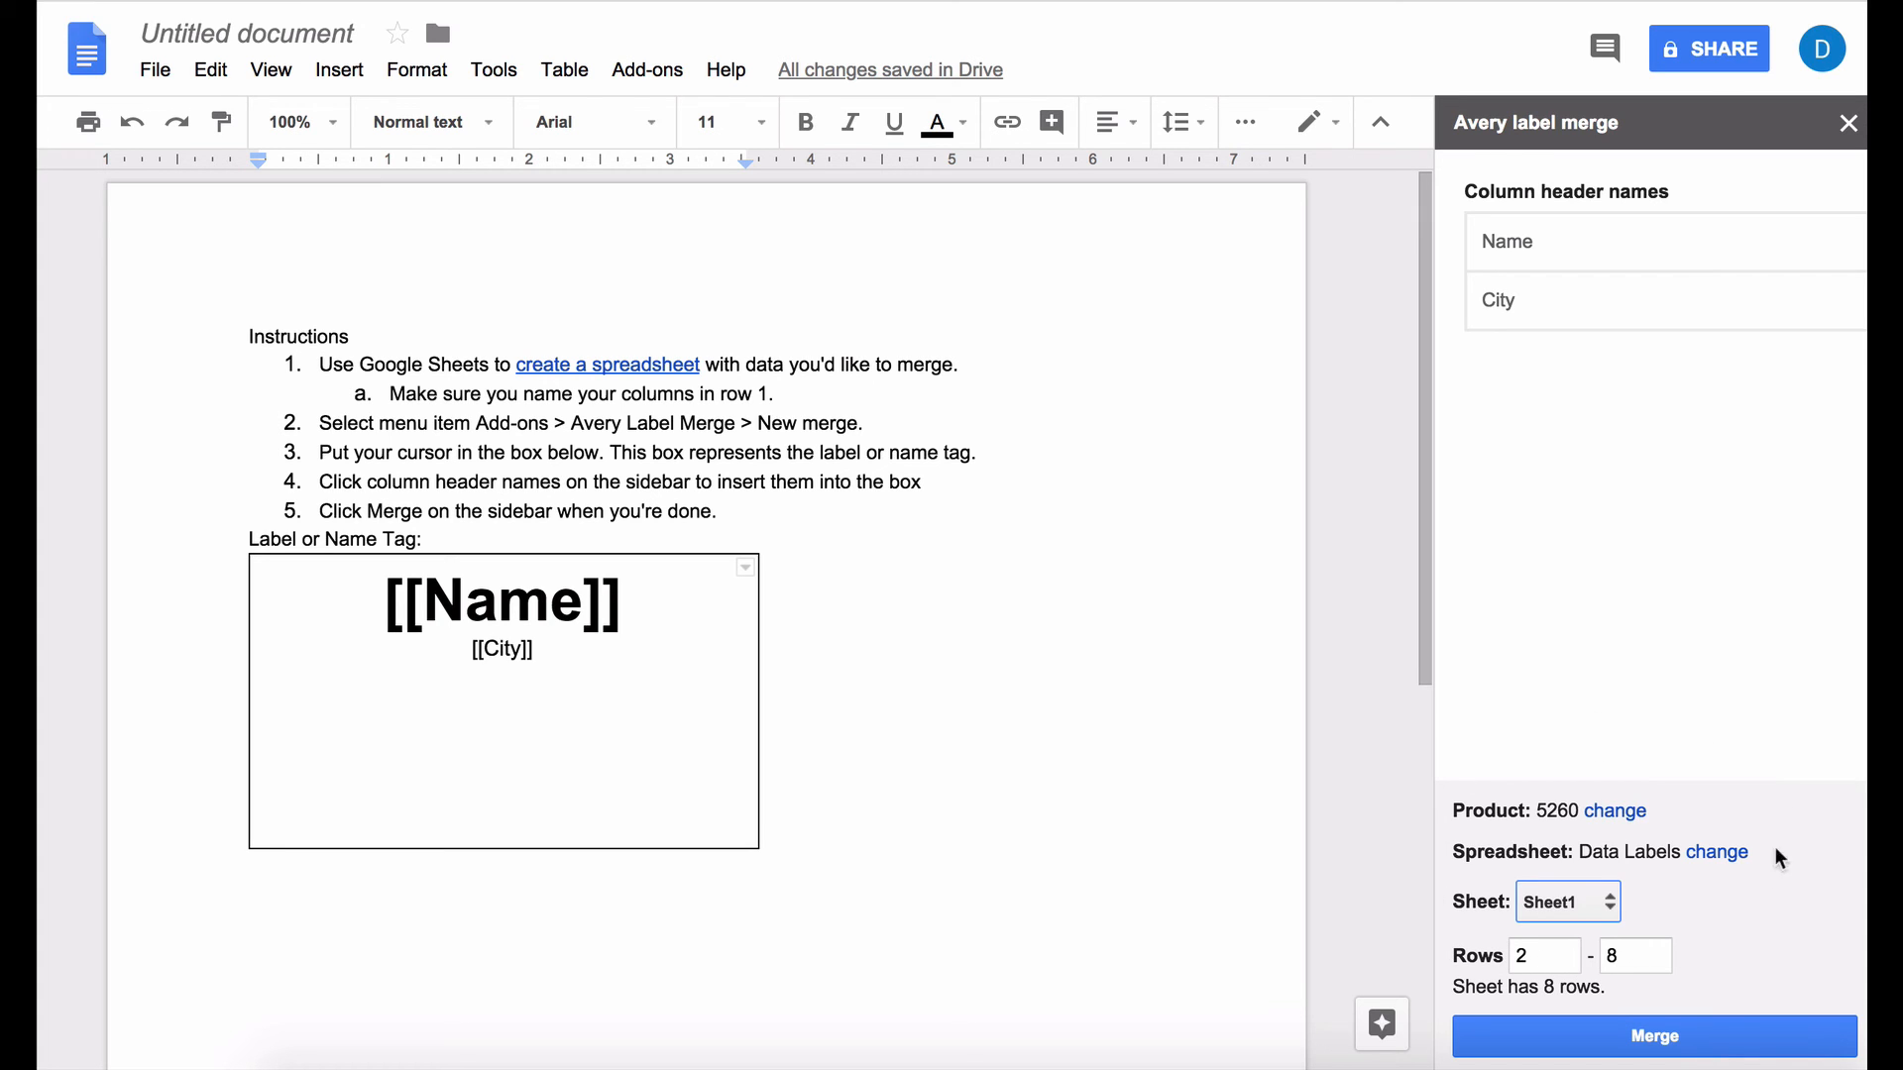
mouse_move(1453, 898)
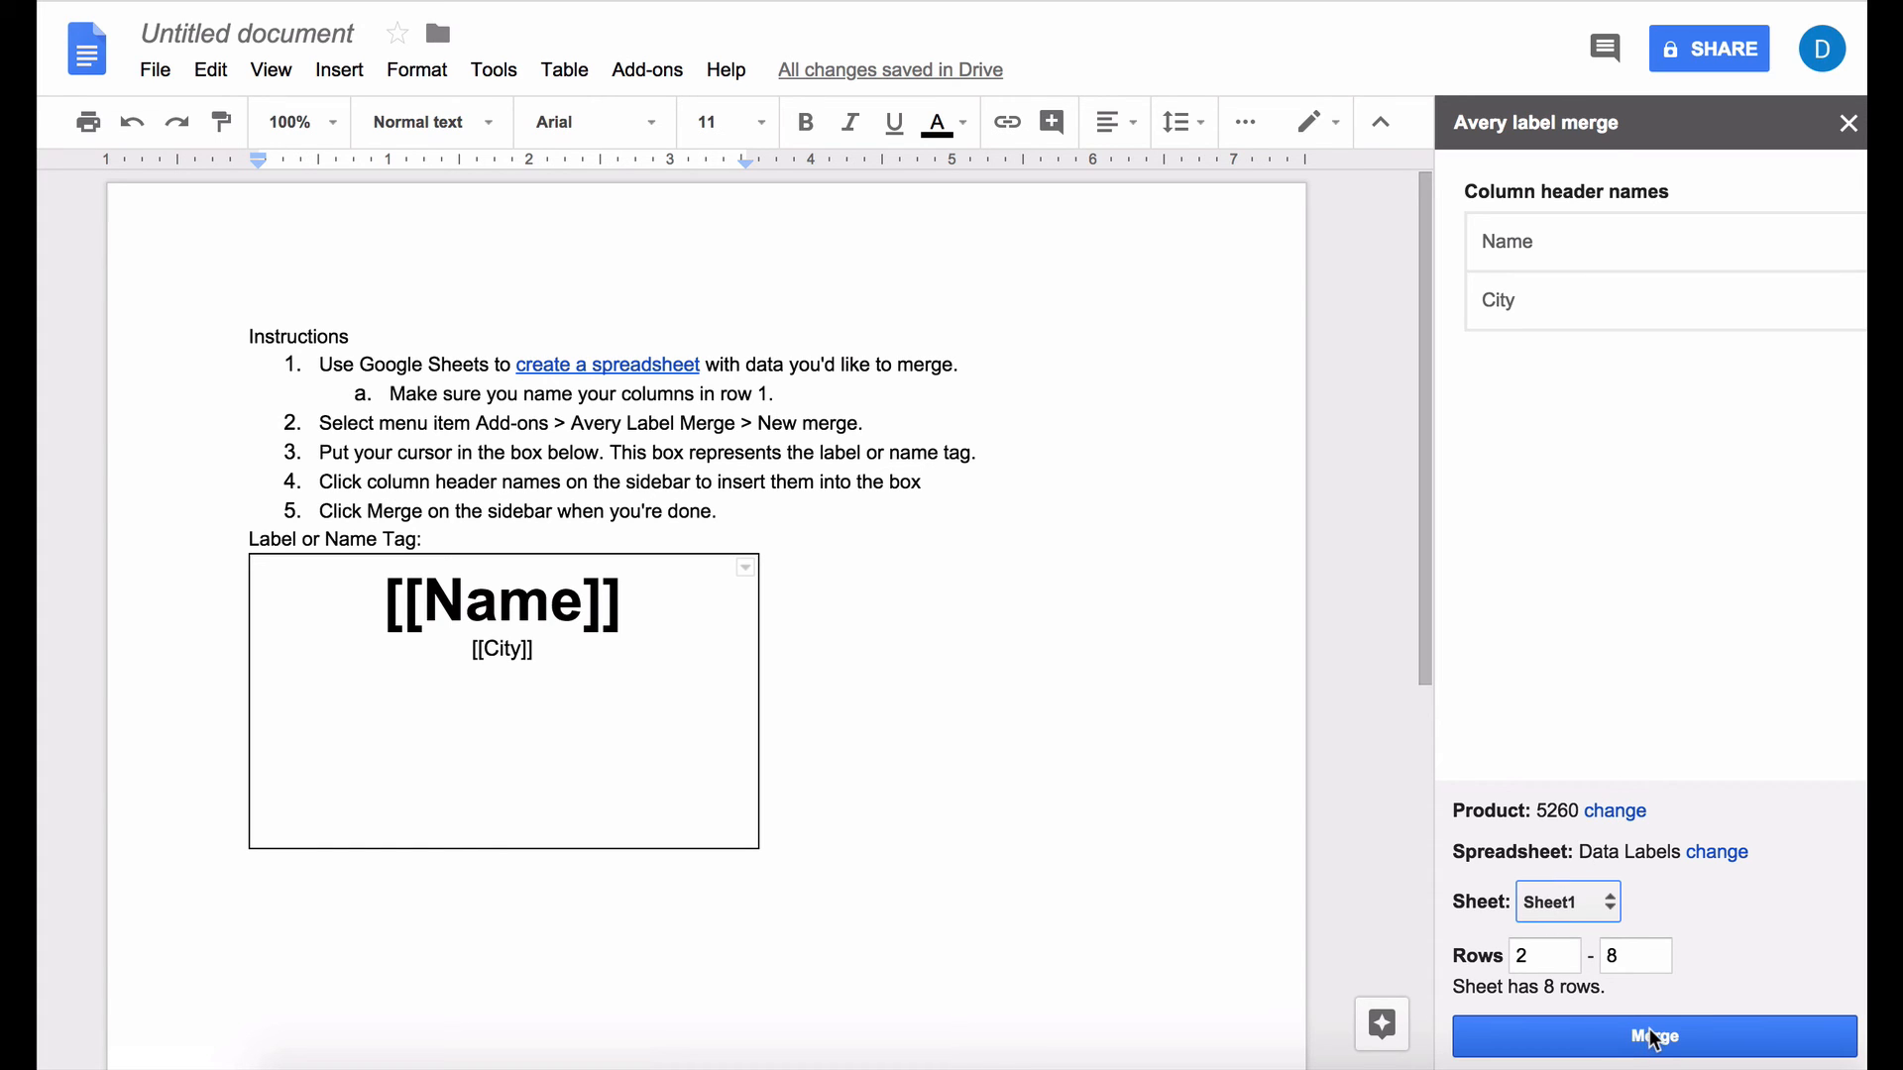
mouse_move(777, 735)
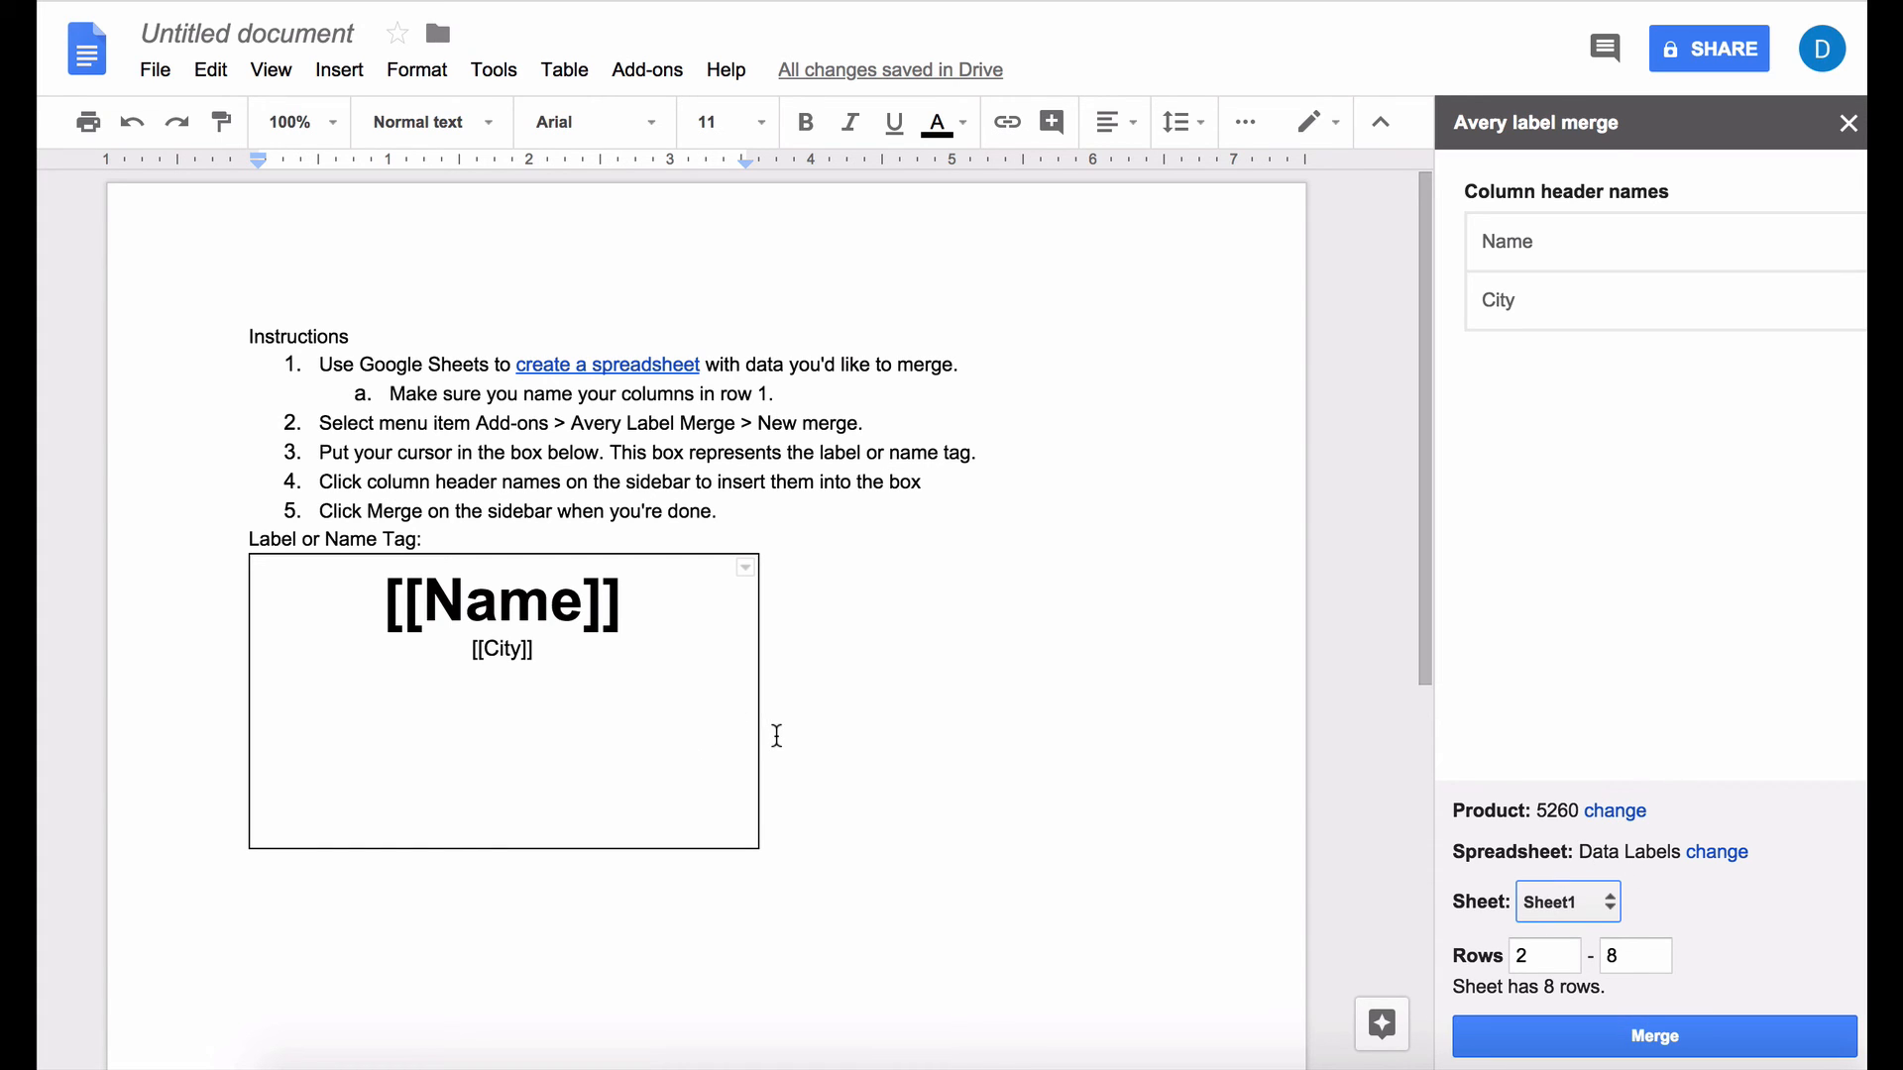
Step: Launch the merge of Data Labels rows 2–8 from the Avery sidebar
click(1654, 1035)
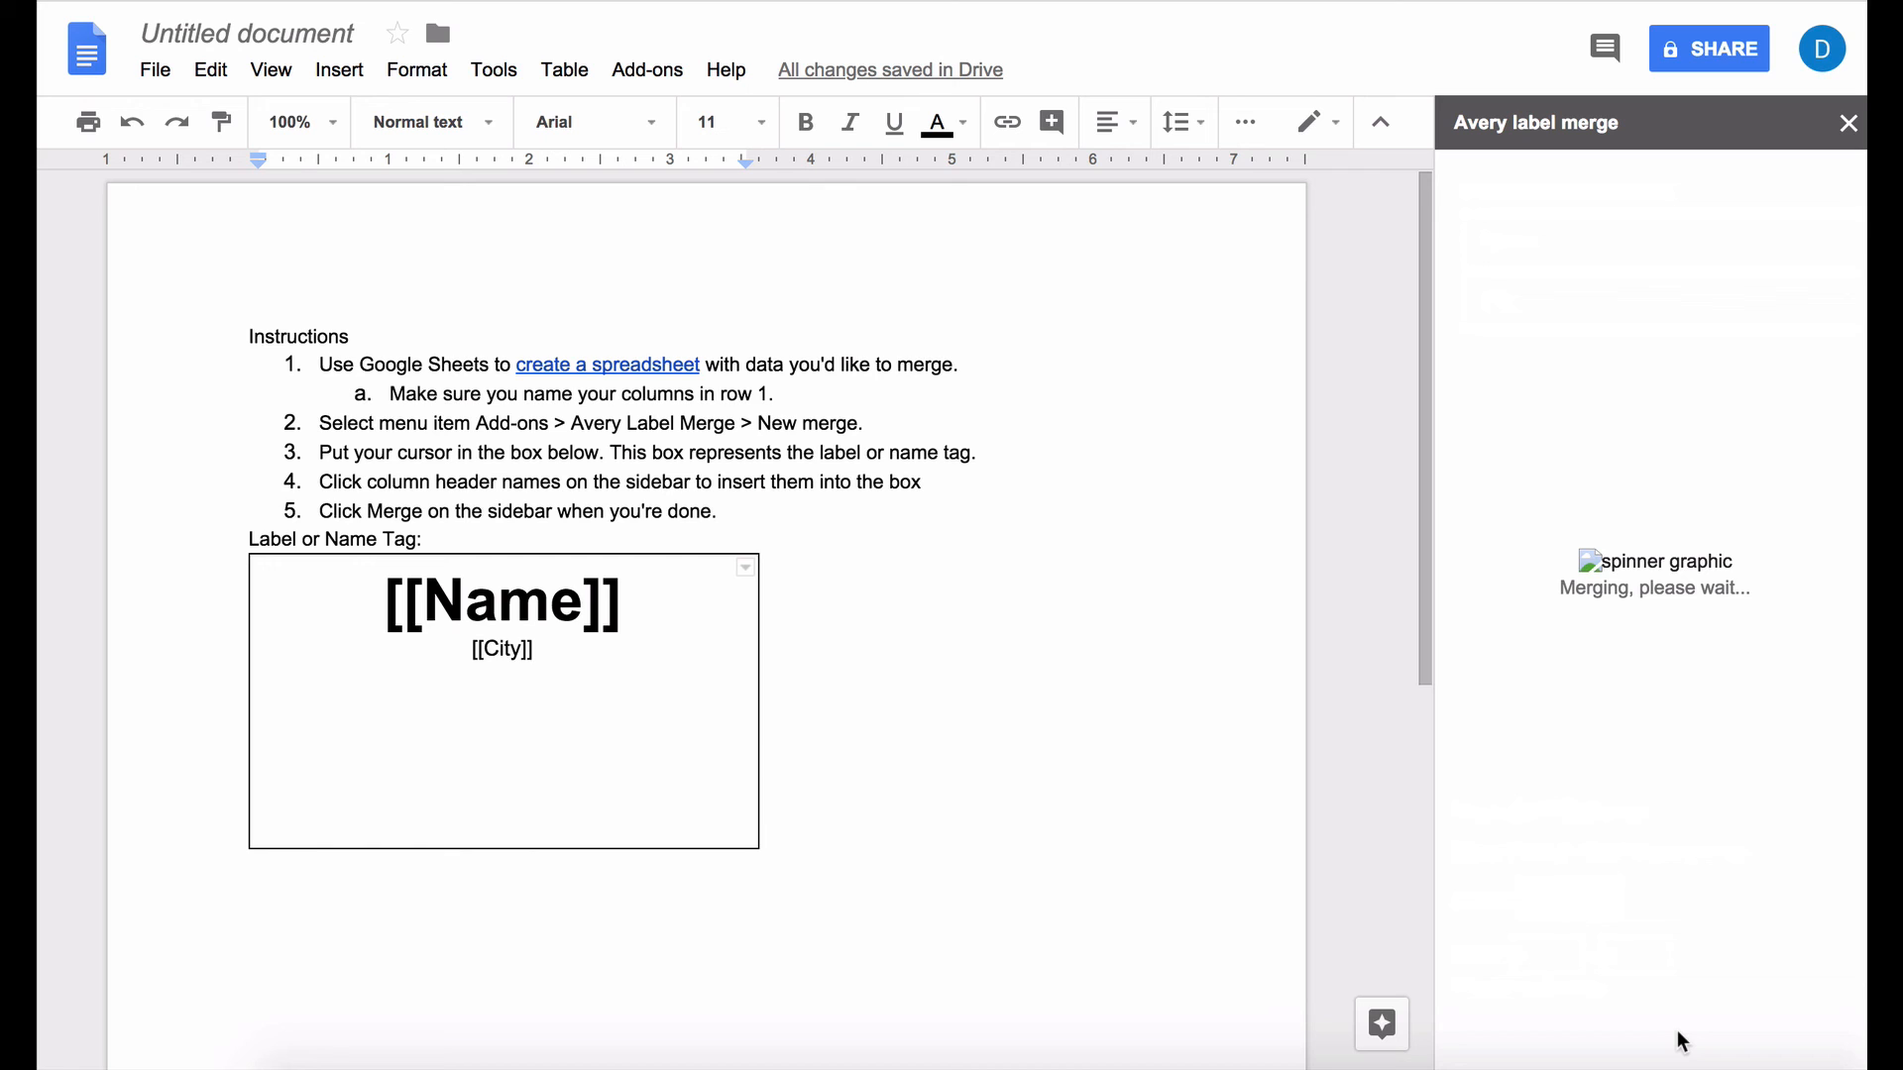
Step: Open the created Avery_5260 document with seven labels, John in Toronto to Nathan in Miami
click(1654, 1034)
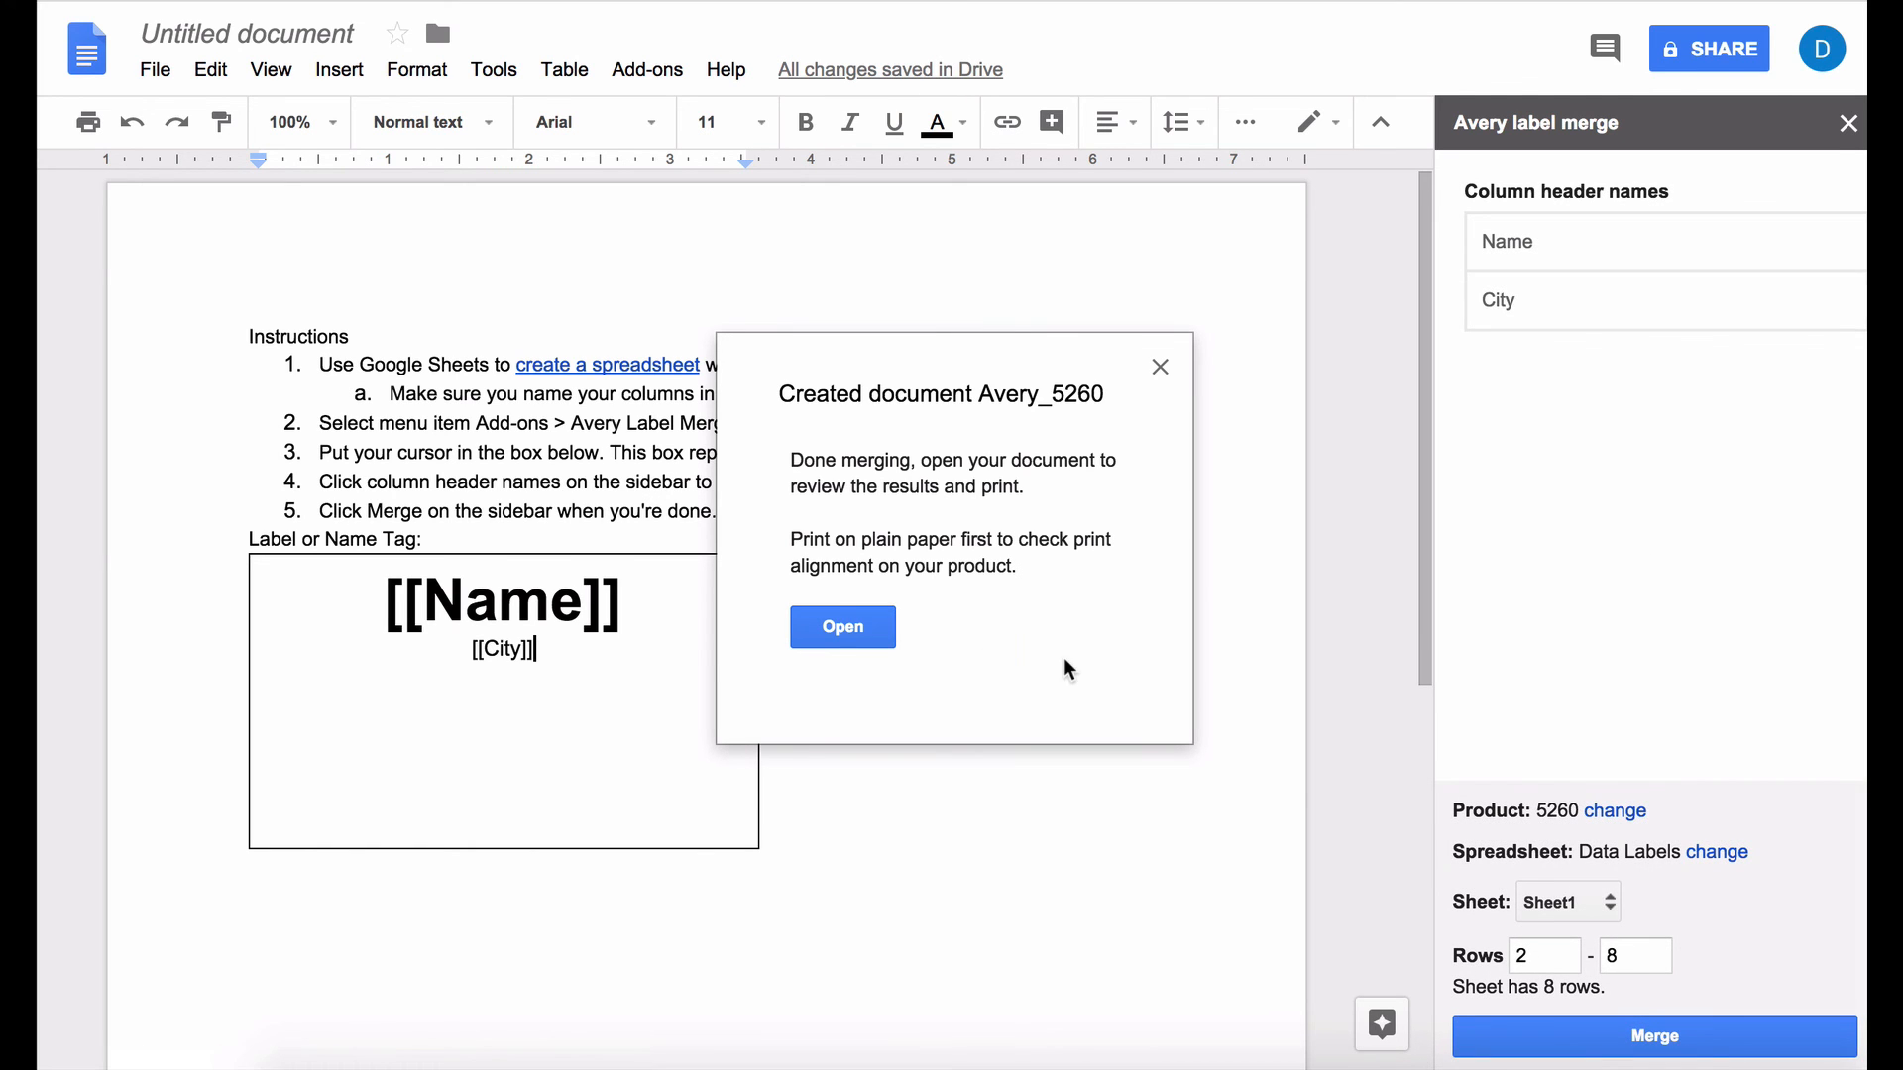
click(842, 627)
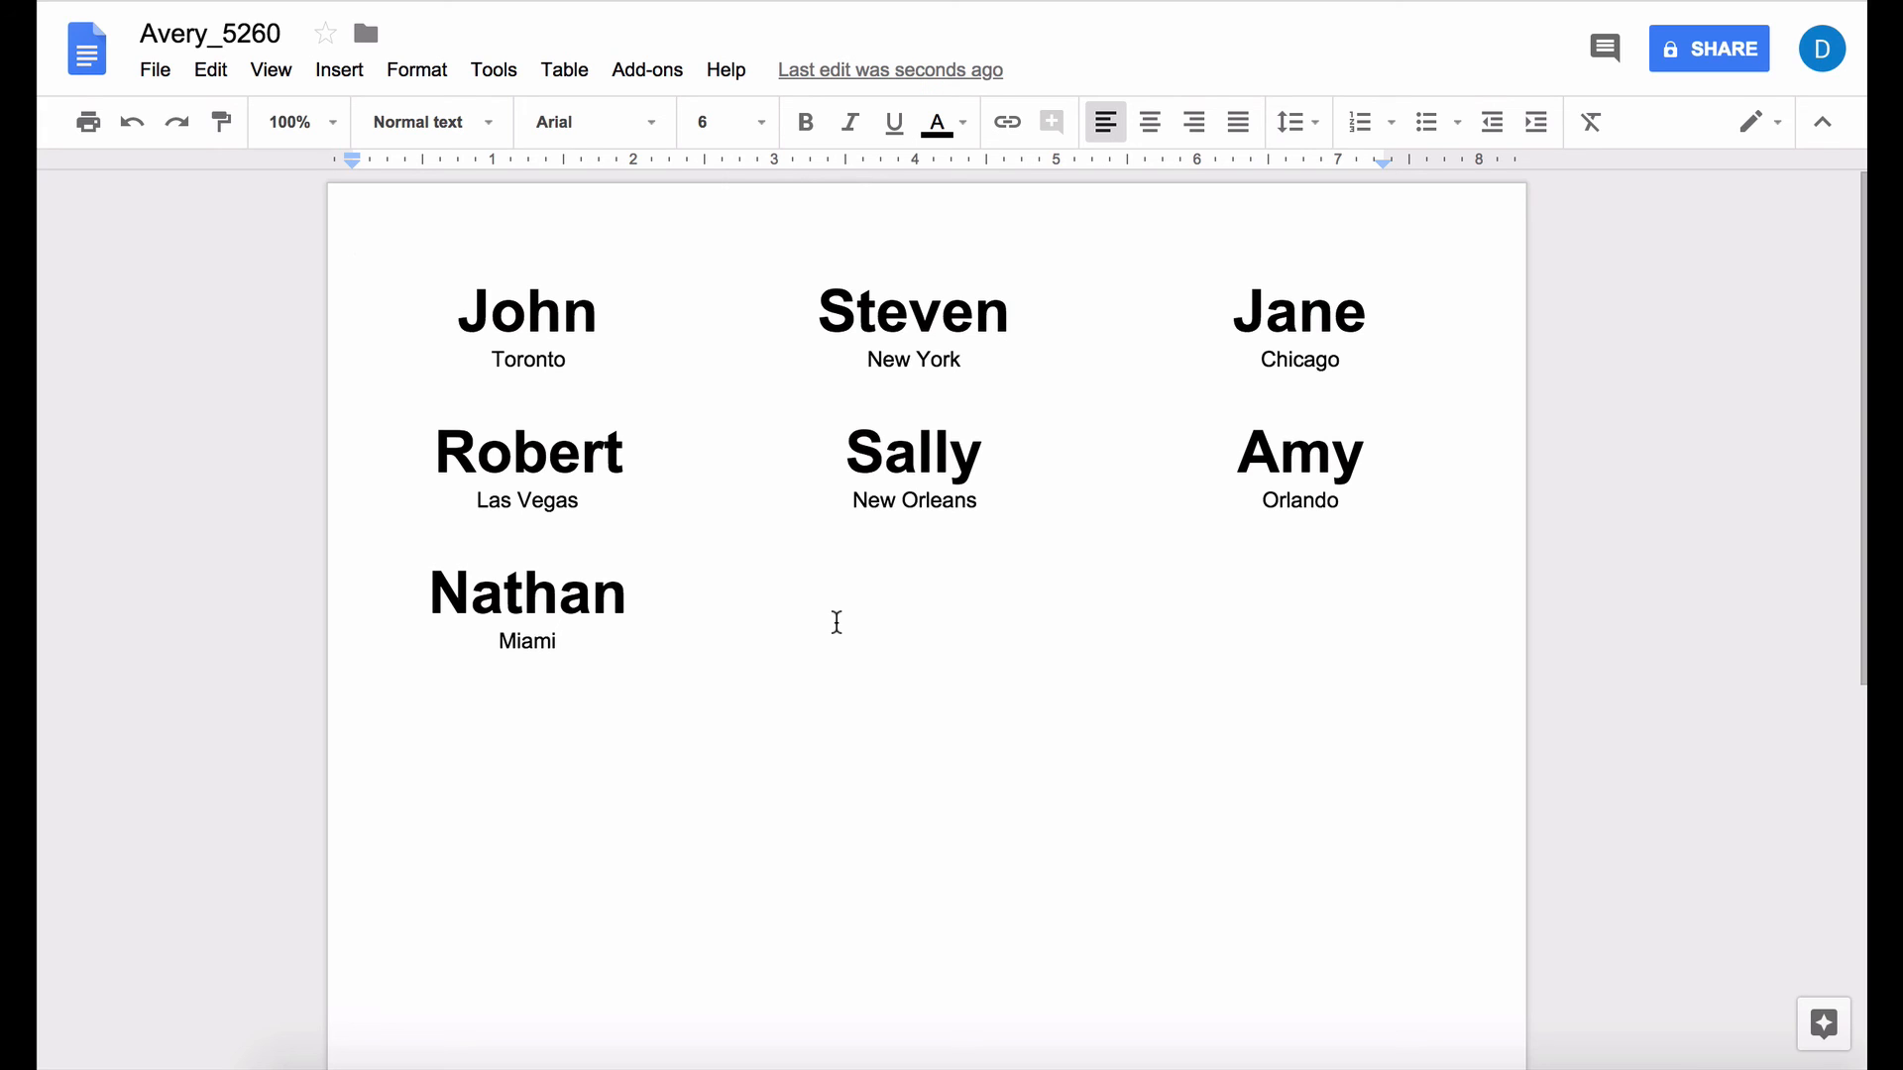
click(353, 255)
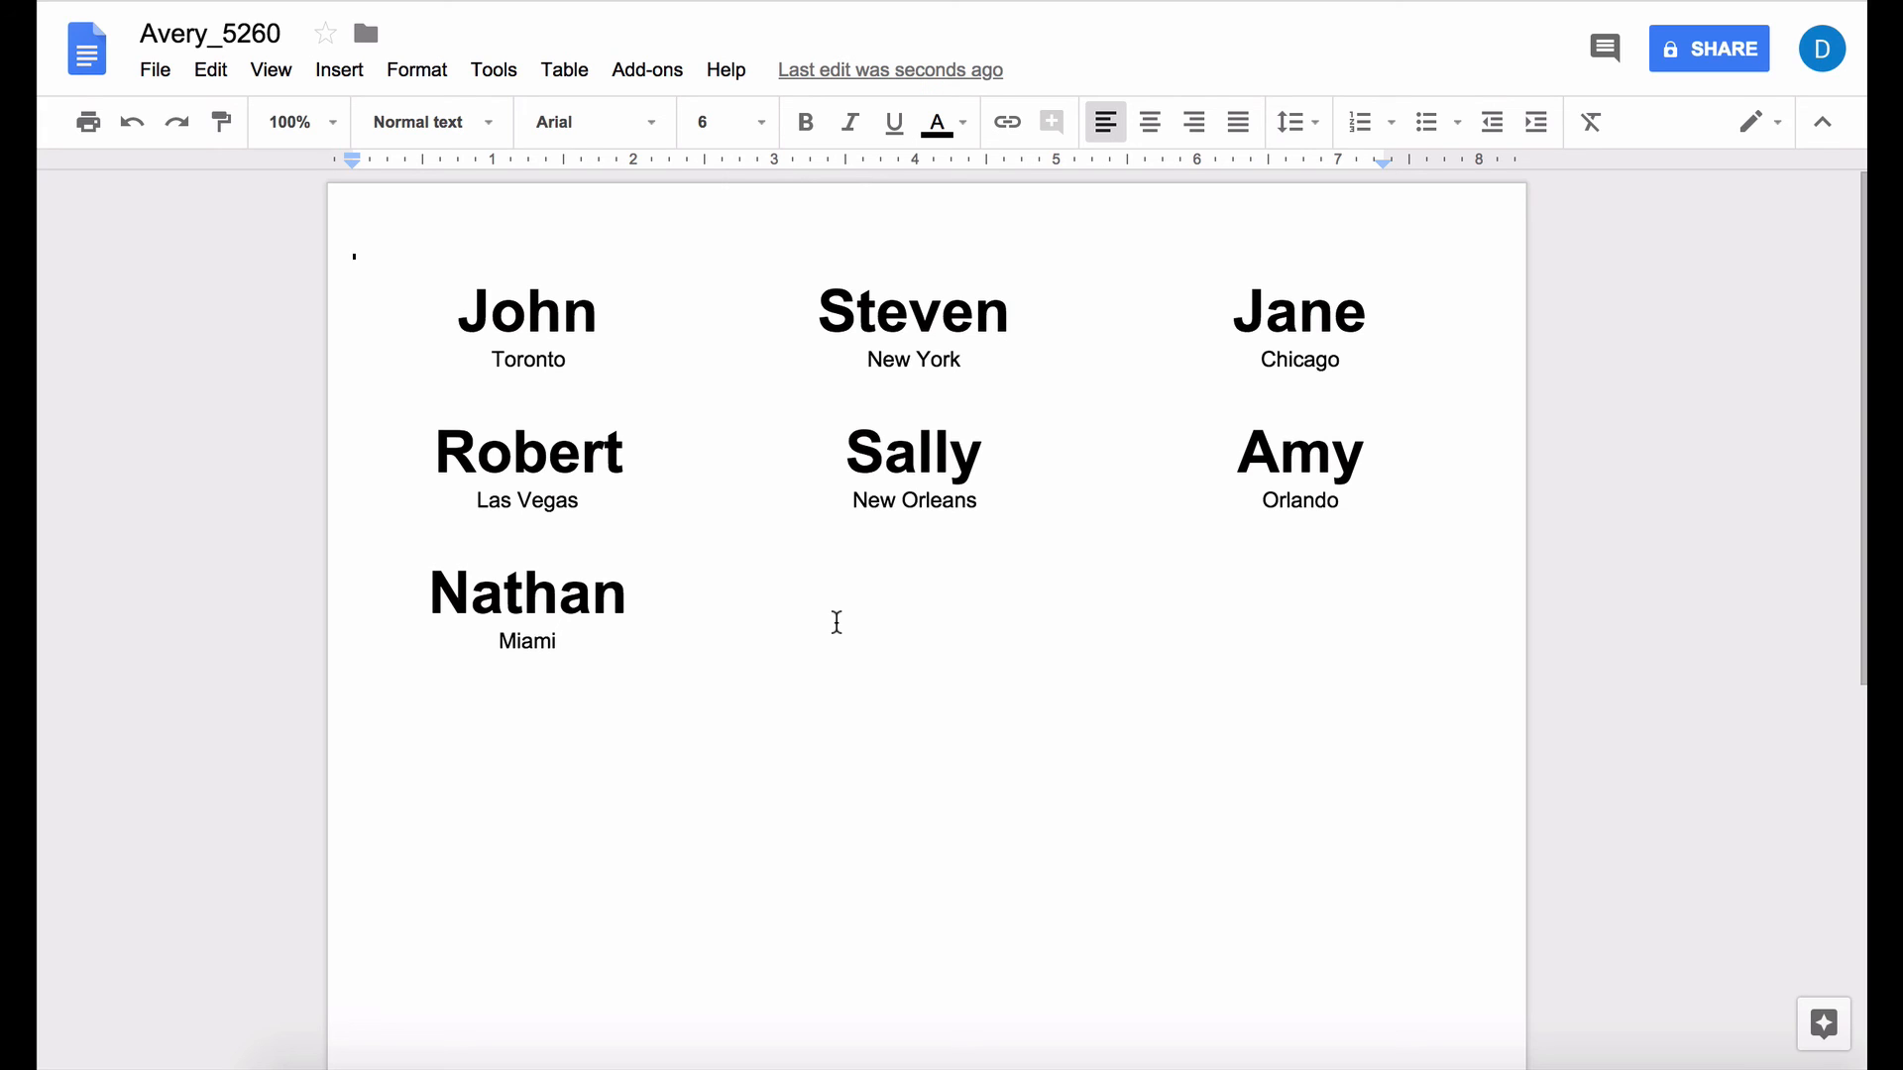